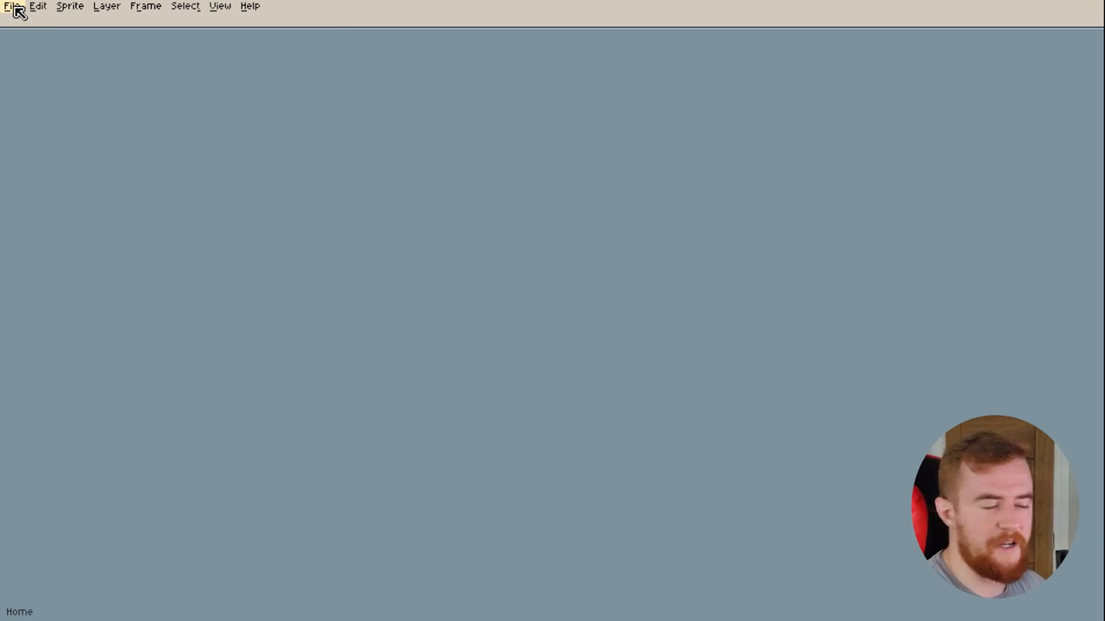
# Create a new sprite 64 wide by 64 high with a transparent background
pyautogui.click(10, 7)
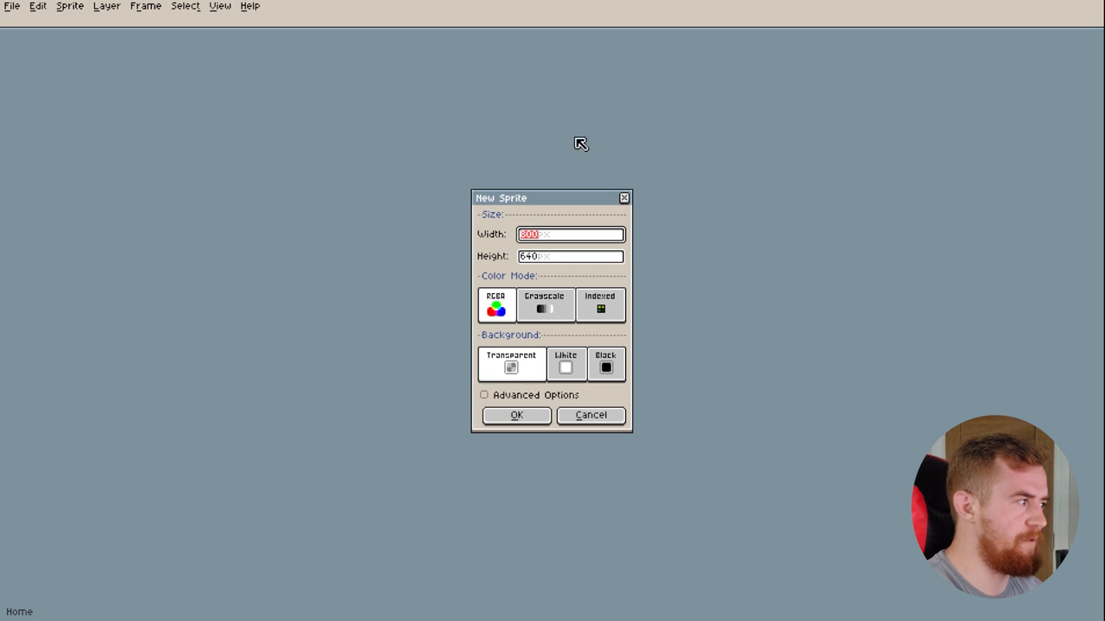
pyautogui.write('64')
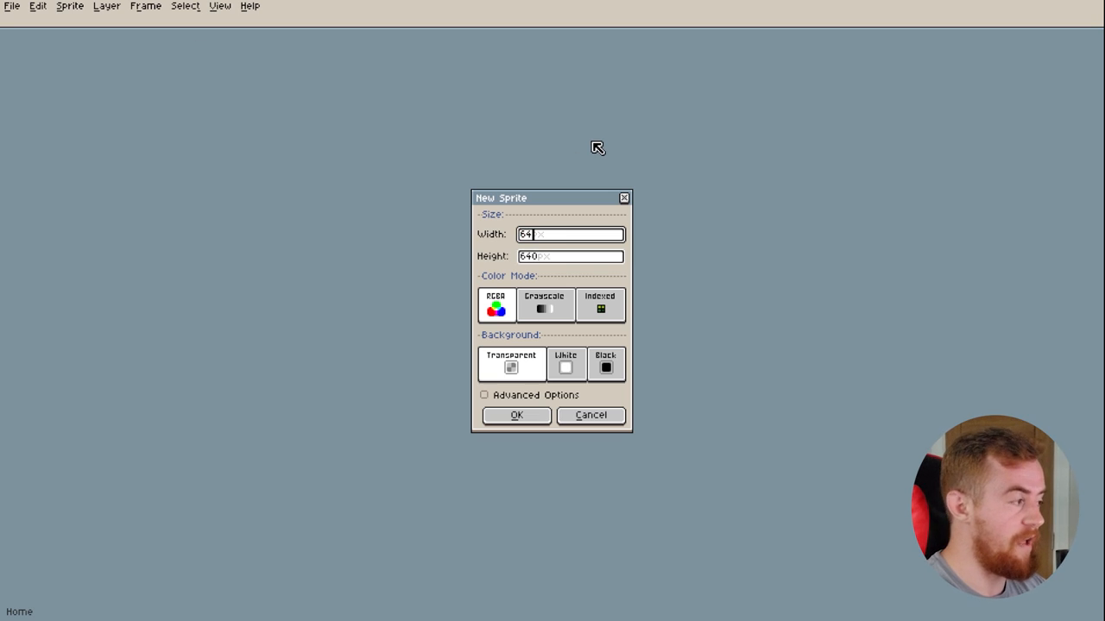
pyautogui.click(569, 255)
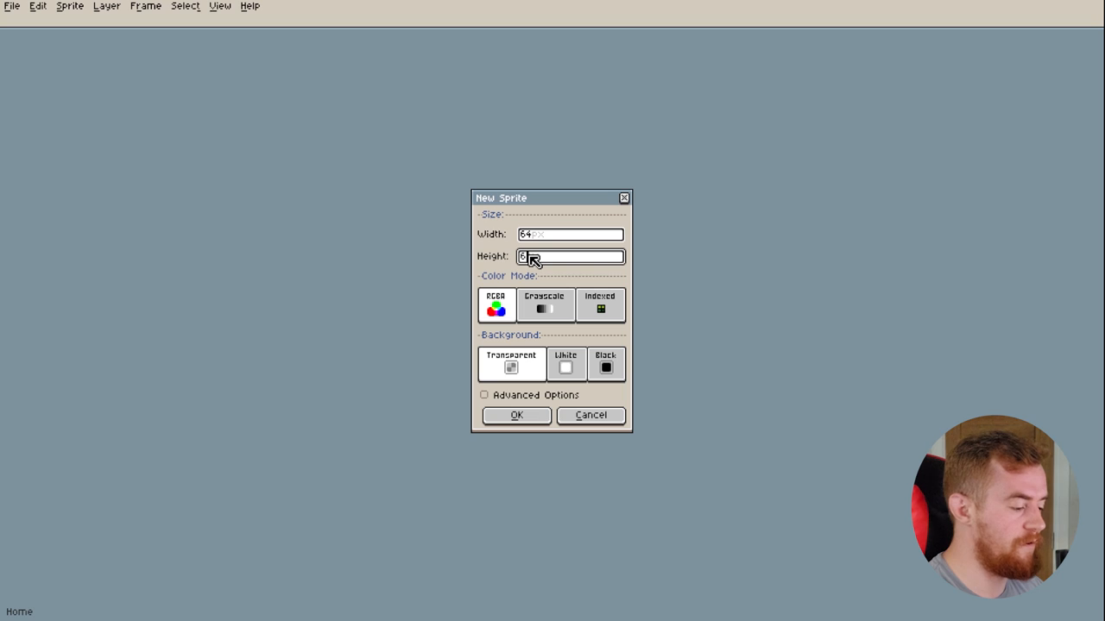
pyautogui.click(516, 414)
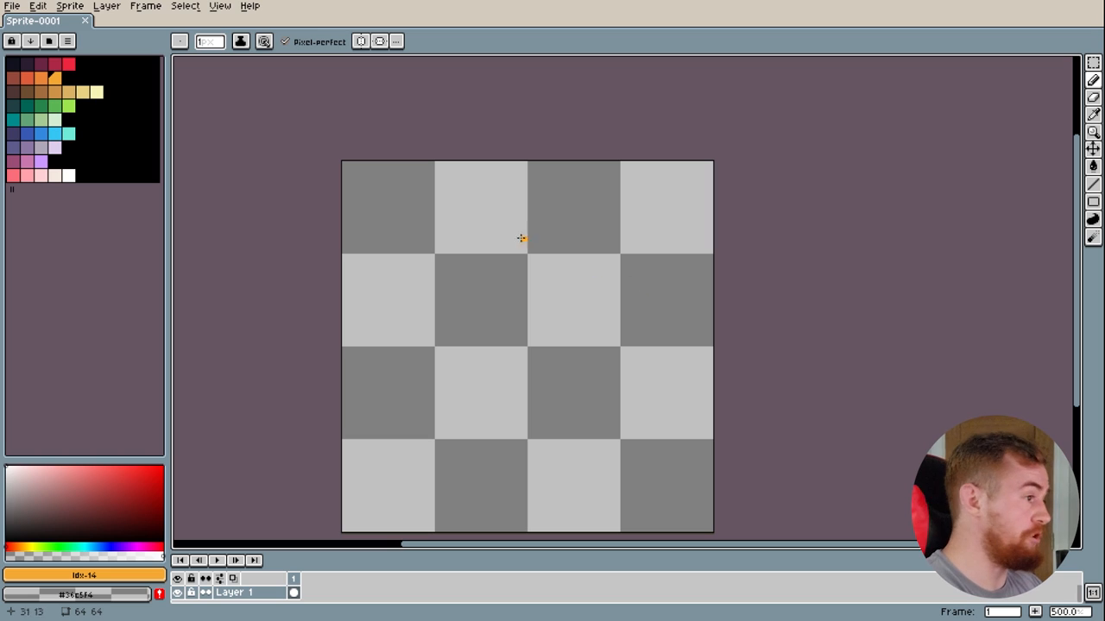
pyautogui.moveTo(691, 214)
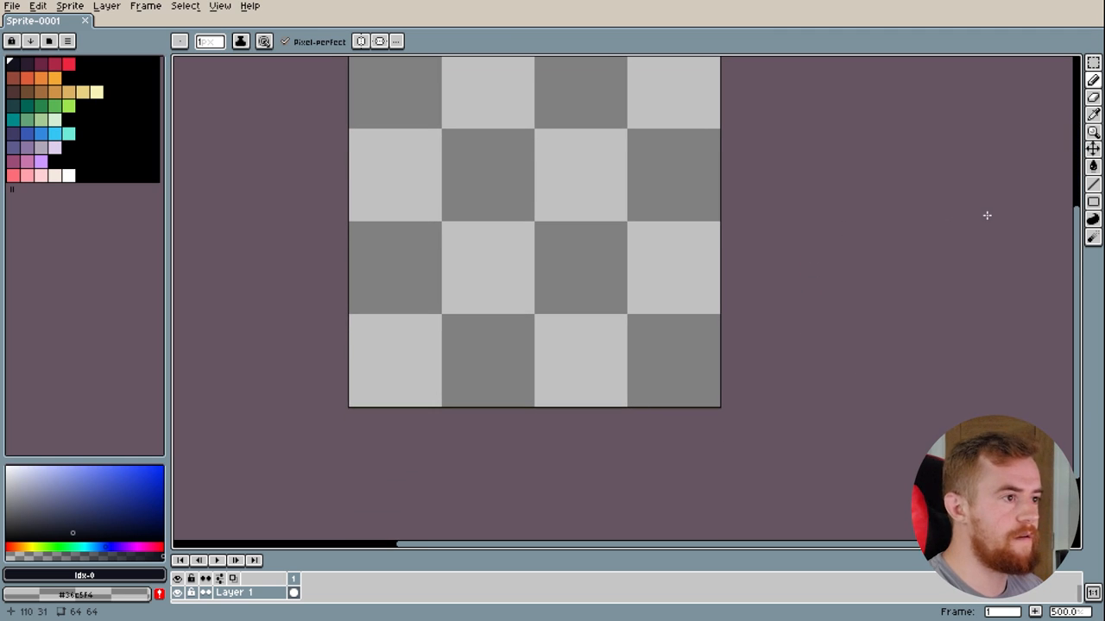
pyautogui.moveTo(13, 244)
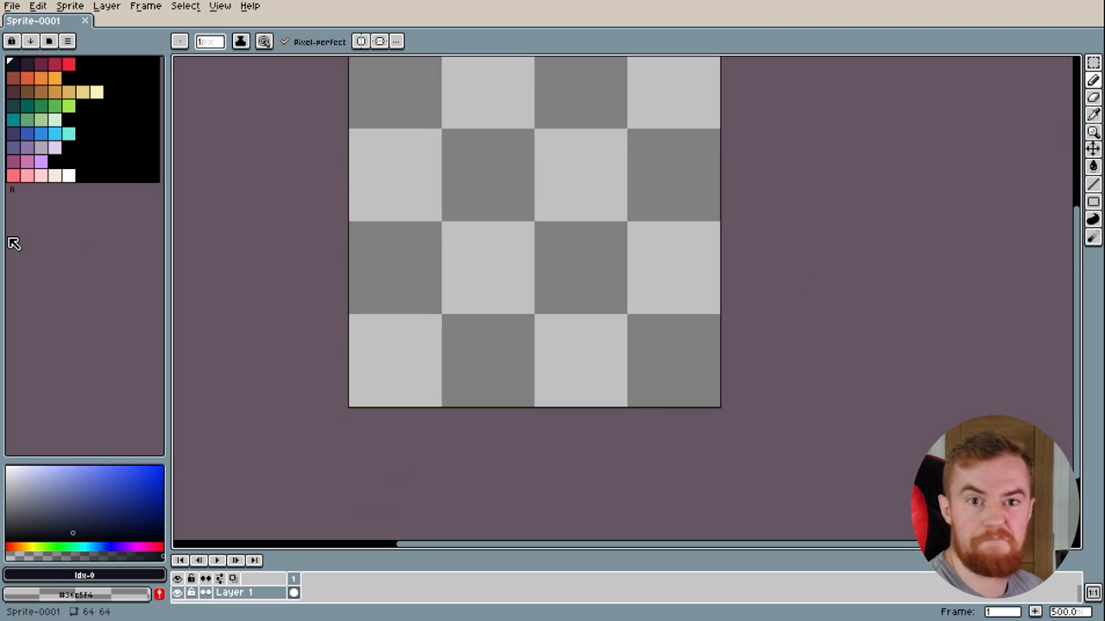
pyautogui.moveTo(1091, 187)
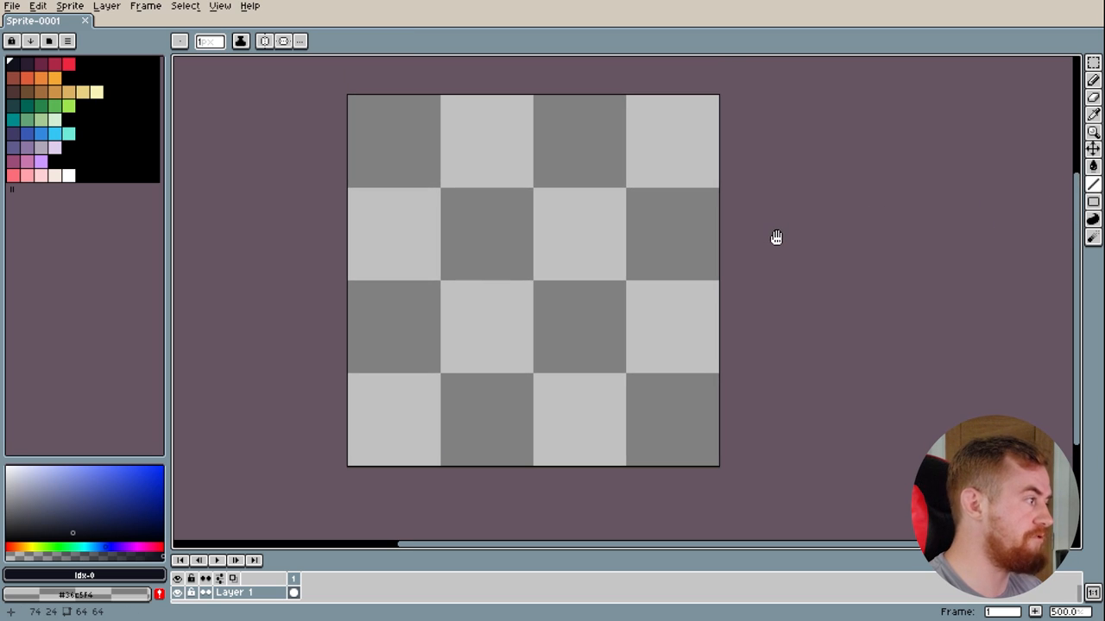
pyautogui.moveTo(537, 243)
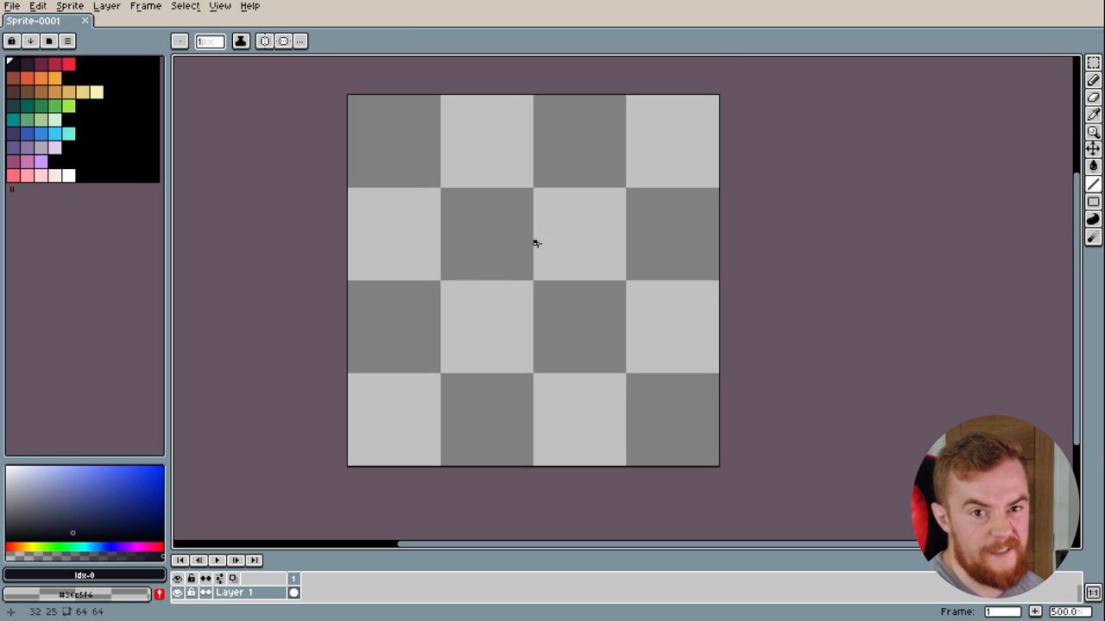
pyautogui.moveTo(528, 283)
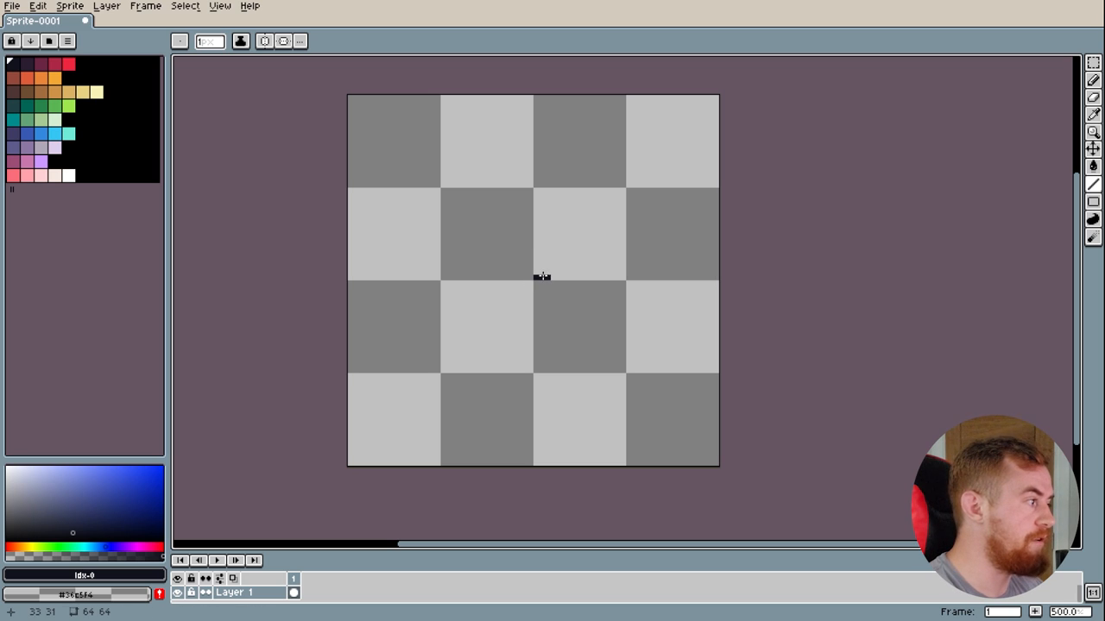
# Draw four 2:1 isometric lines forming a closed dark diamond at canvas centre
pyautogui.moveTo(538, 278); pyautogui.dragTo(625, 311)
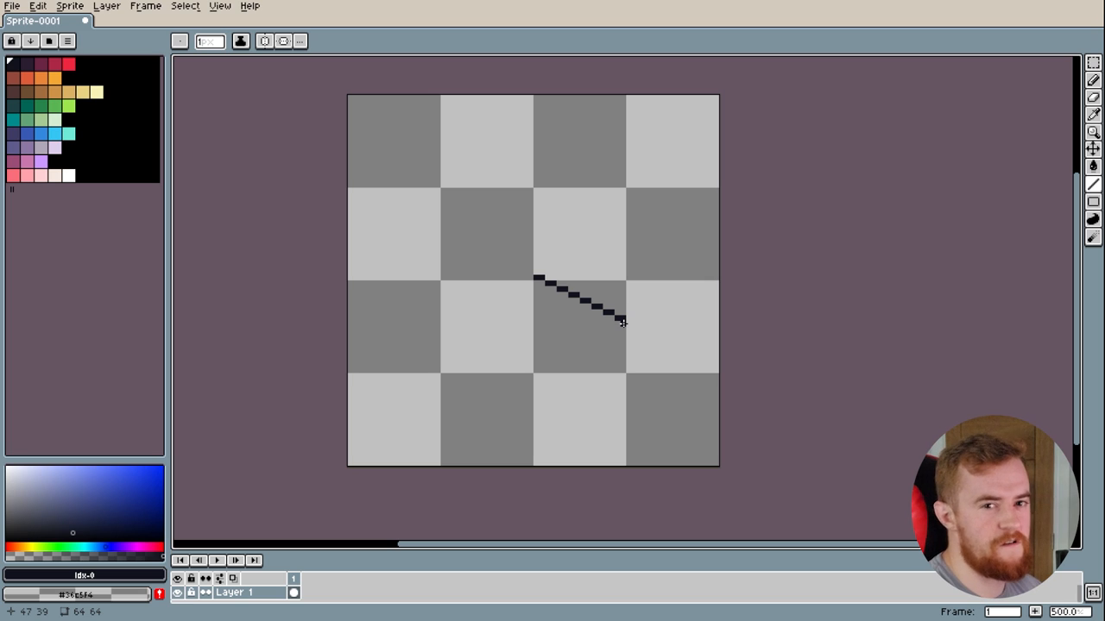
pyautogui.moveTo(561, 276)
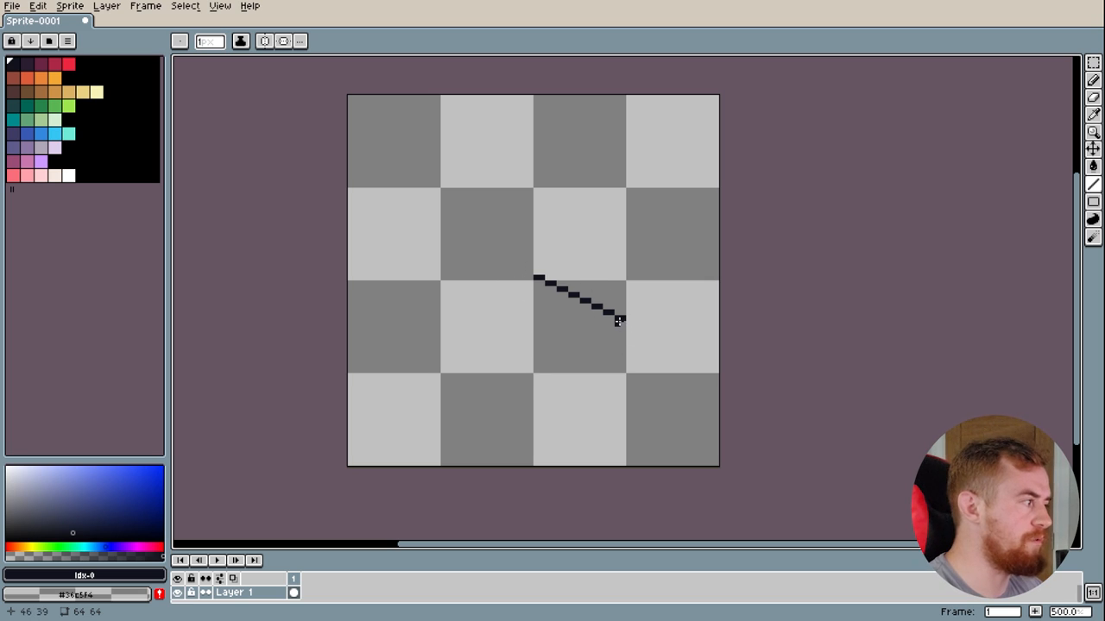
pyautogui.moveTo(619, 321); pyautogui.dragTo(531, 371)
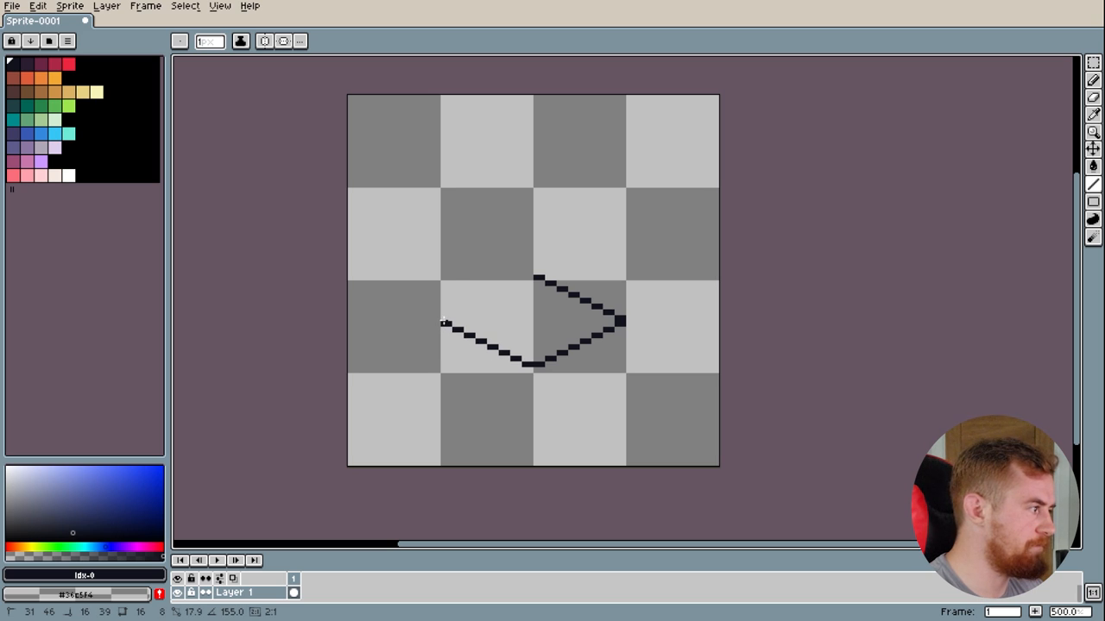
pyautogui.moveTo(442, 324); pyautogui.dragTo(532, 276)
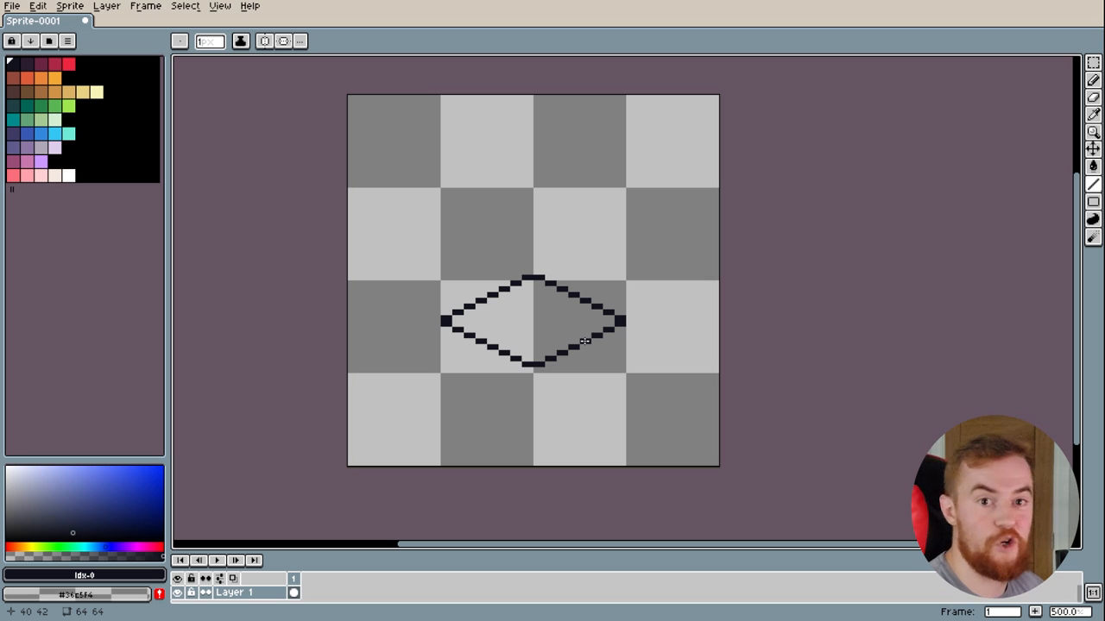
pyautogui.moveTo(535, 371)
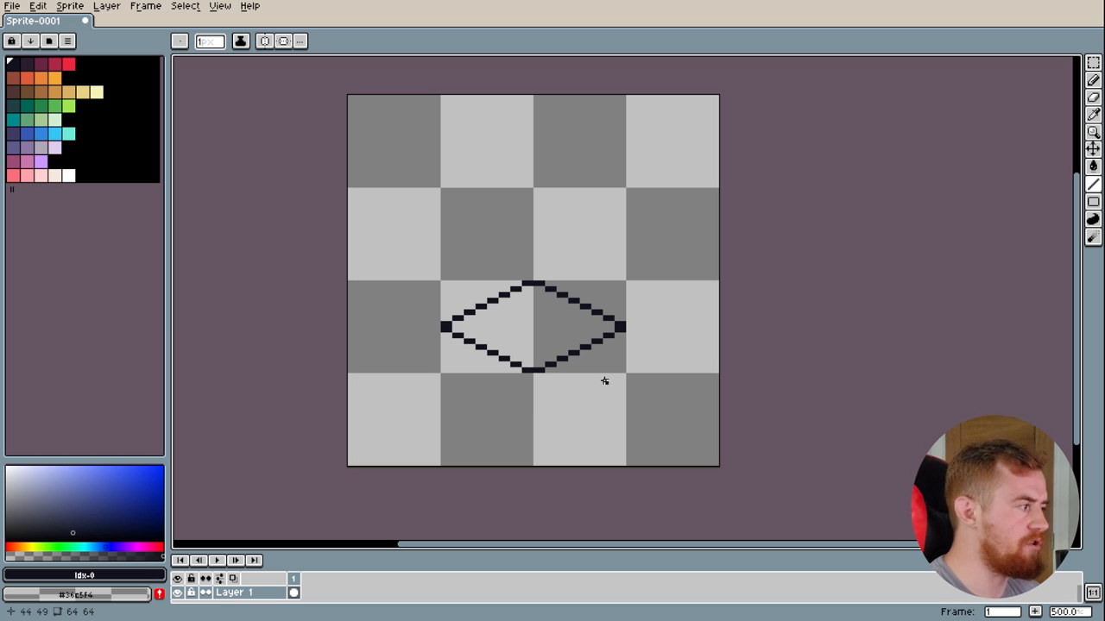
pyautogui.moveTo(524, 375)
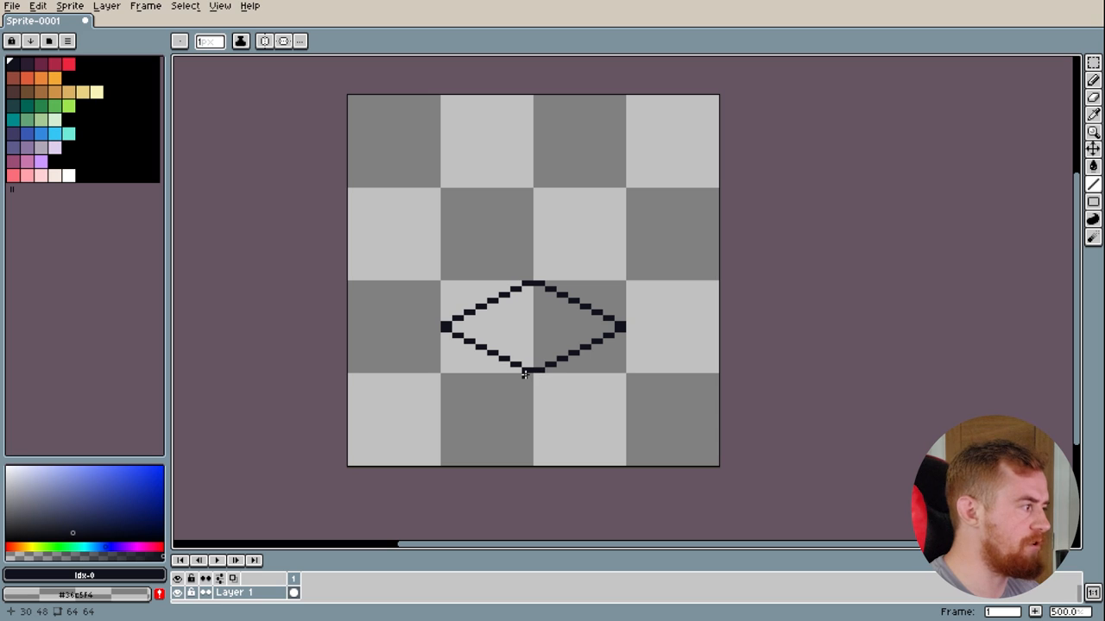
# Draw the cube's front vertical edge and its lower-right bottom edge
pyautogui.moveTo(532, 376); pyautogui.dragTo(532, 463)
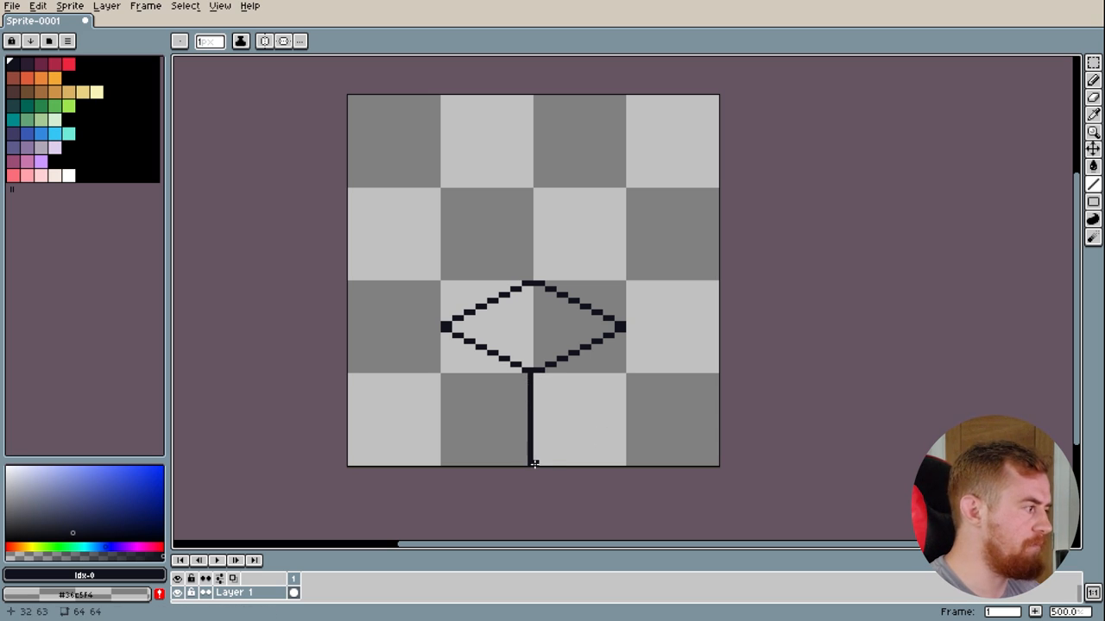
pyautogui.moveTo(532, 463); pyautogui.dragTo(625, 411)
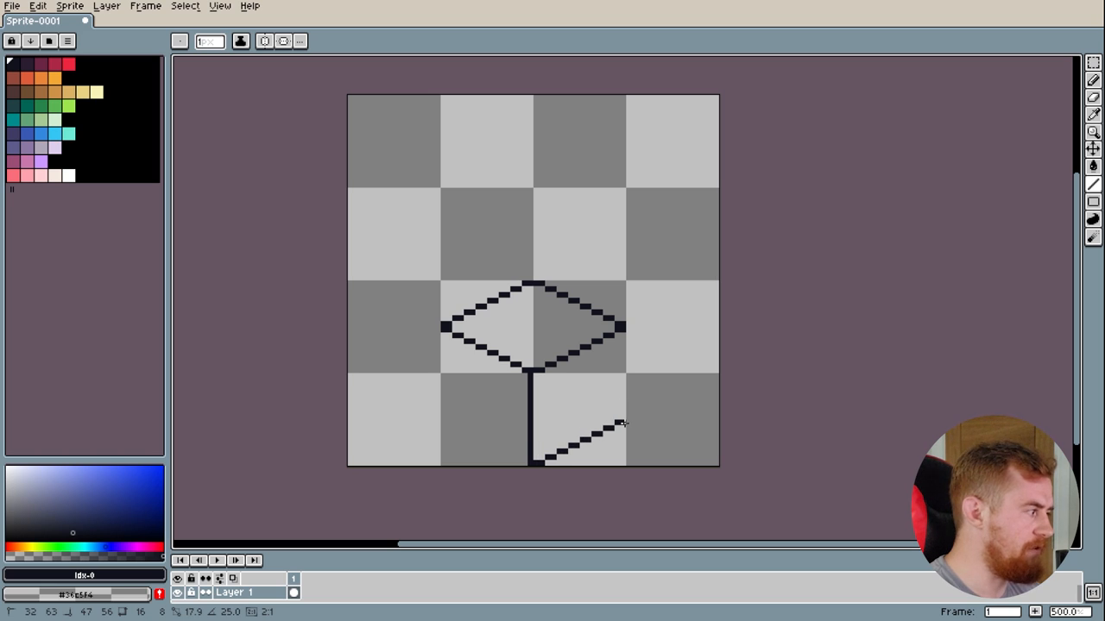
pyautogui.moveTo(525, 463)
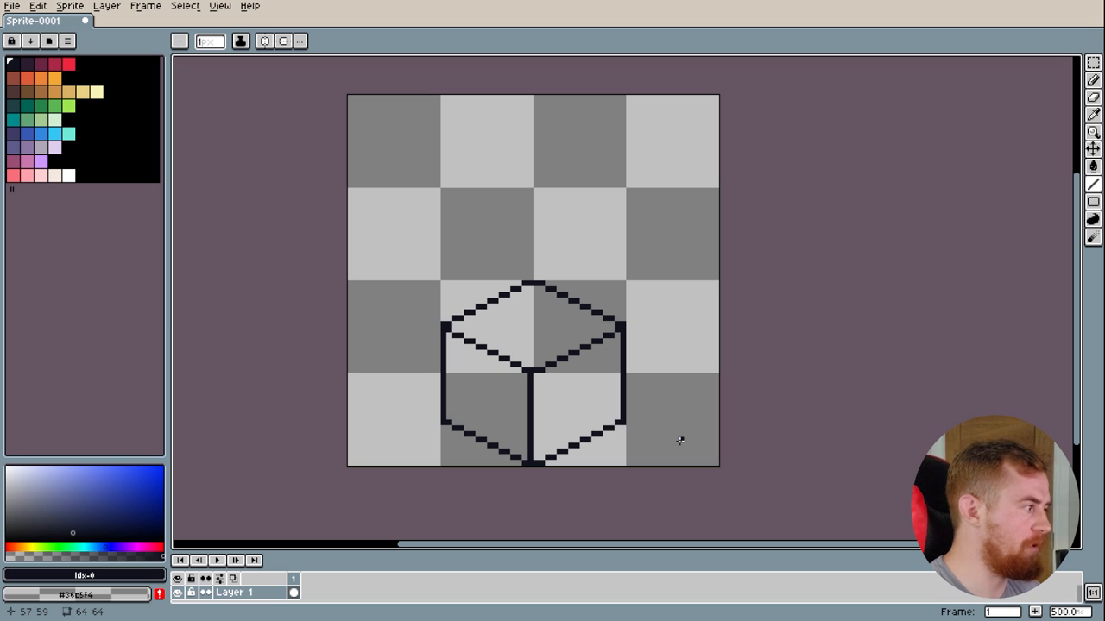
pyautogui.moveTo(459, 394)
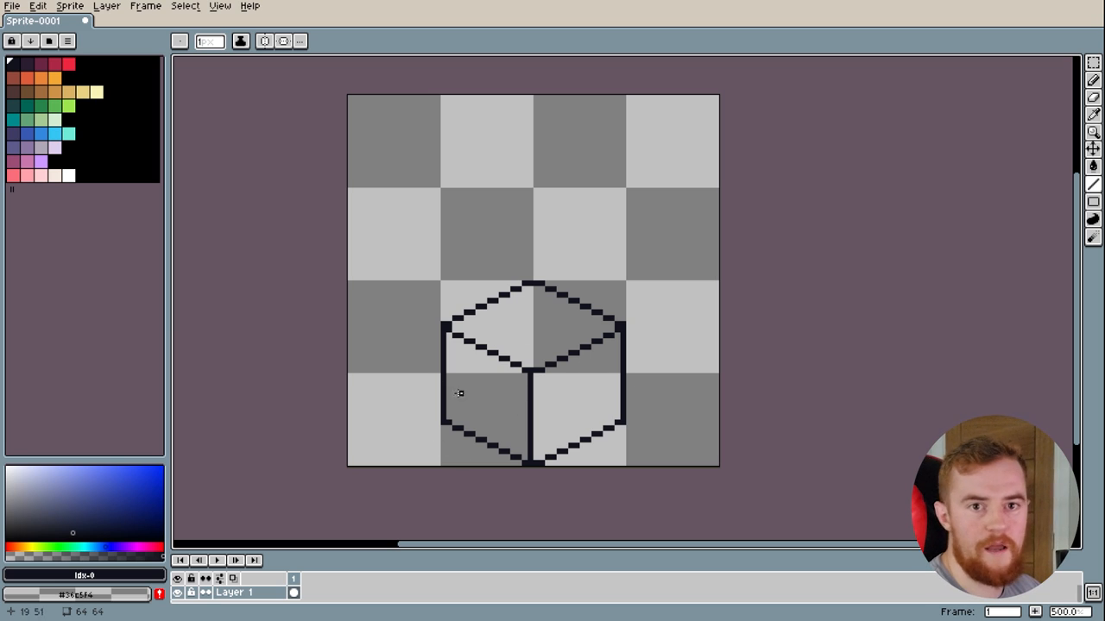
pyautogui.moveTo(159, 163)
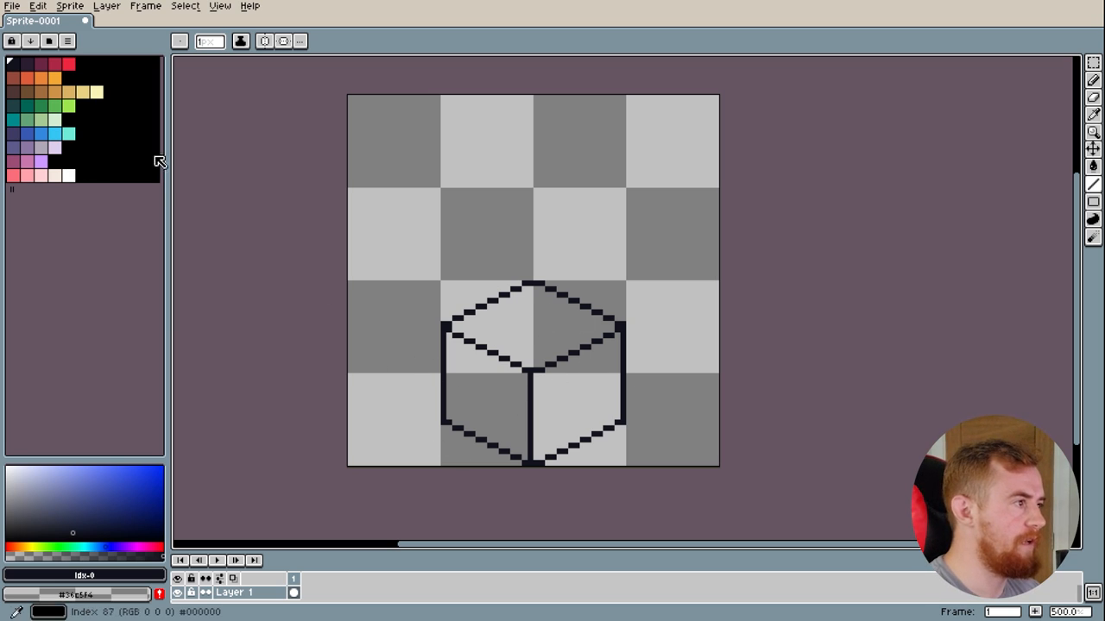
# Fill the top face light green, the right face mid green and the left face dark green
pyautogui.click(69, 105)
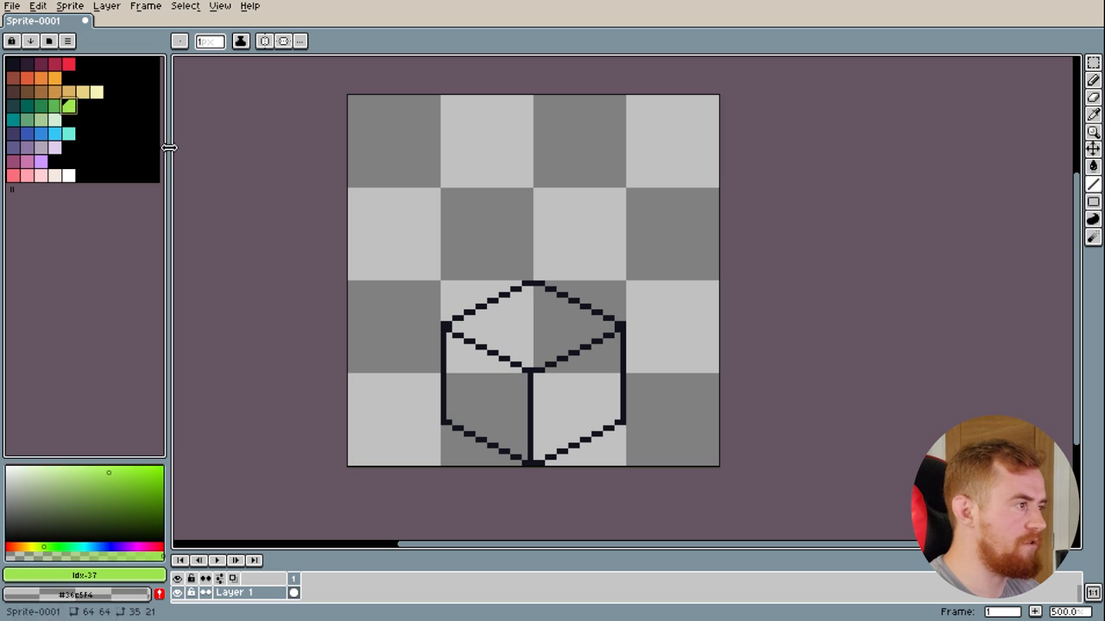
pyautogui.moveTo(1091, 165)
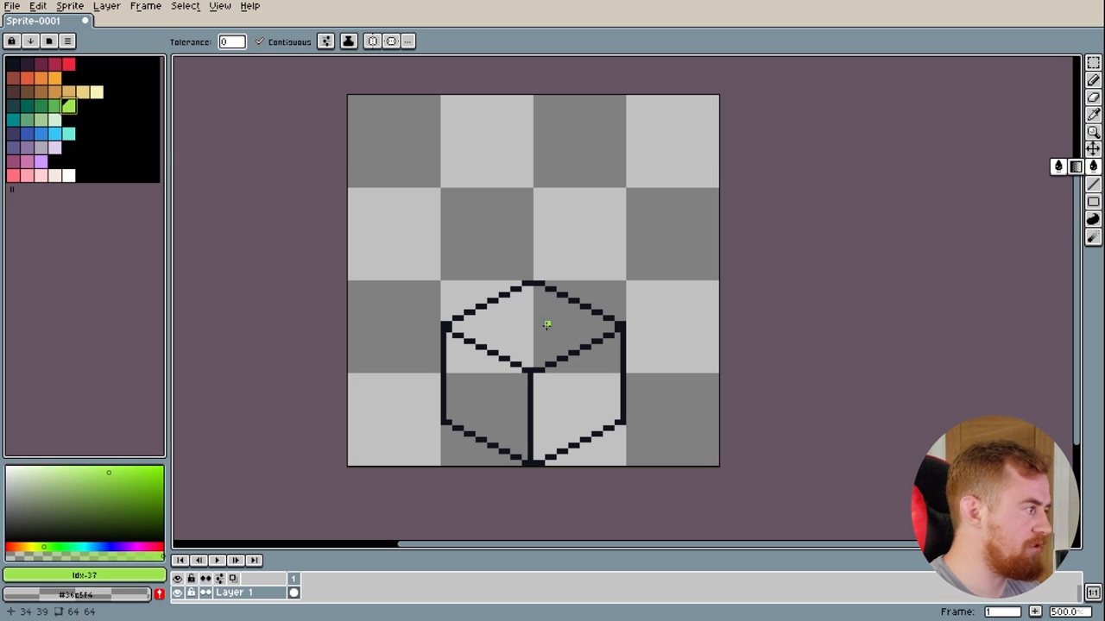
pyautogui.click(545, 324)
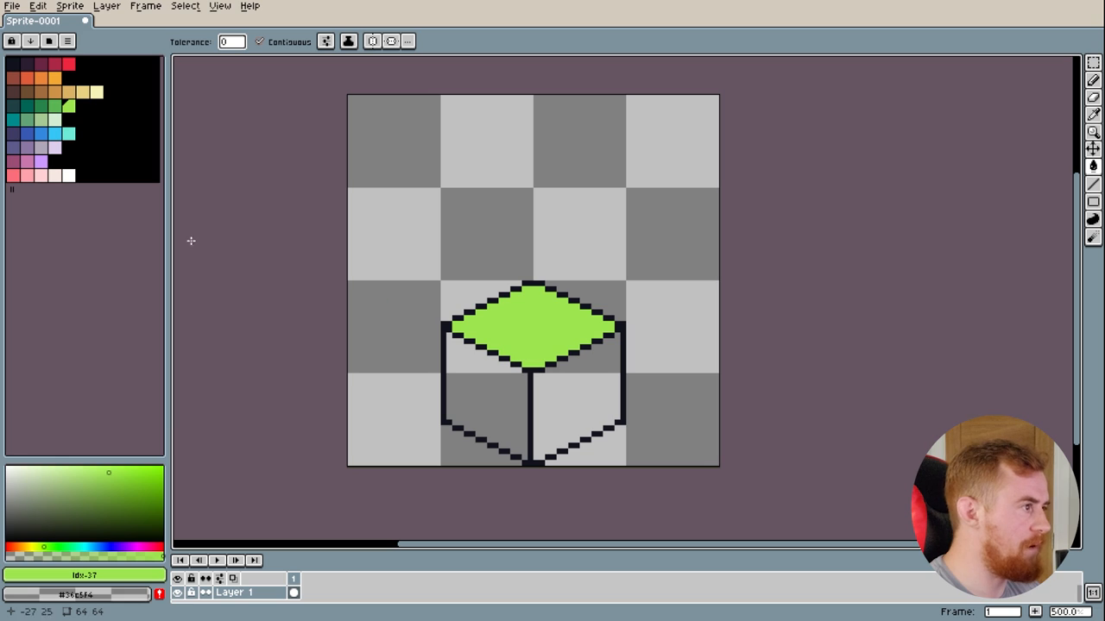
pyautogui.click(587, 405)
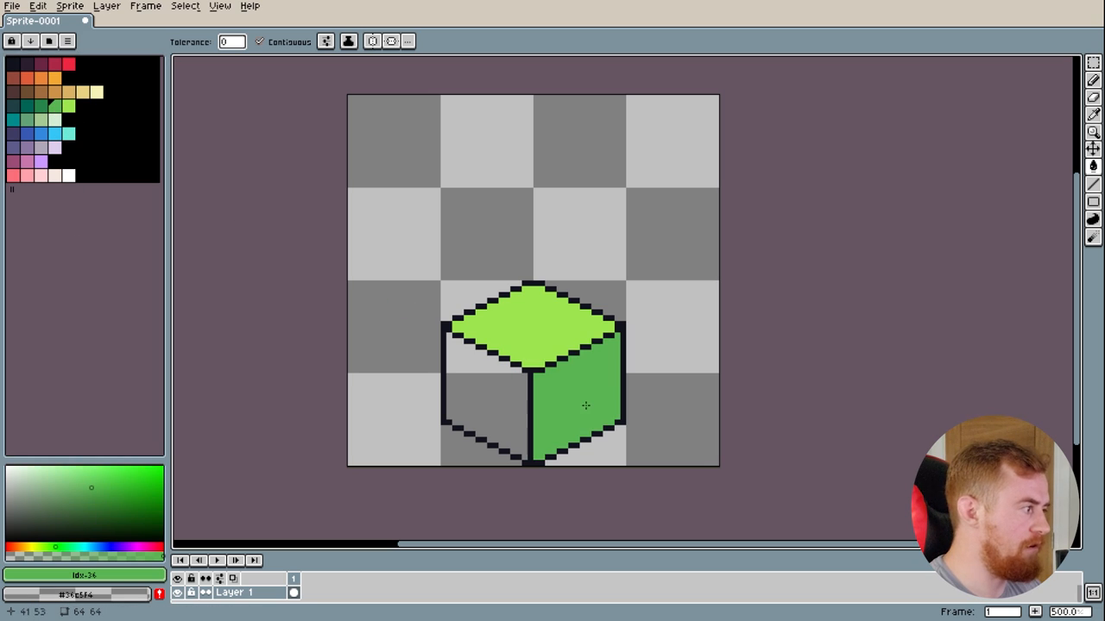
pyautogui.click(38, 106)
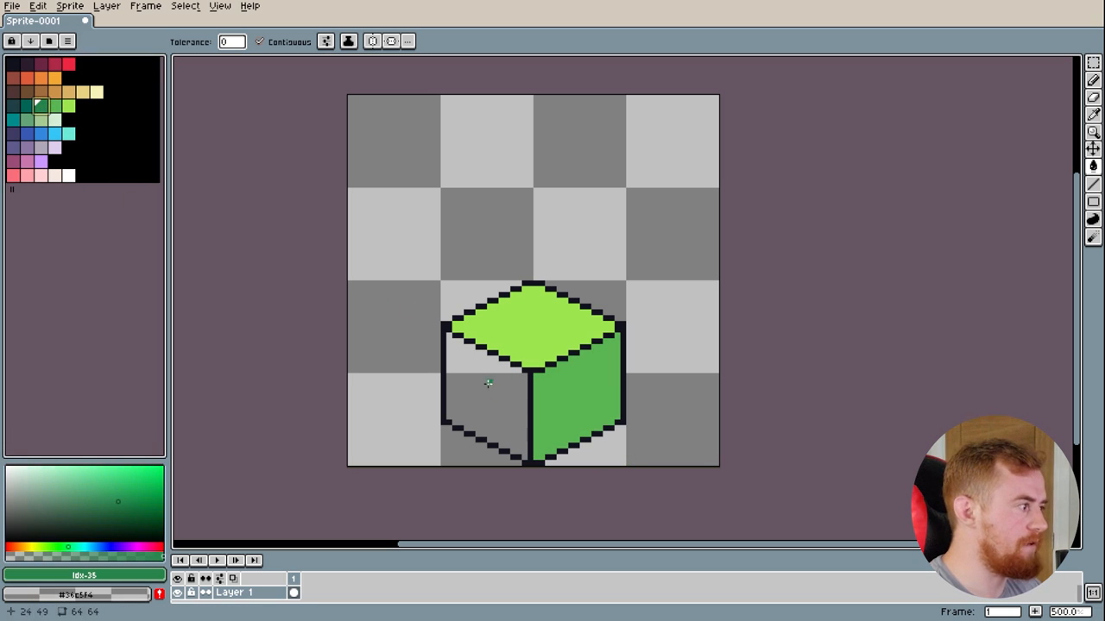
pyautogui.click(487, 383)
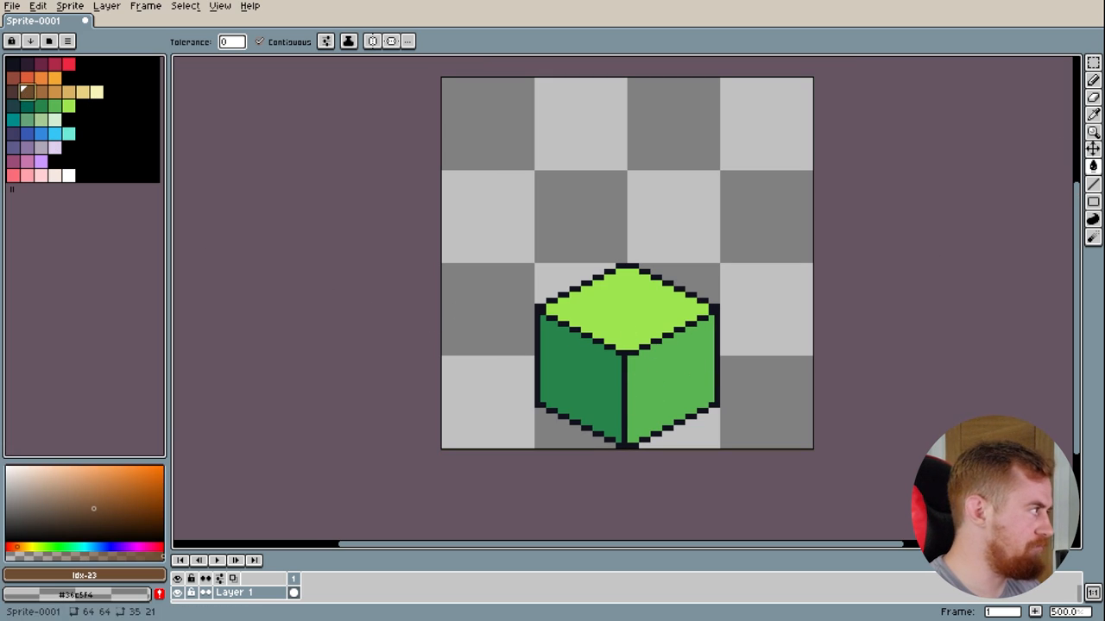
# Paint both sides as brown soil and add green grass overhanging their top edges
pyautogui.click(586, 366)
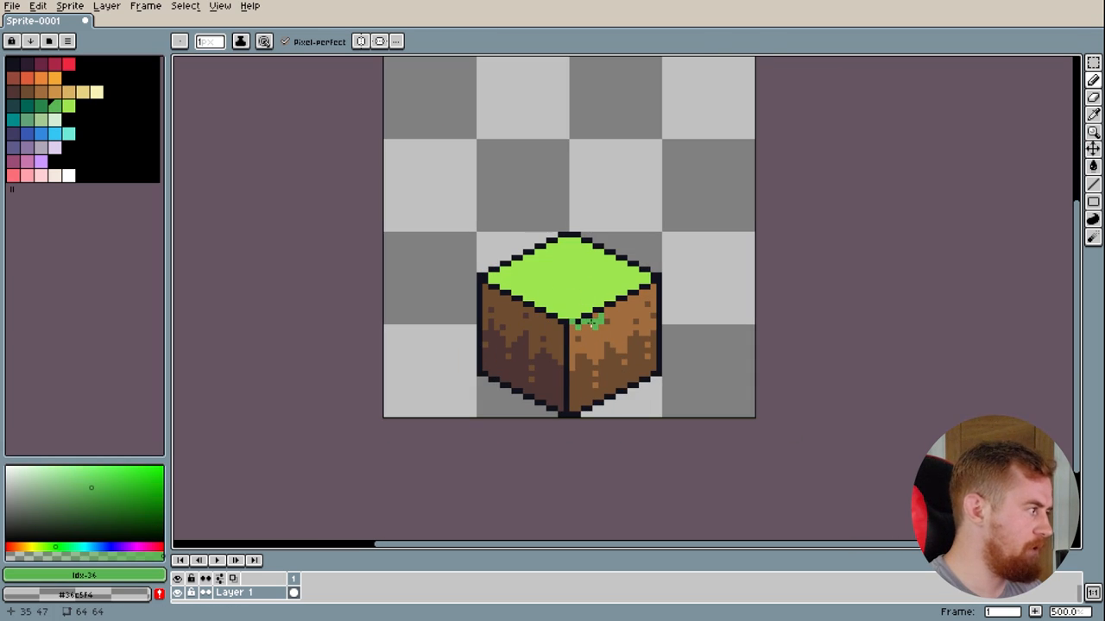
pyautogui.moveTo(590, 325); pyautogui.dragTo(656, 284)
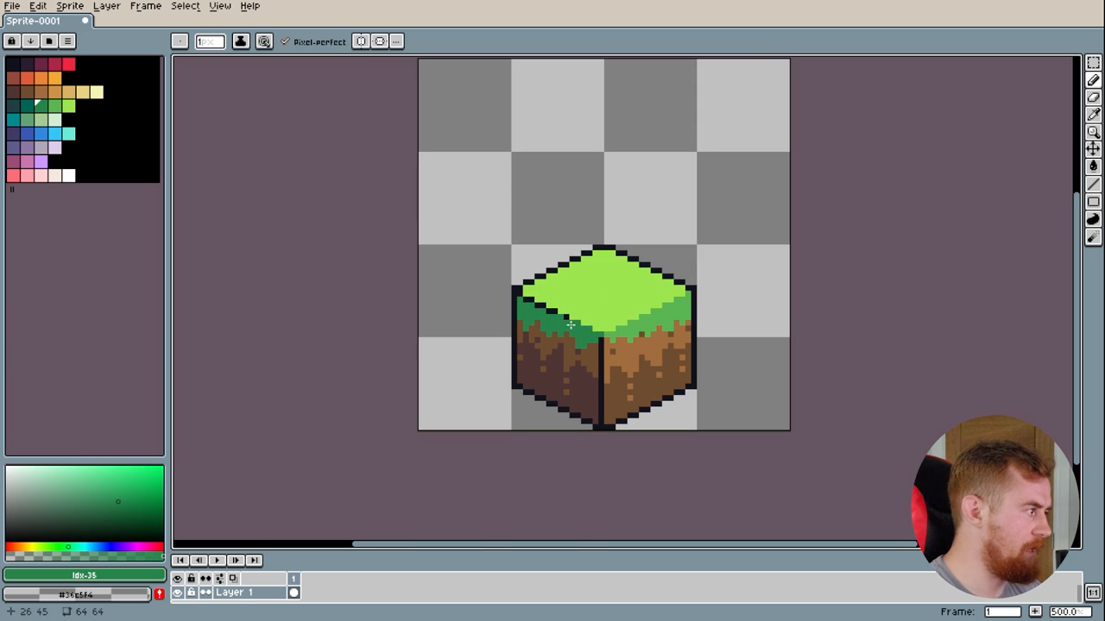
# Draw darker green shading lines along the lower rim of the grass top
pyautogui.click(1091, 166)
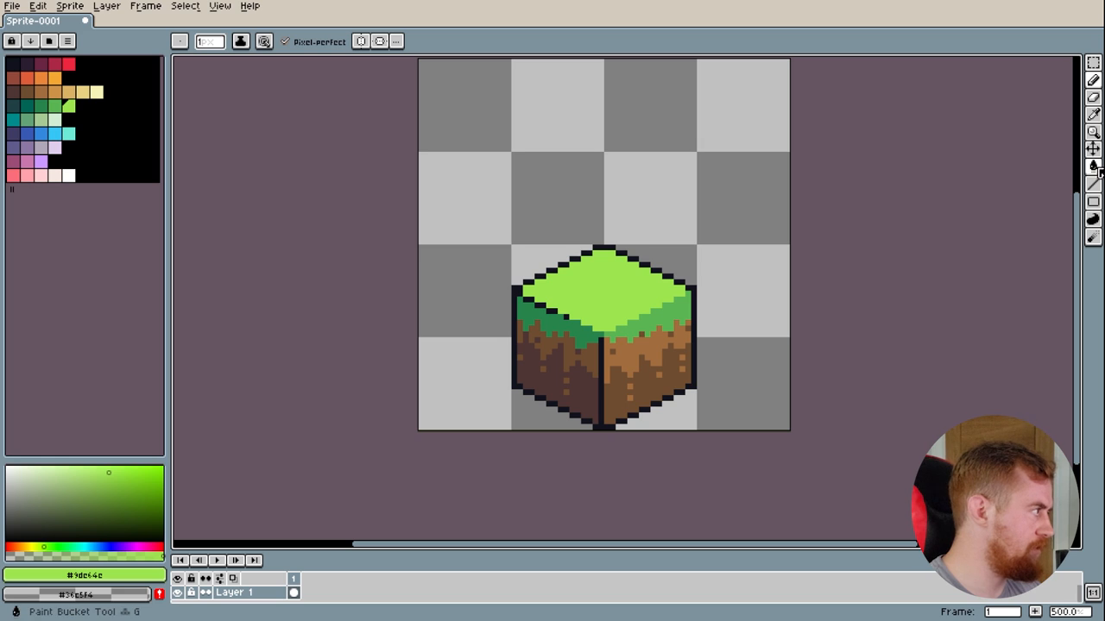
pyautogui.moveTo(1091, 183)
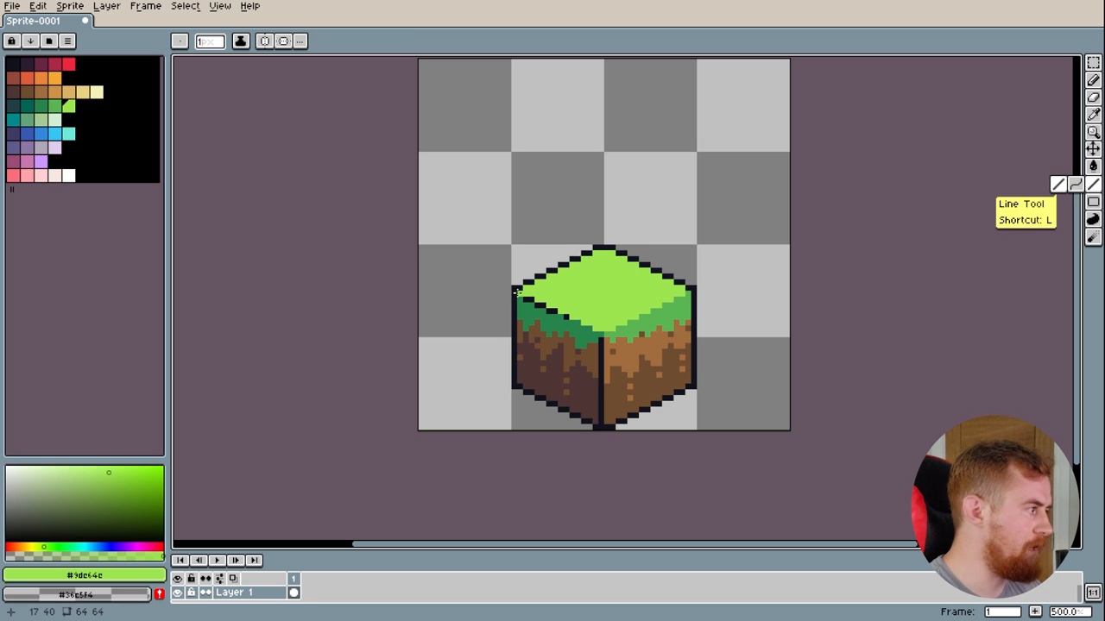
pyautogui.moveTo(514, 292); pyautogui.dragTo(597, 333)
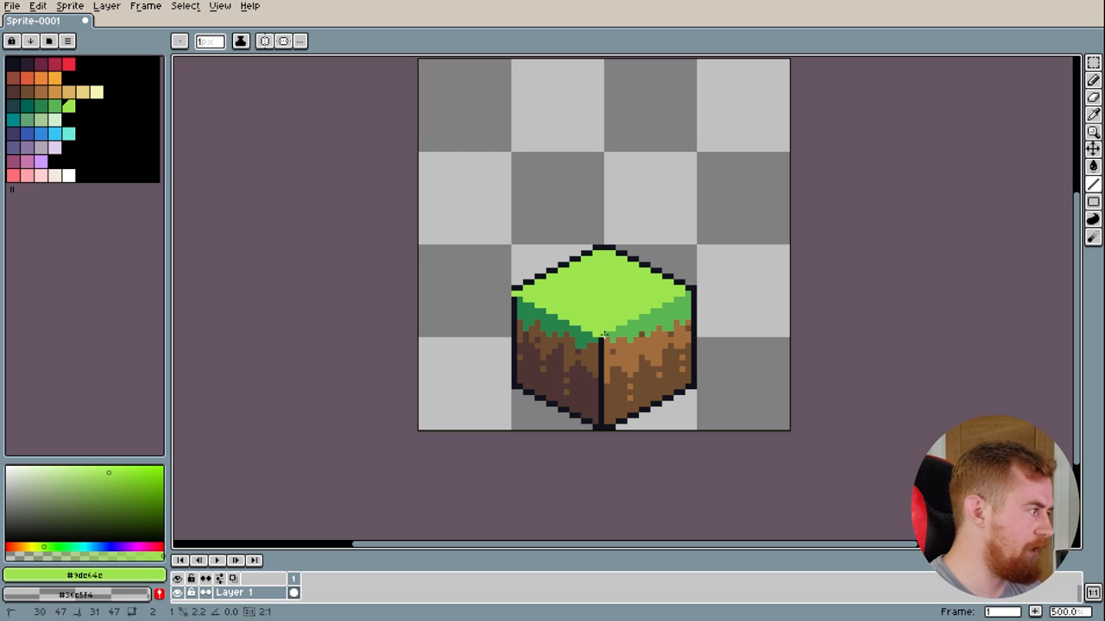
pyautogui.moveTo(604, 335); pyautogui.dragTo(682, 297)
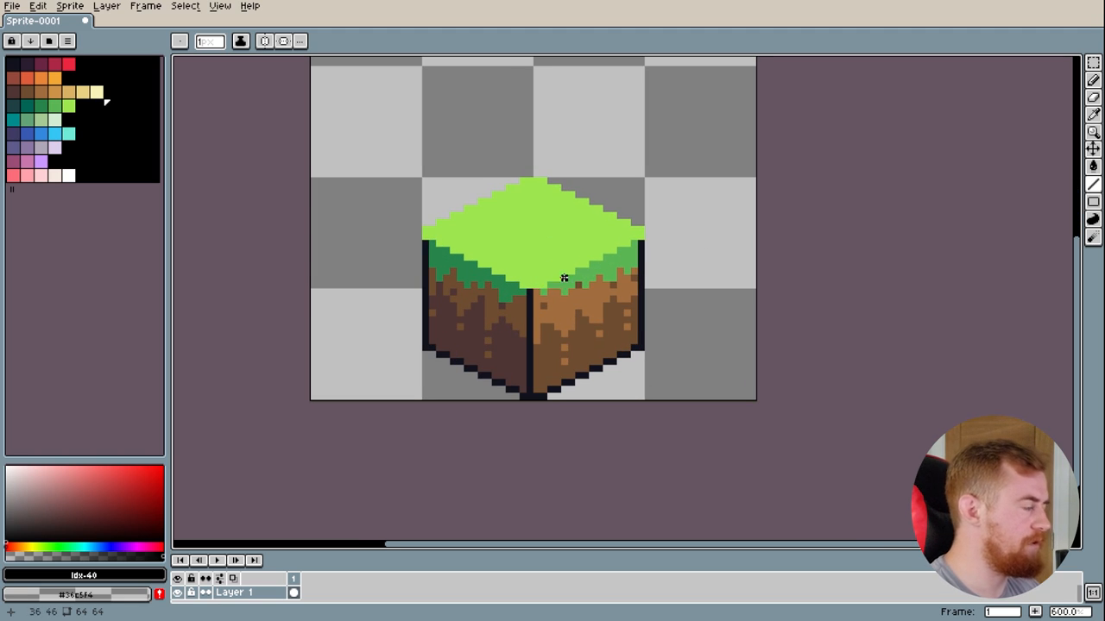
# Pencil small darker green tuft marks across the grass top face
pyautogui.click(61, 106)
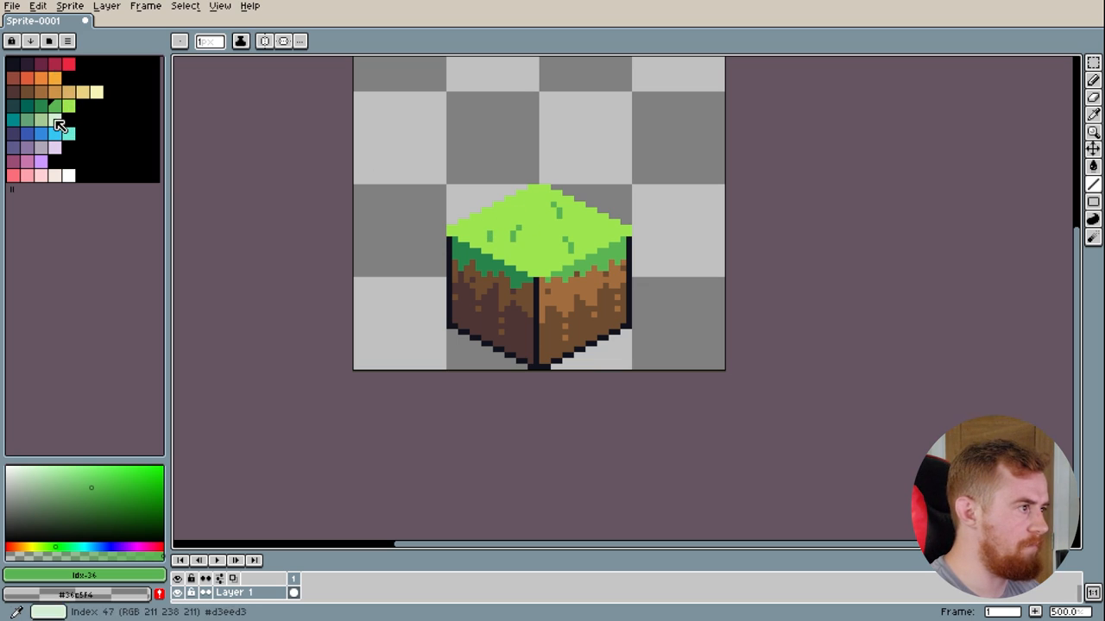
pyautogui.click(67, 107)
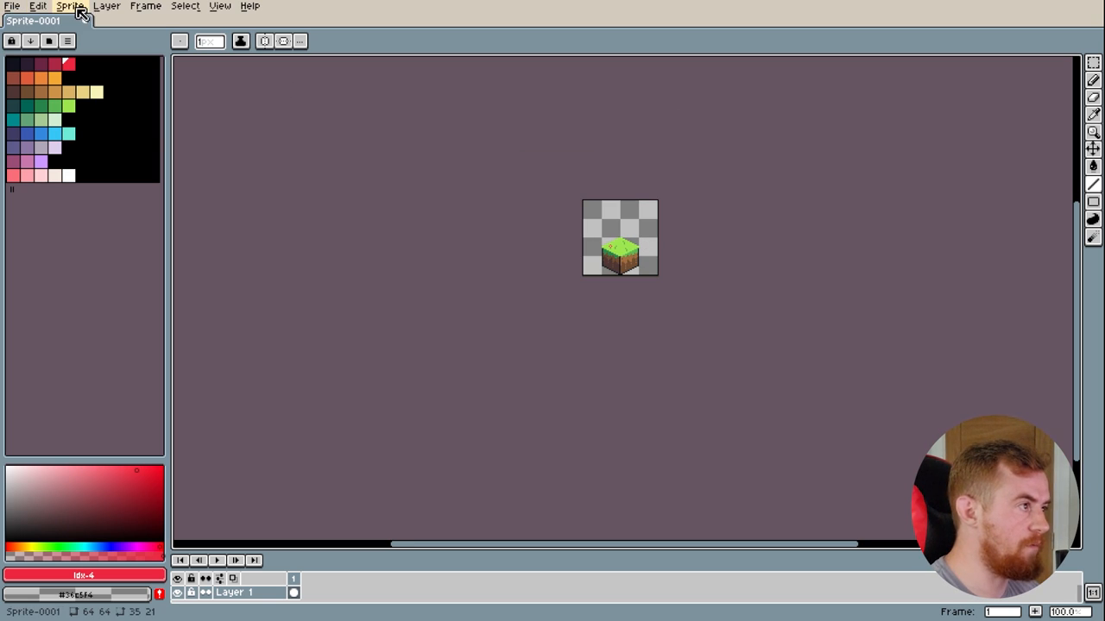
# Enlarge the canvas, add a blue water cube and a red flower, and export the sheet
pyautogui.click(105, 7)
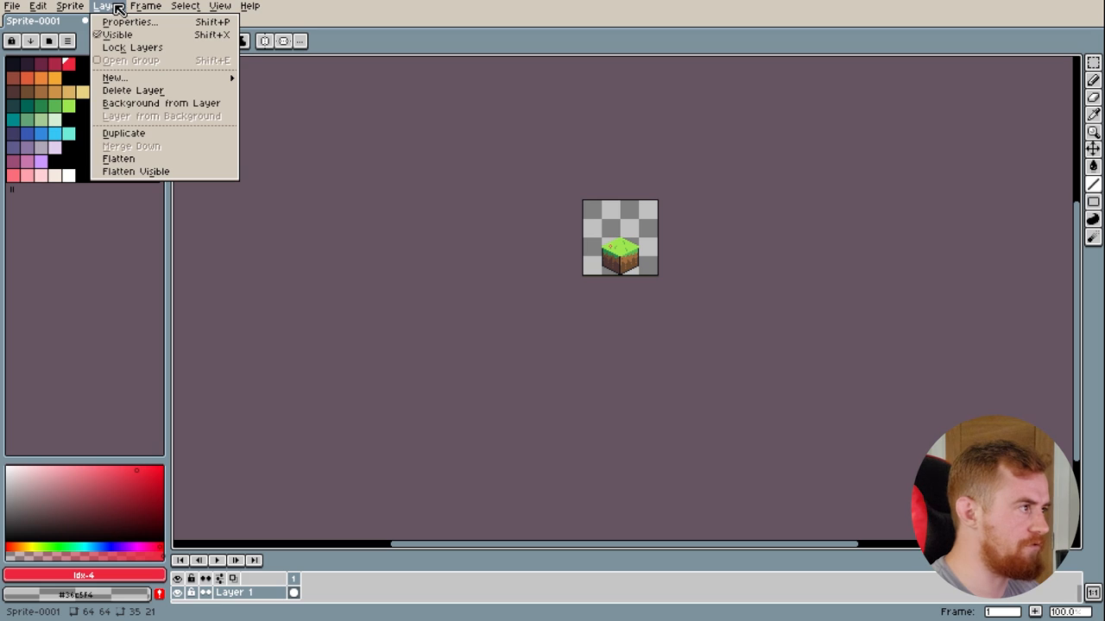
pyautogui.click(69, 7)
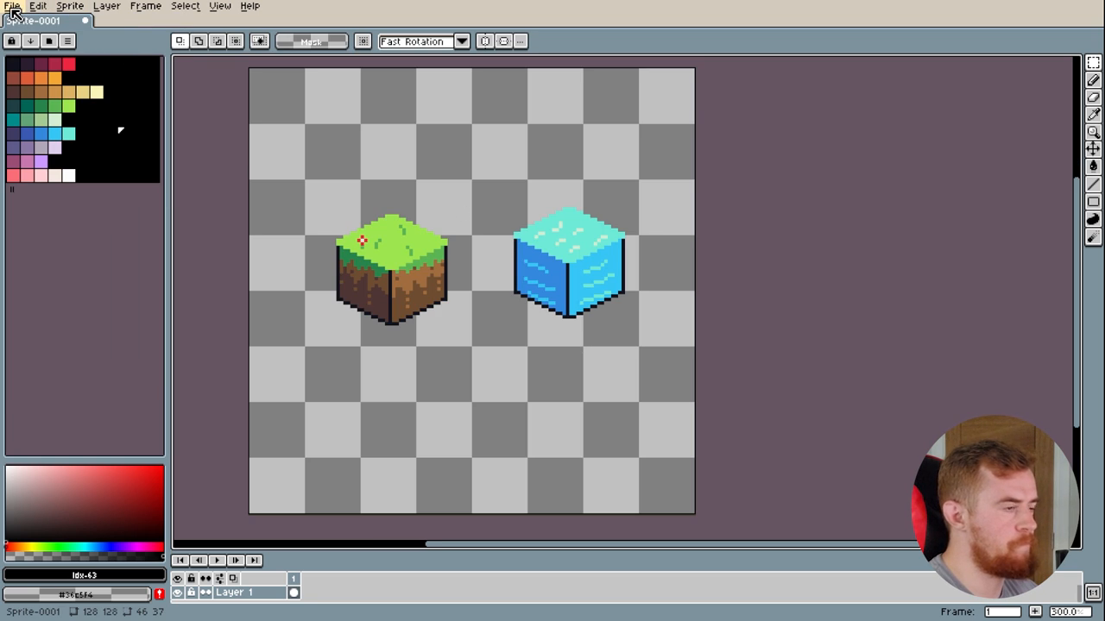
pyautogui.click(12, 7)
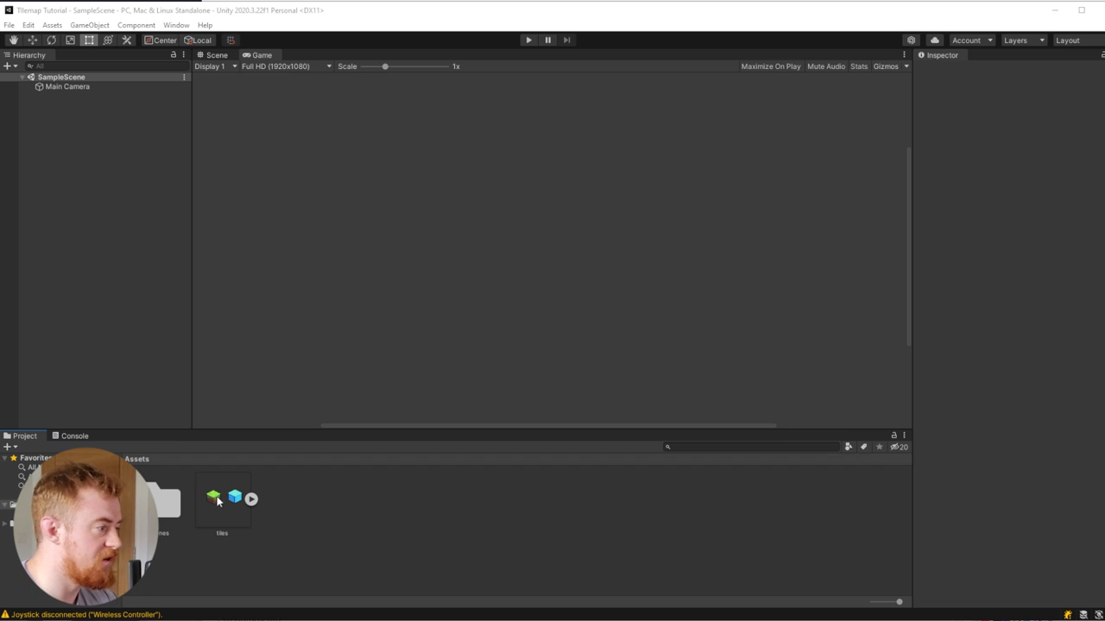
pyautogui.moveTo(280, 515)
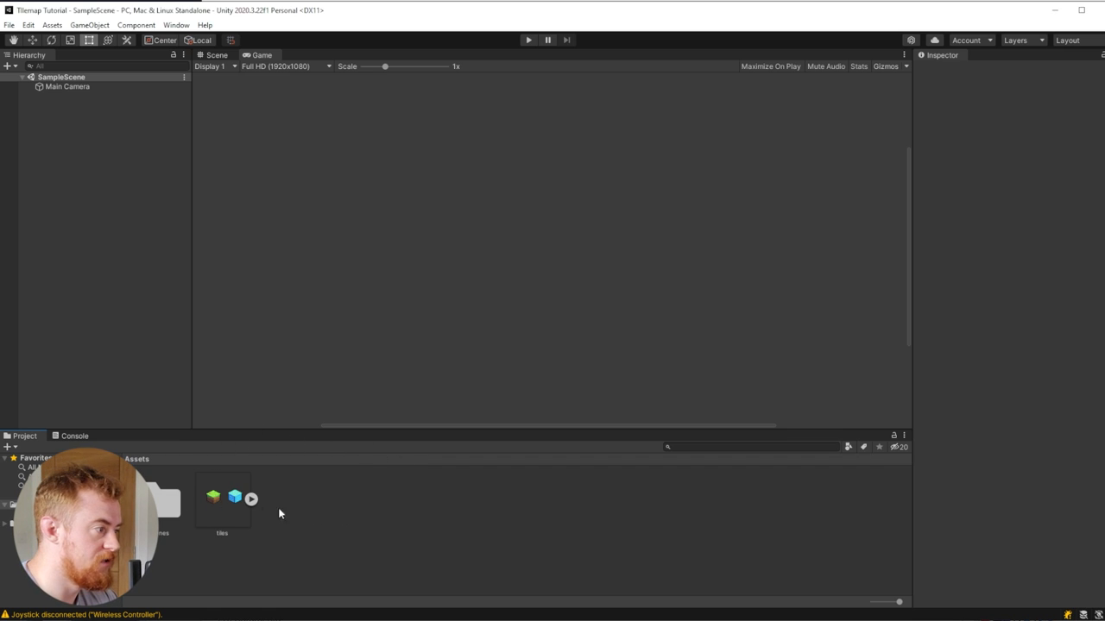
# Set the tiles image to Multiple sprite mode at 32 pixels per unit
pyautogui.click(221, 497)
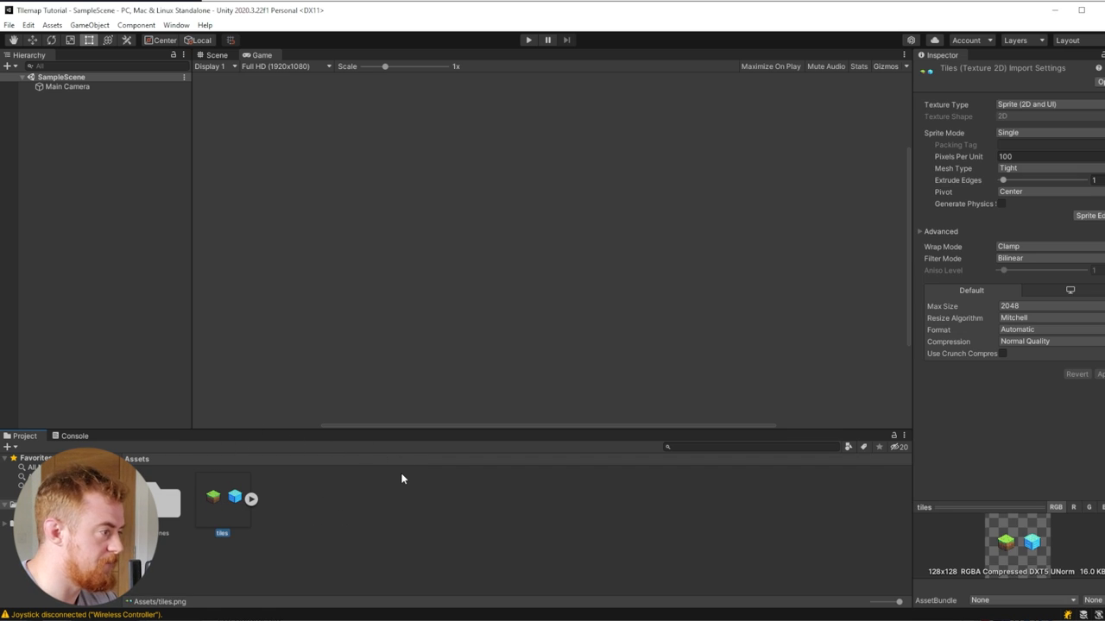
pyautogui.moveTo(688, 518)
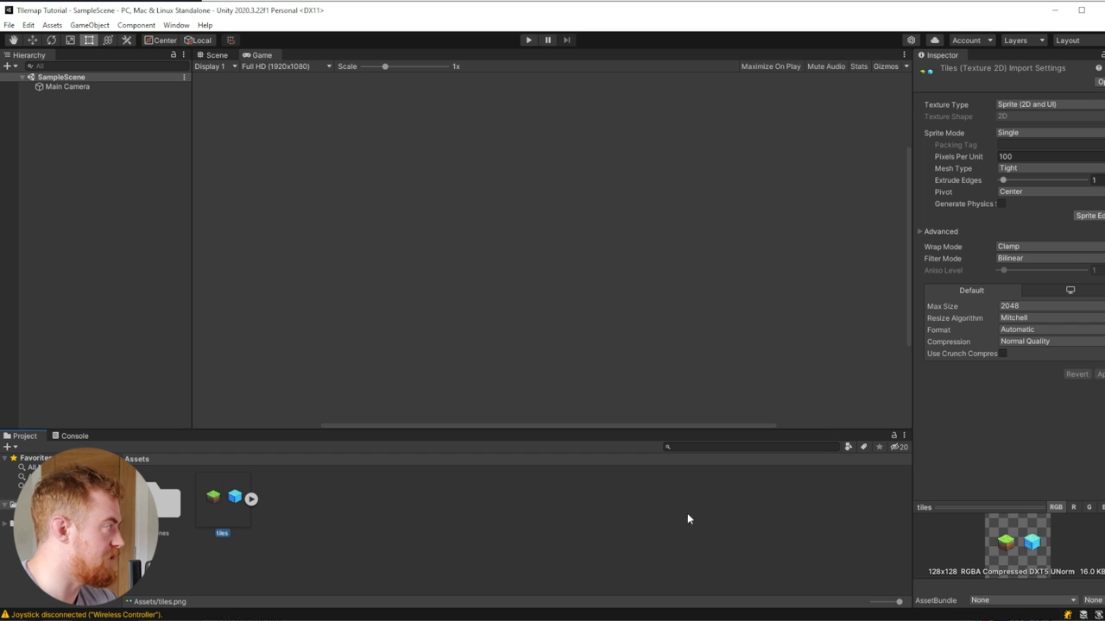
pyautogui.moveTo(1022, 167)
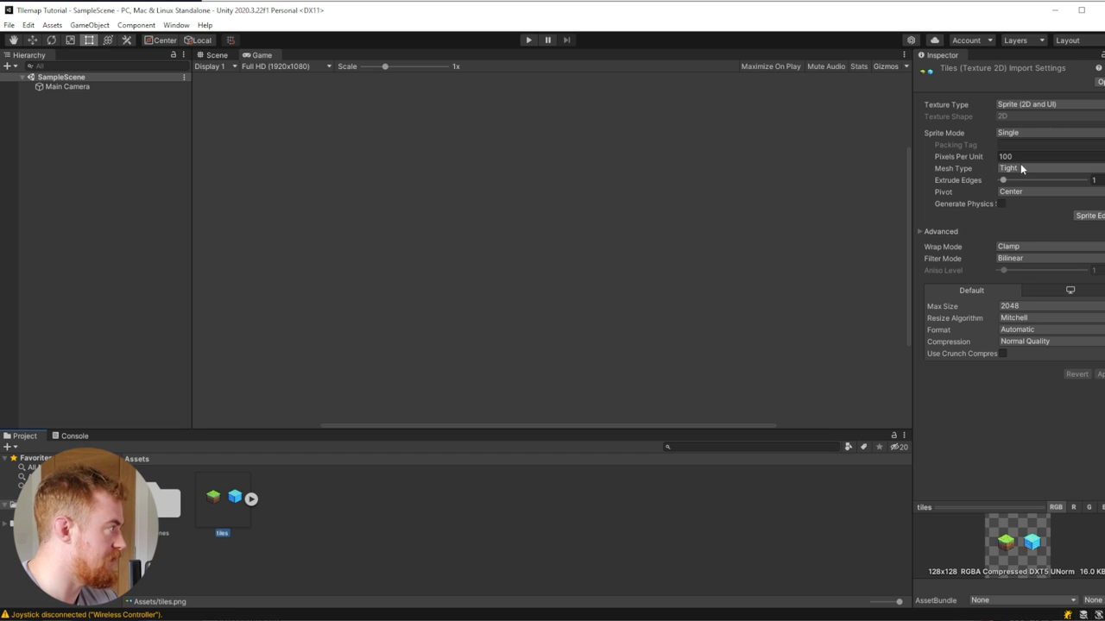
pyautogui.click(1036, 131)
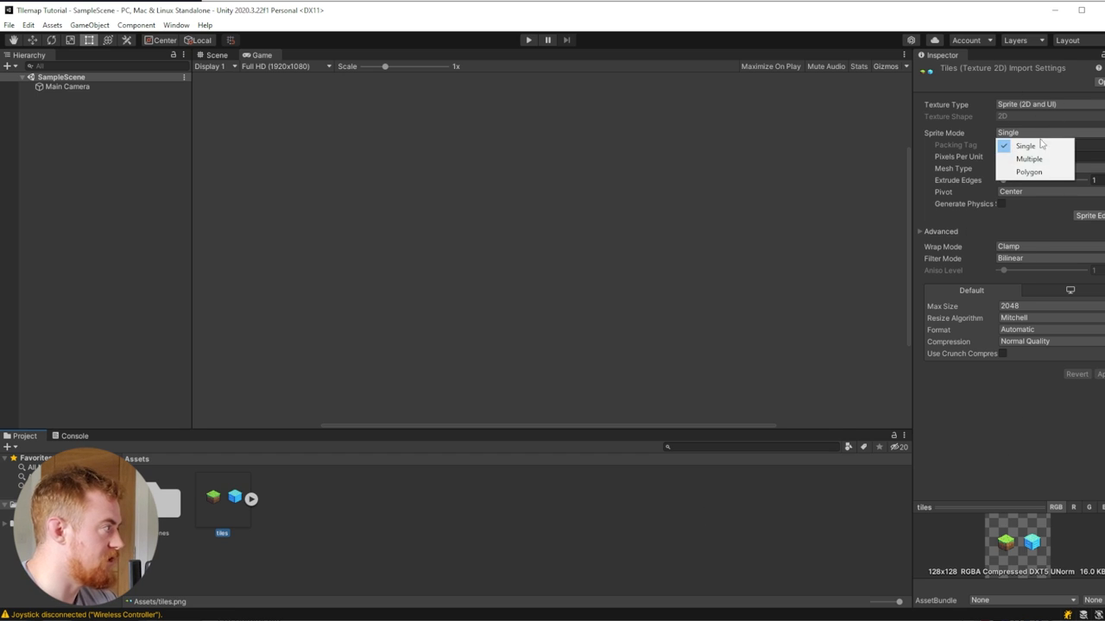
pyautogui.click(1029, 159)
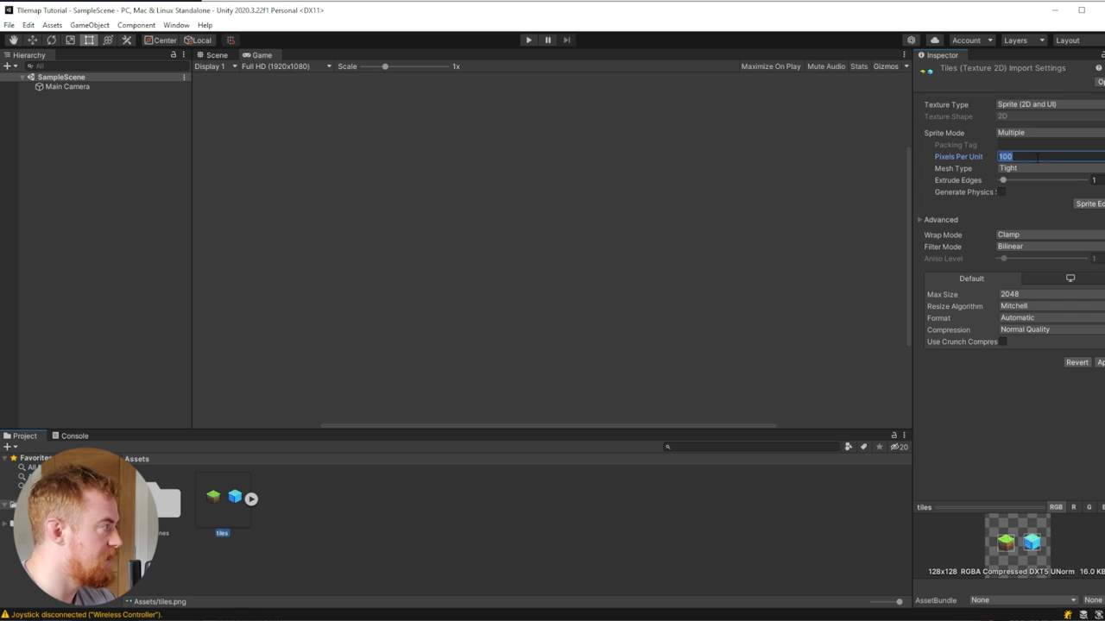
pyautogui.write('32')
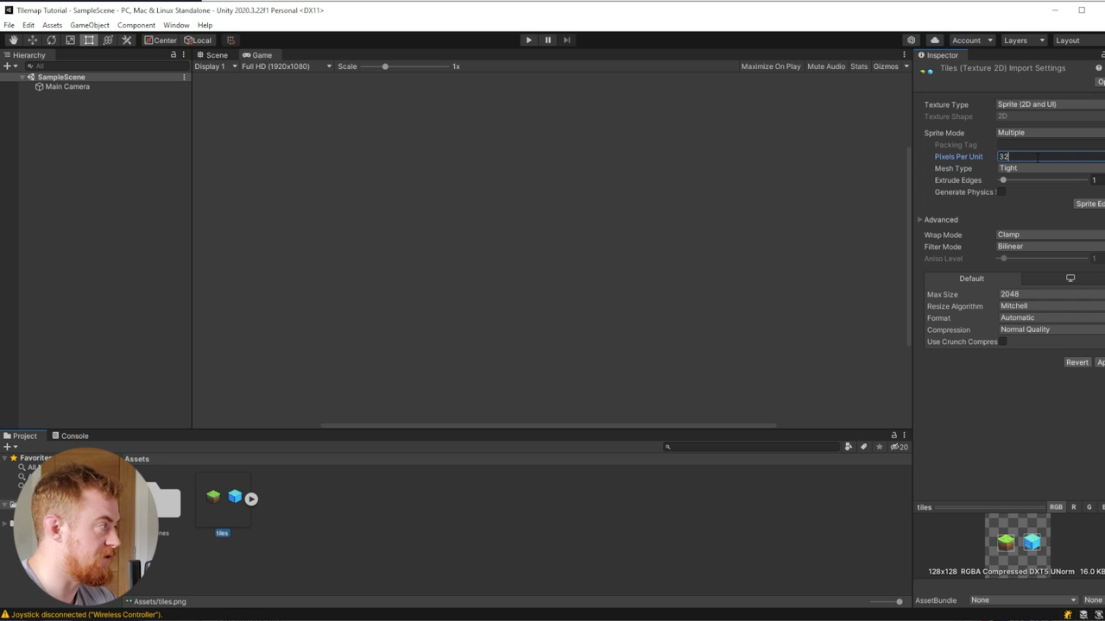
pyautogui.moveTo(998, 211)
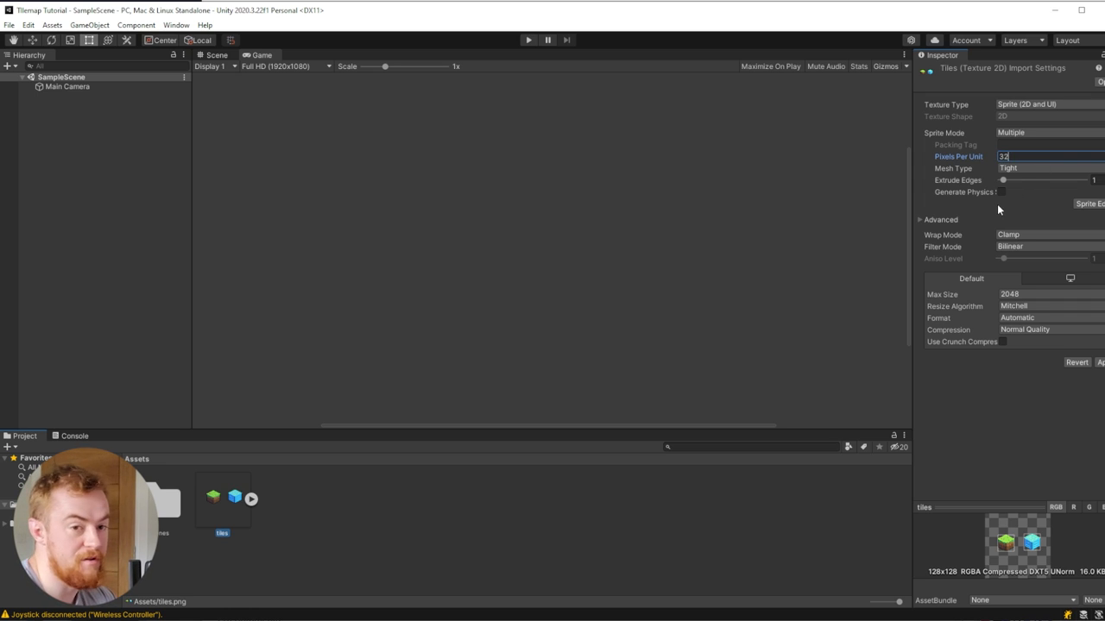
pyautogui.moveTo(992, 214)
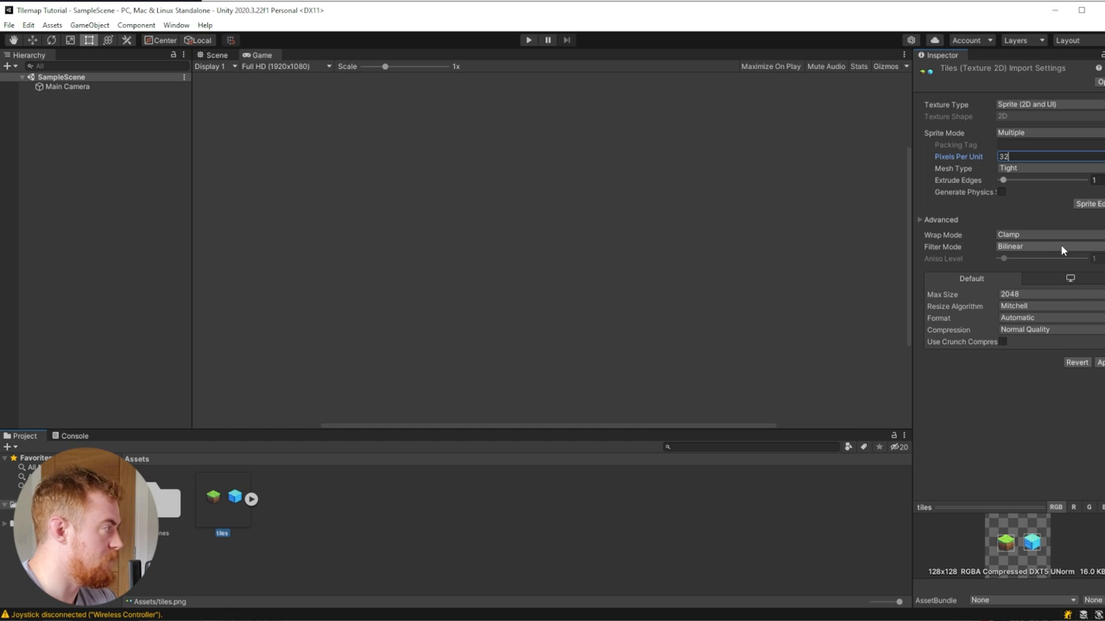
# Set Filter Mode to Point and Compression to None, then apply for sprite editing
pyautogui.click(1046, 245)
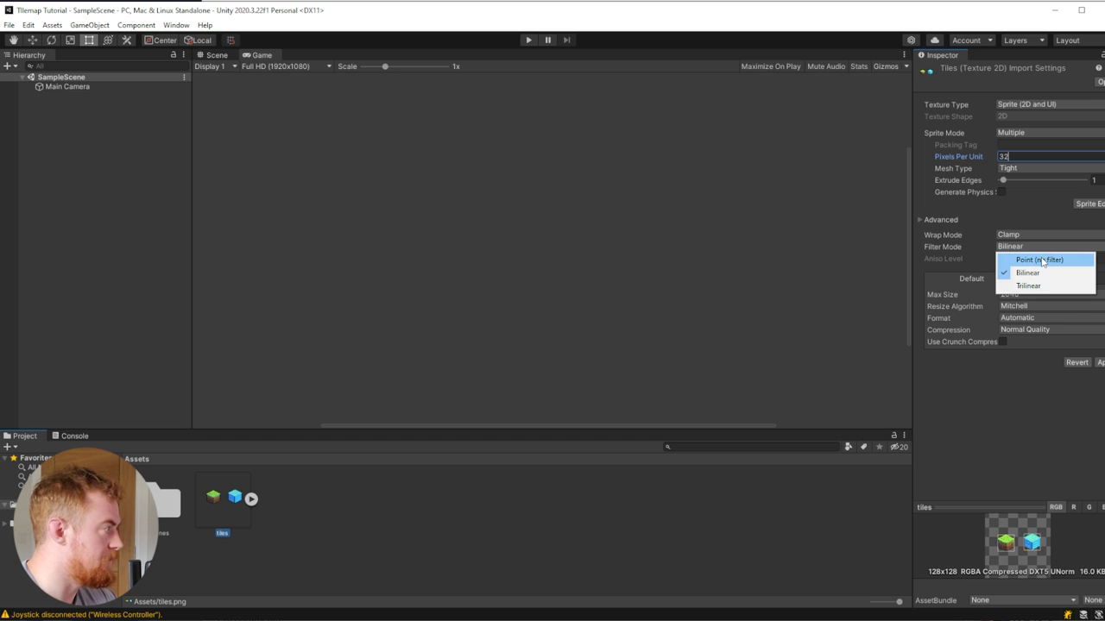
pyautogui.click(1037, 258)
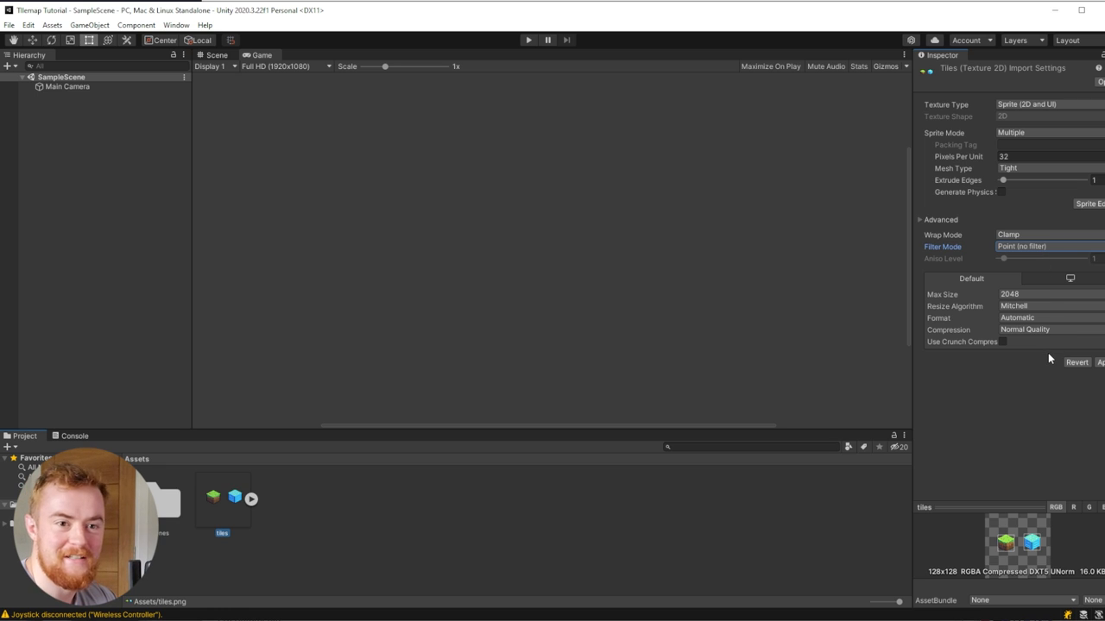
pyautogui.click(1025, 328)
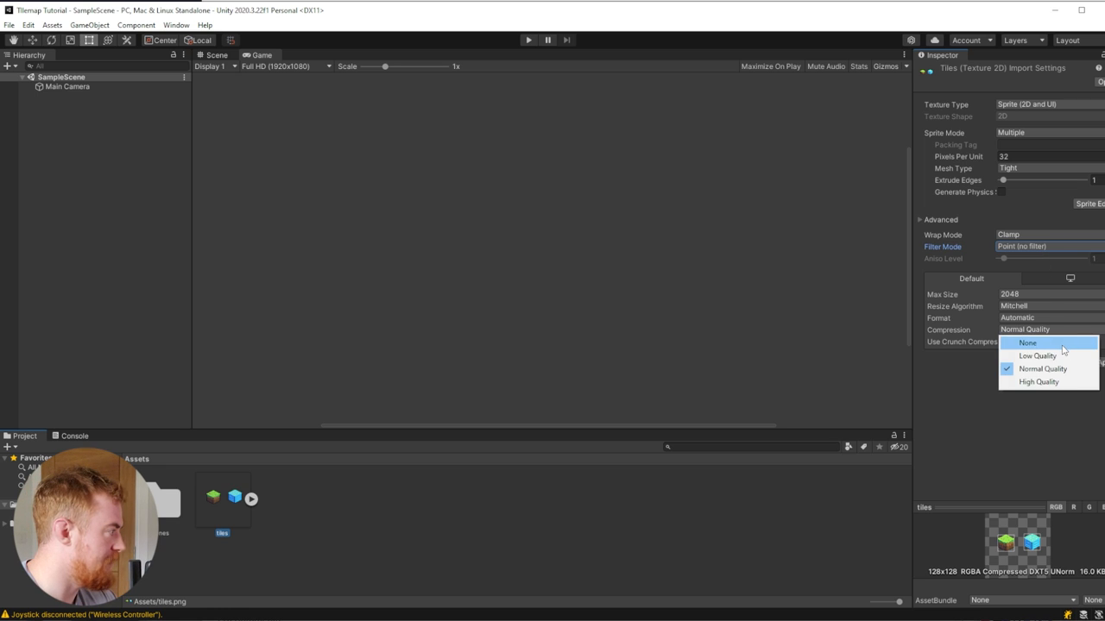
pyautogui.click(1029, 342)
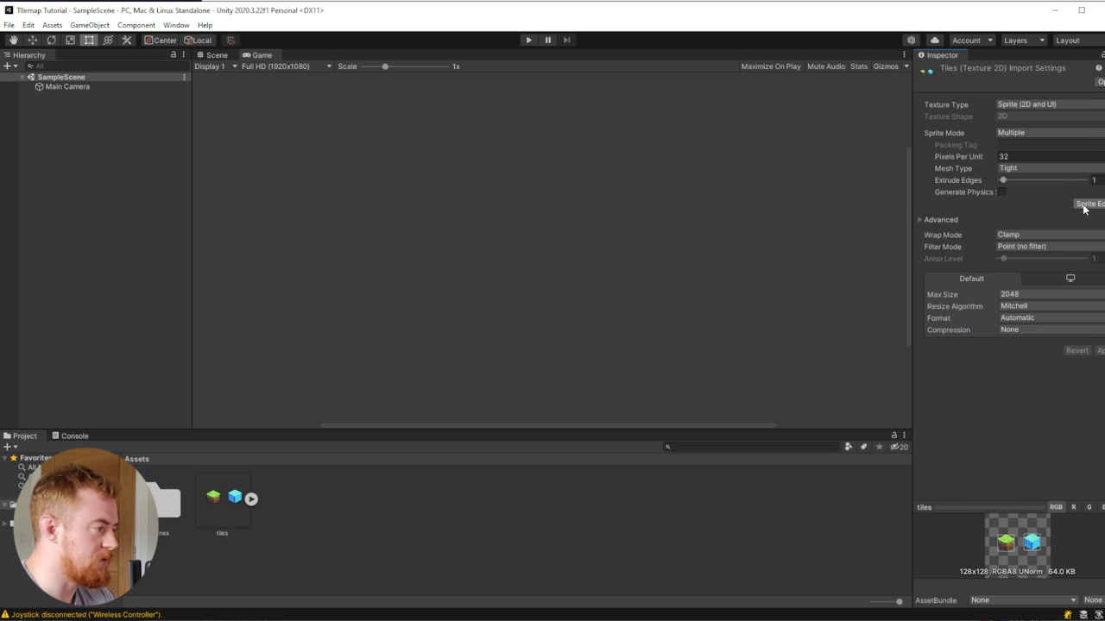
pyautogui.click(1088, 203)
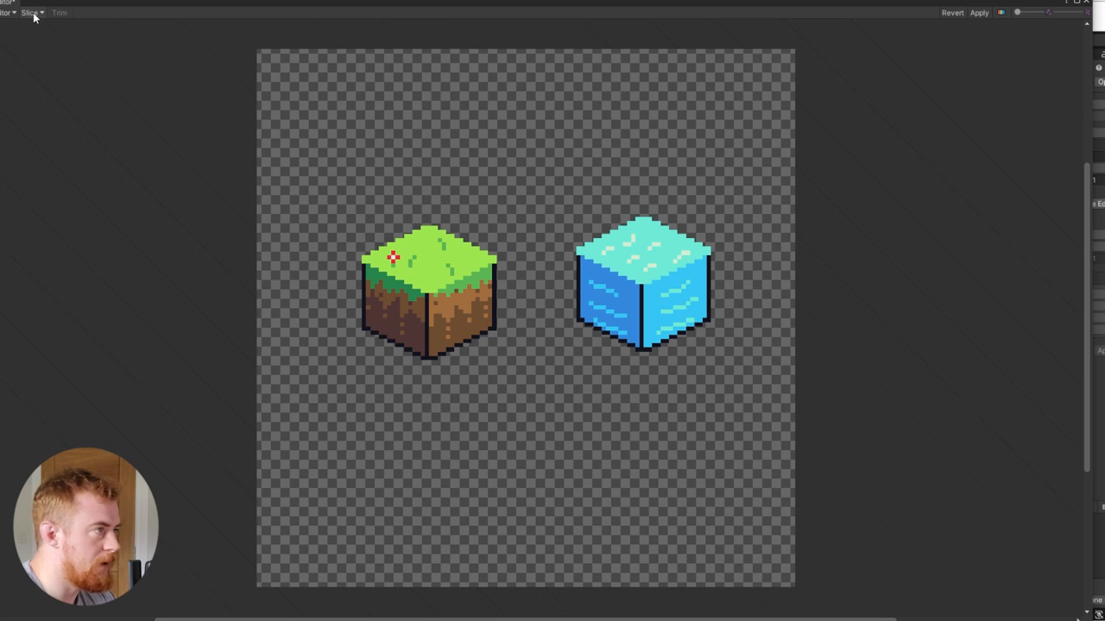
# Slice the sheet into separate tile sprites and give the grass tile a custom pivot
pyautogui.click(31, 12)
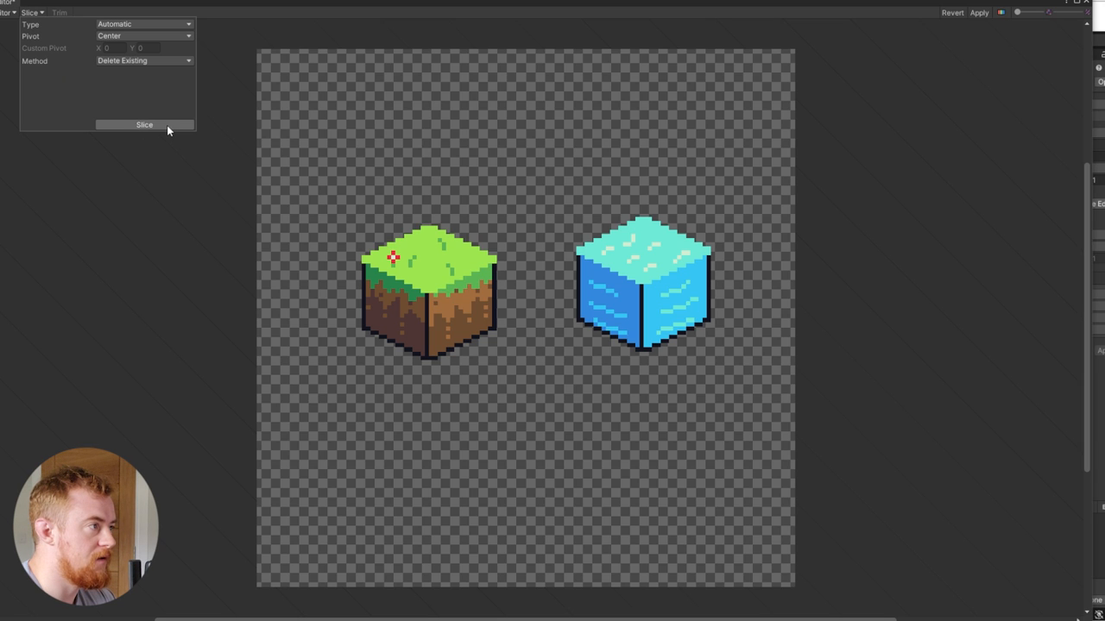
pyautogui.click(145, 125)
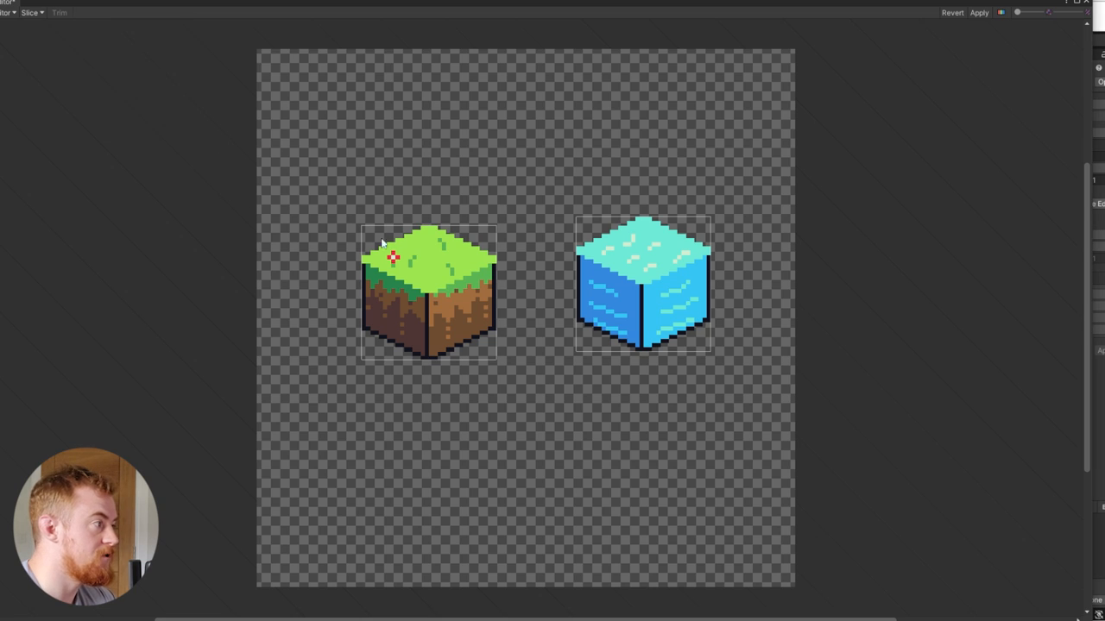
pyautogui.click(428, 290)
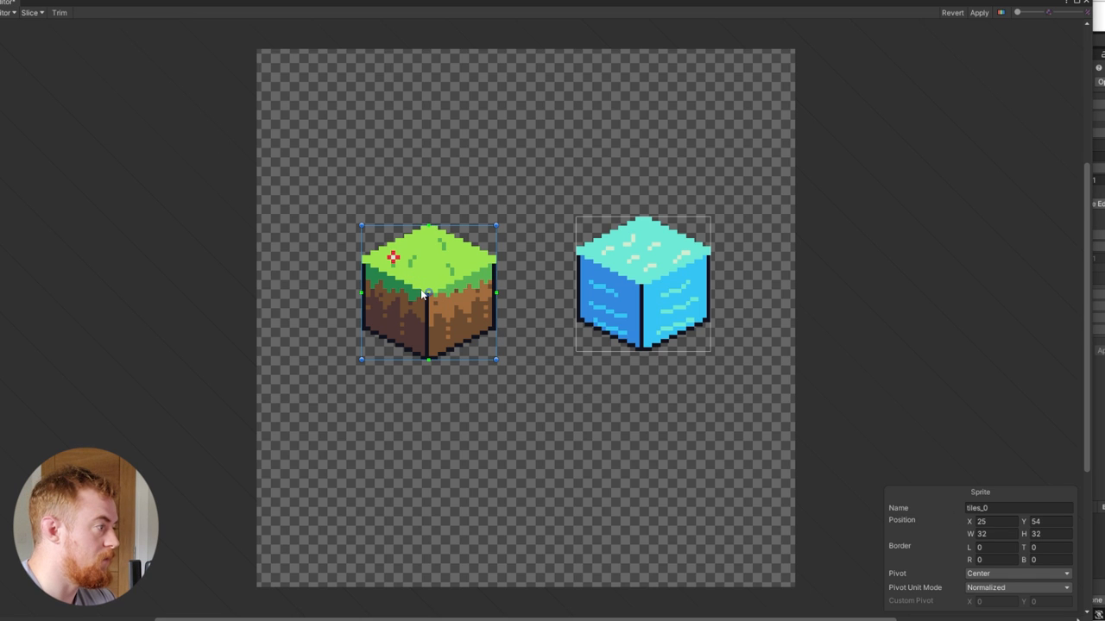
pyautogui.click(1018, 573)
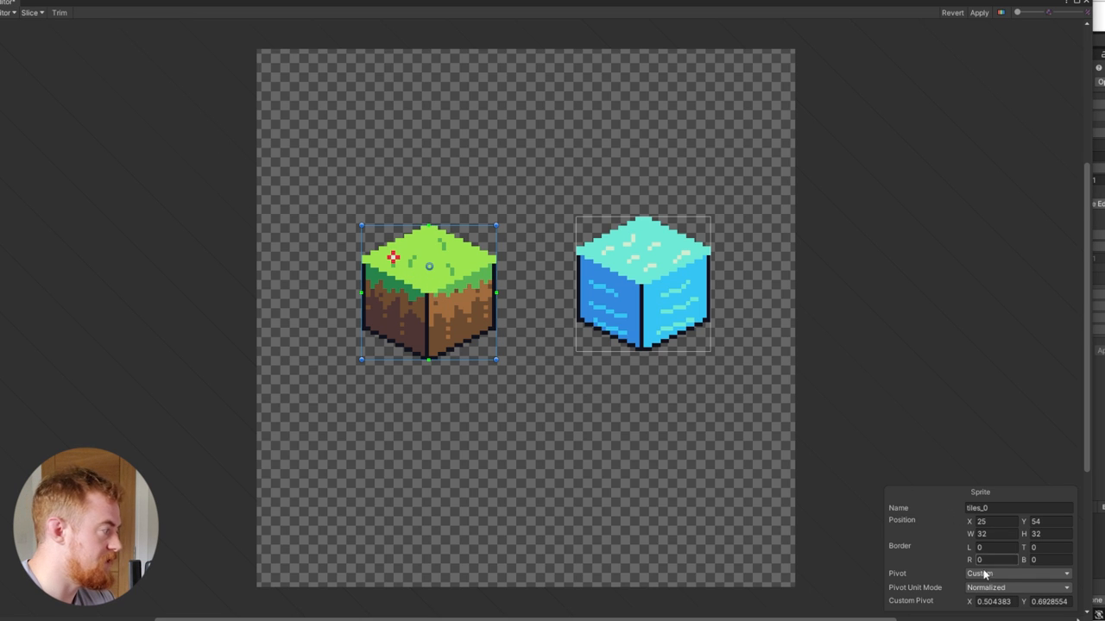
pyautogui.click(994, 600)
pyautogui.write('0.75')
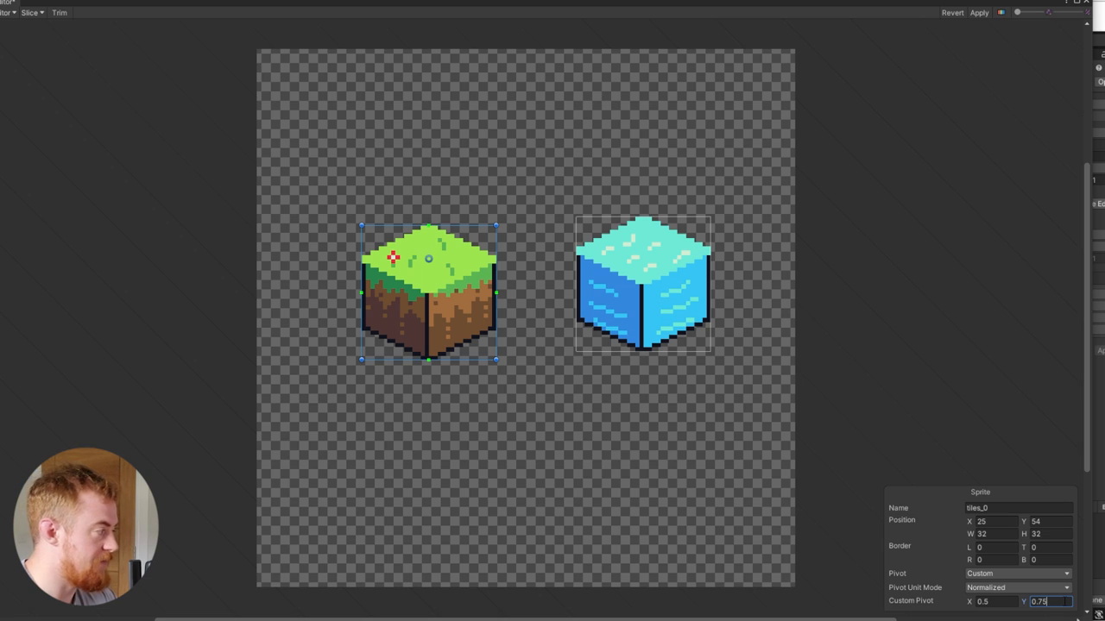
# Give the water tile a custom pivot of 0.5, 0.75
pyautogui.click(642, 285)
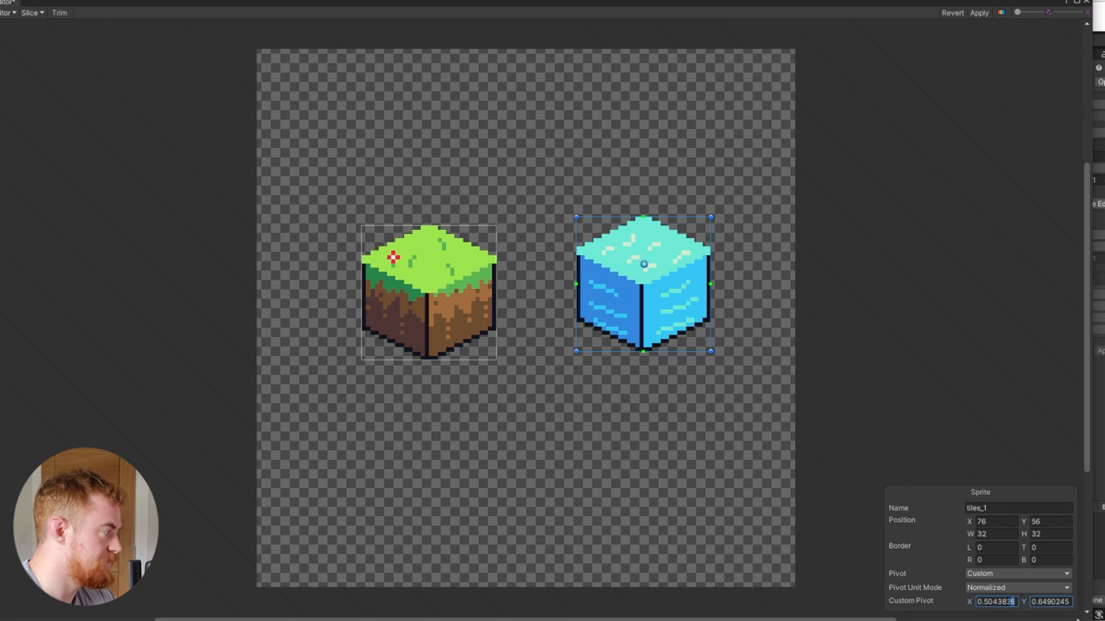
pyautogui.write('0.5')
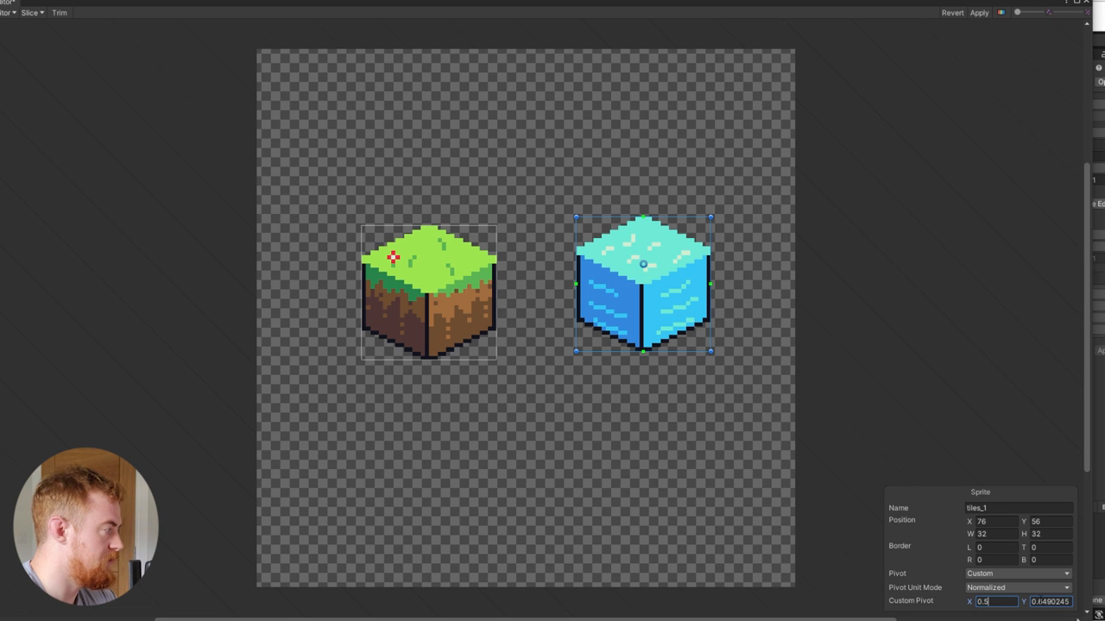
pyautogui.click(1049, 601)
pyautogui.write('0.75')
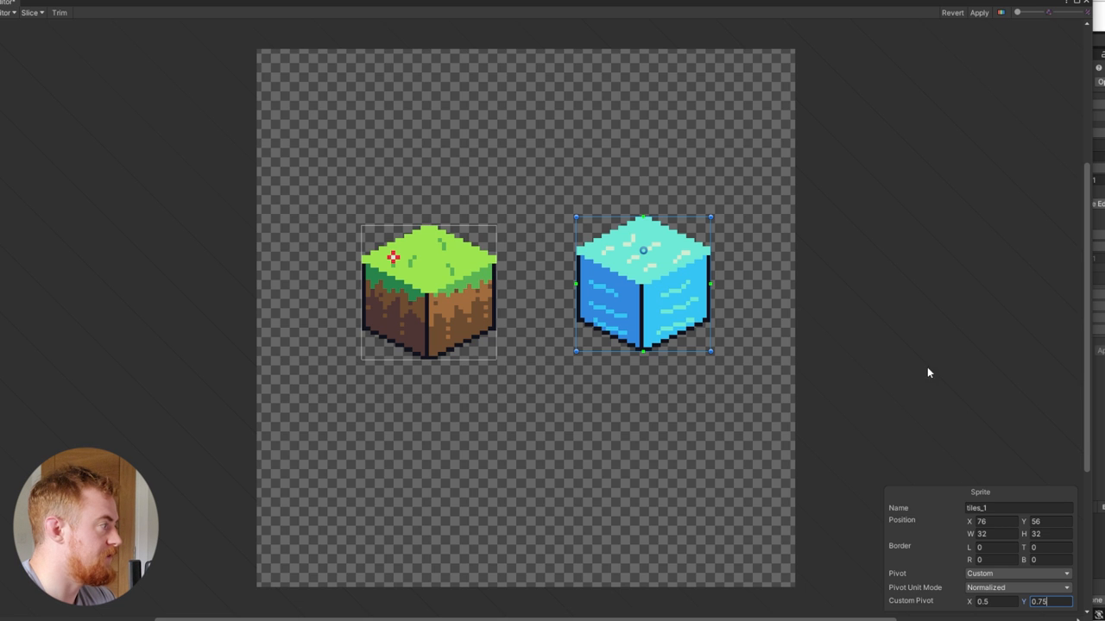
pyautogui.click(428, 290)
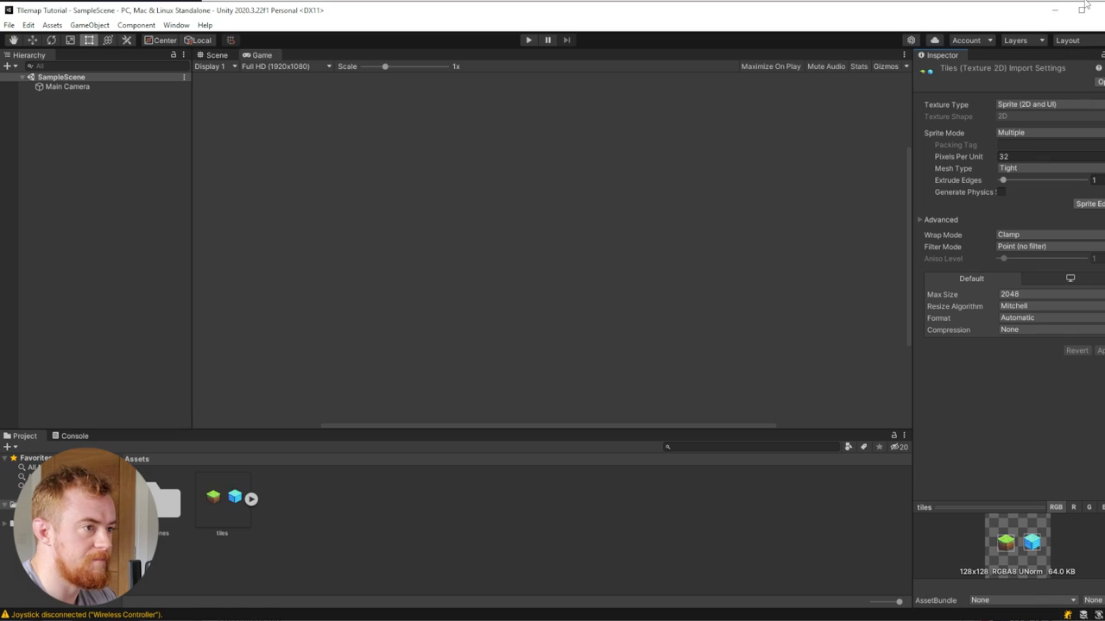
# Create an Isometric Z as Y tilemap under a new Grid with Tilemap Renderer Mode set to Individual
pyautogui.click(250, 497)
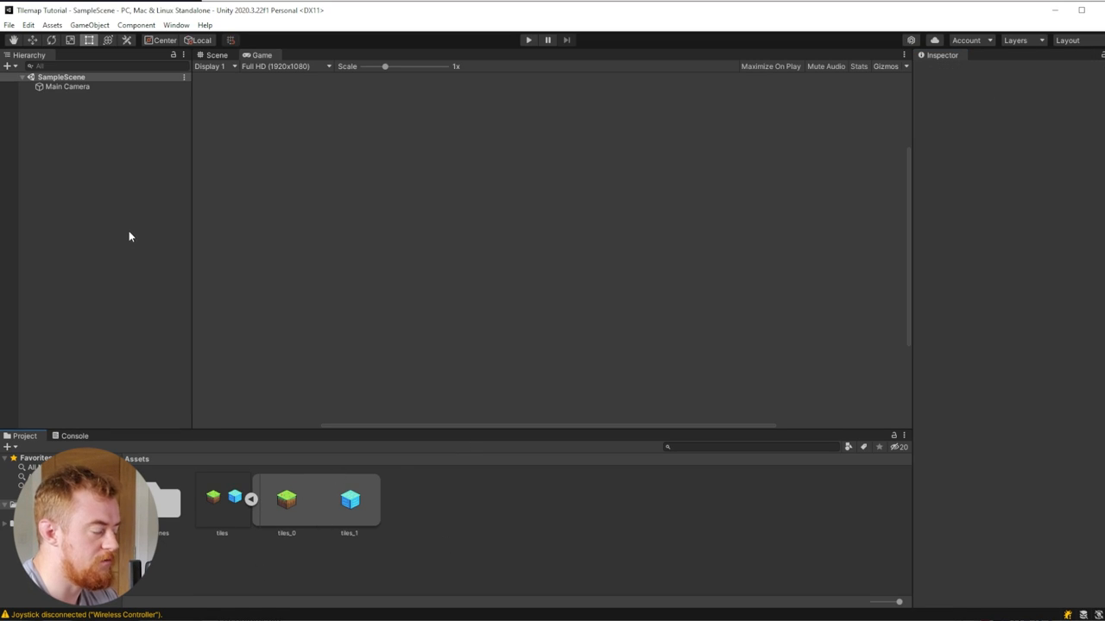
pyautogui.rightClick(131, 234)
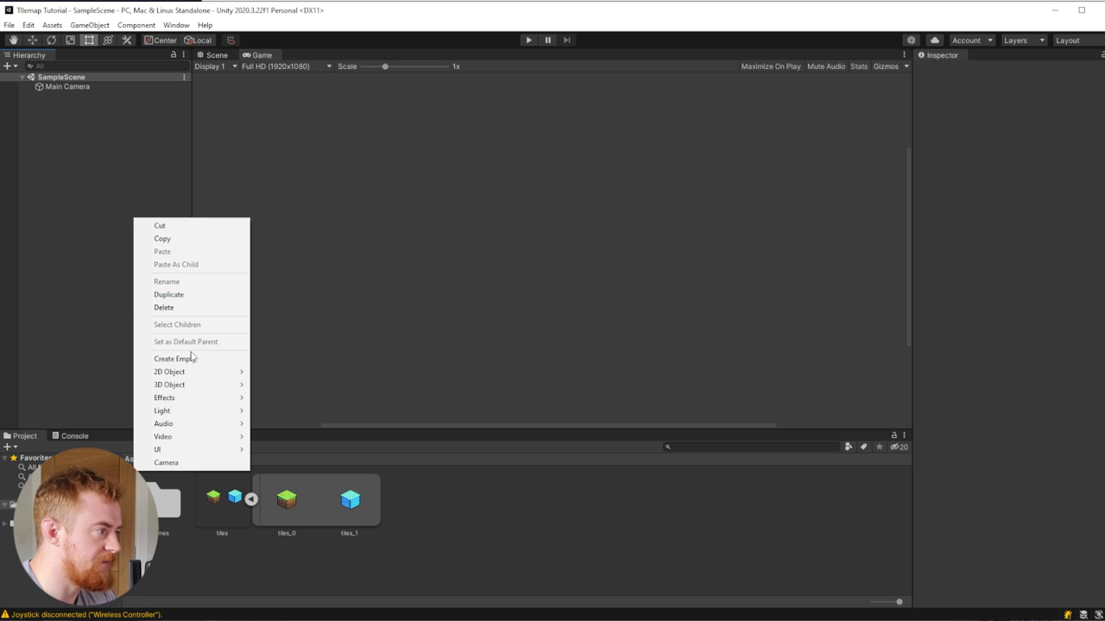
pyautogui.moveTo(190, 371)
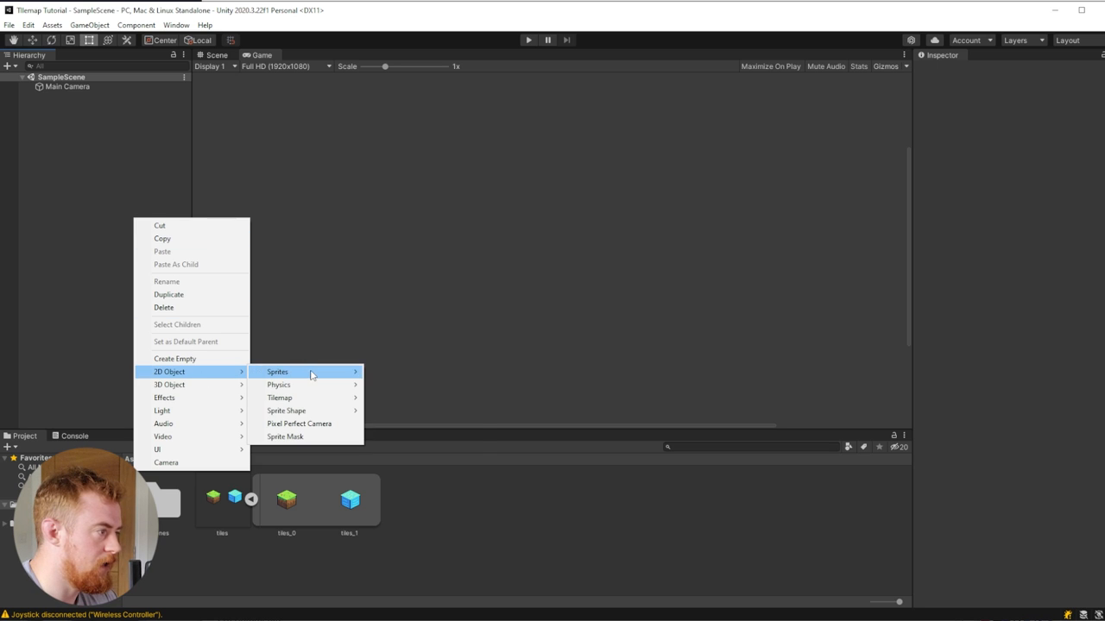
pyautogui.moveTo(279, 397)
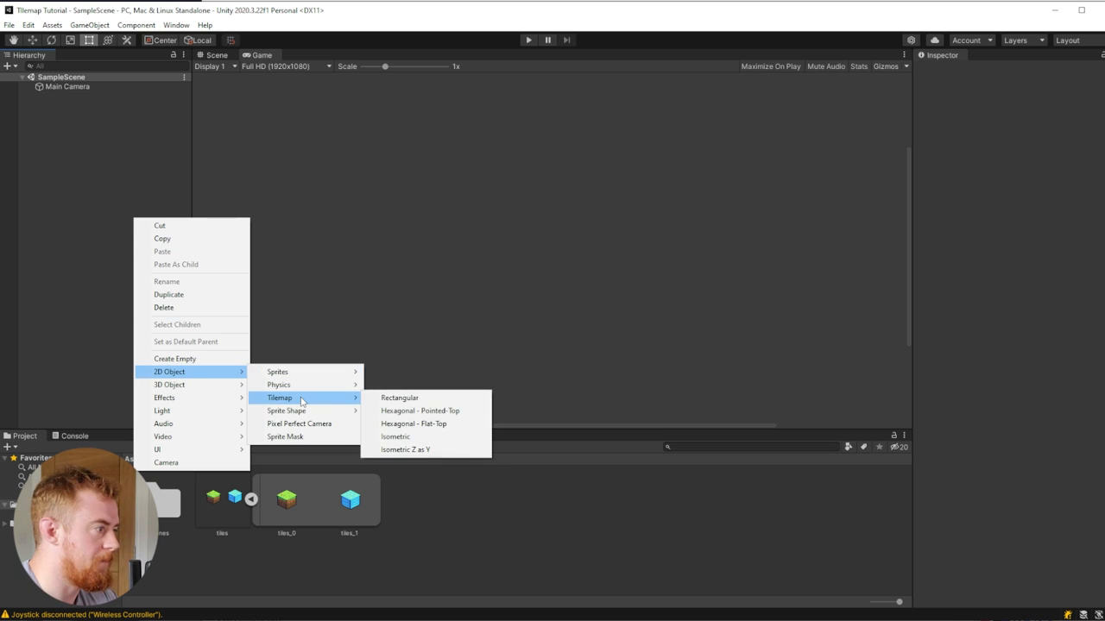
pyautogui.moveTo(404, 449)
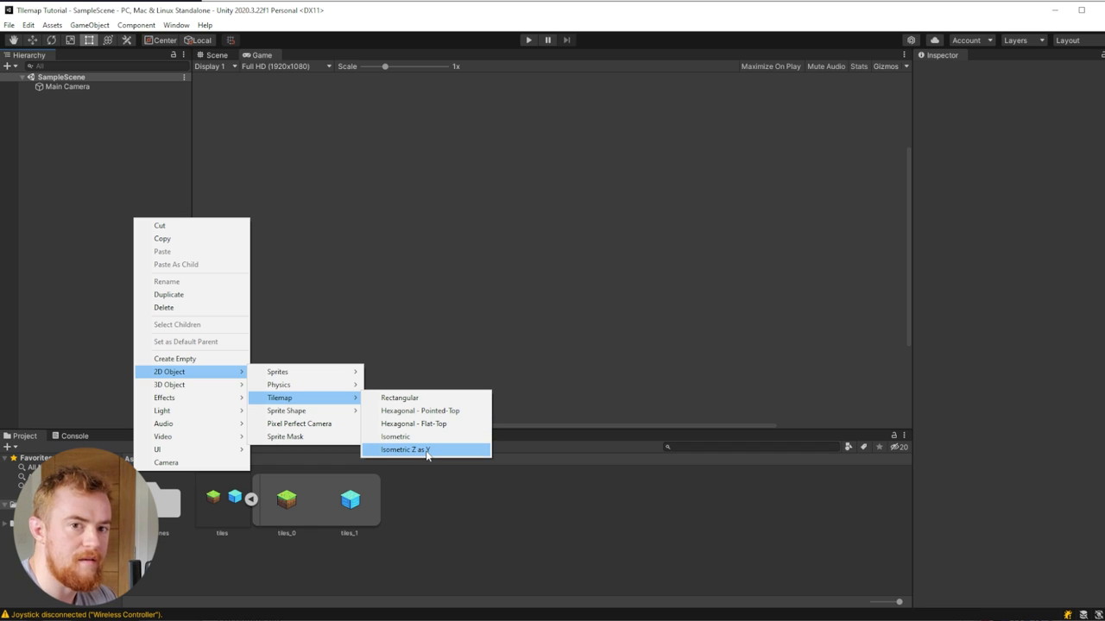
pyautogui.click(404, 448)
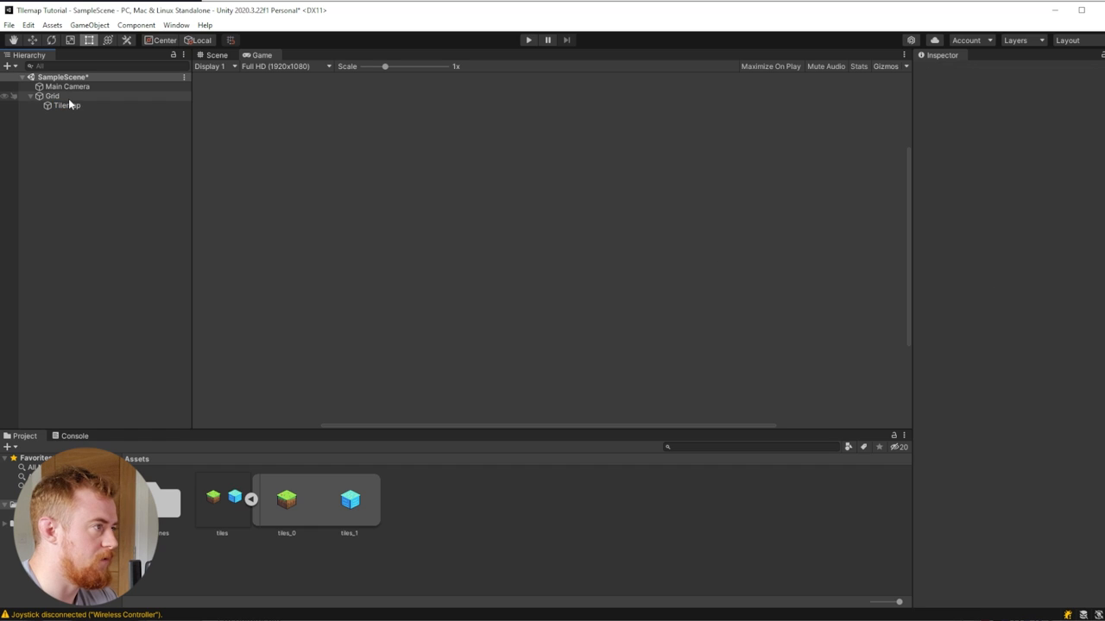
pyautogui.click(67, 105)
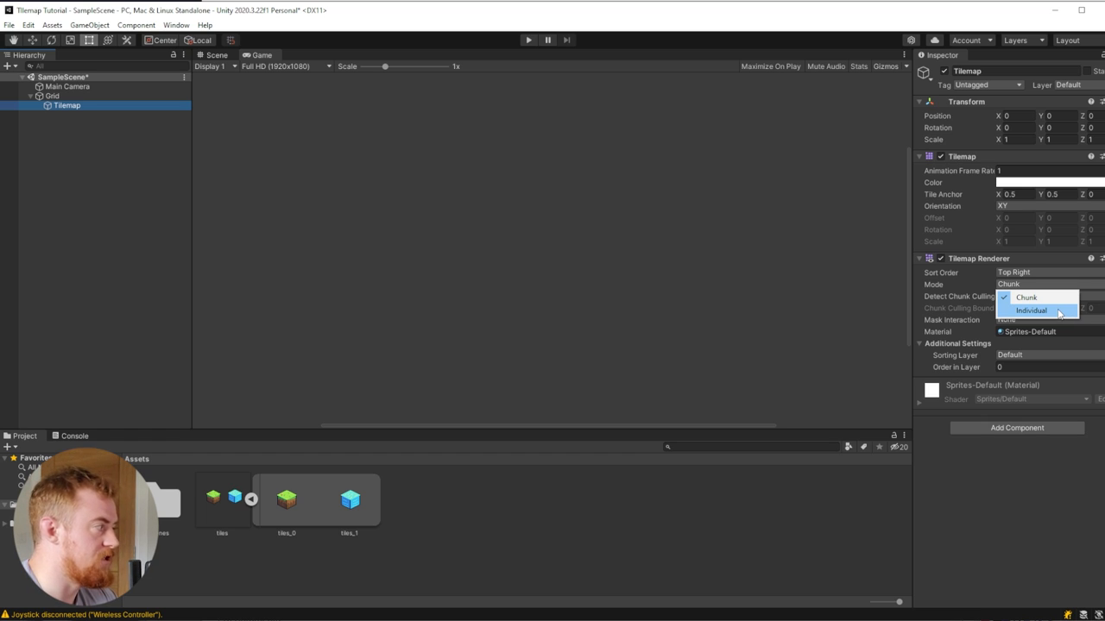
pyautogui.click(1032, 310)
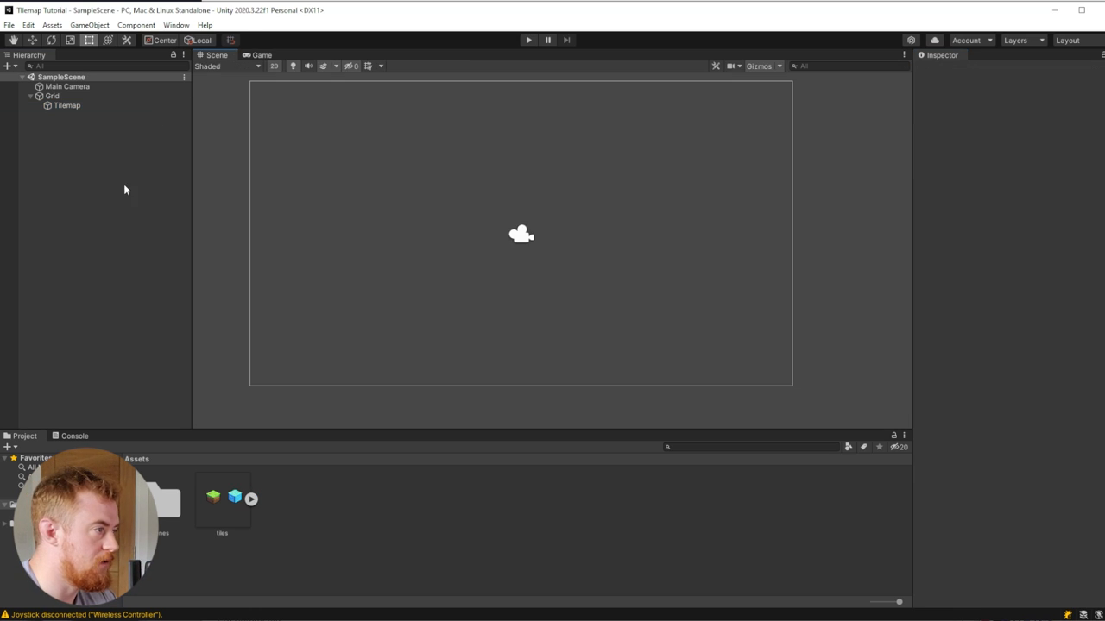
# Select the Tilemap and bring up the Tile Palette window from the Scene view overlay
pyautogui.click(66, 105)
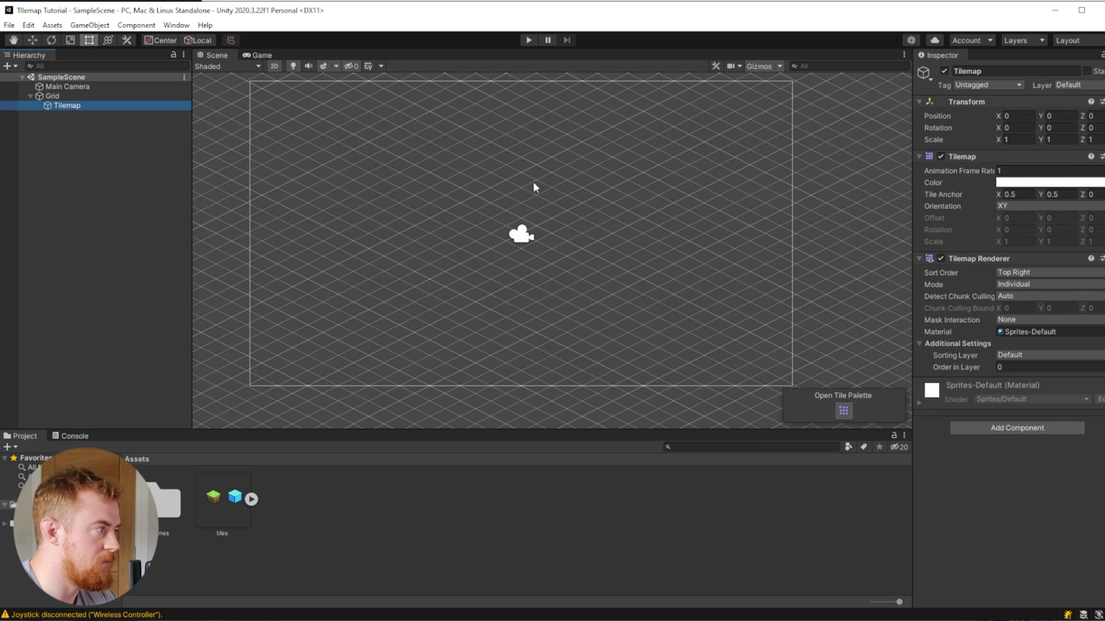
pyautogui.moveTo(909, 433)
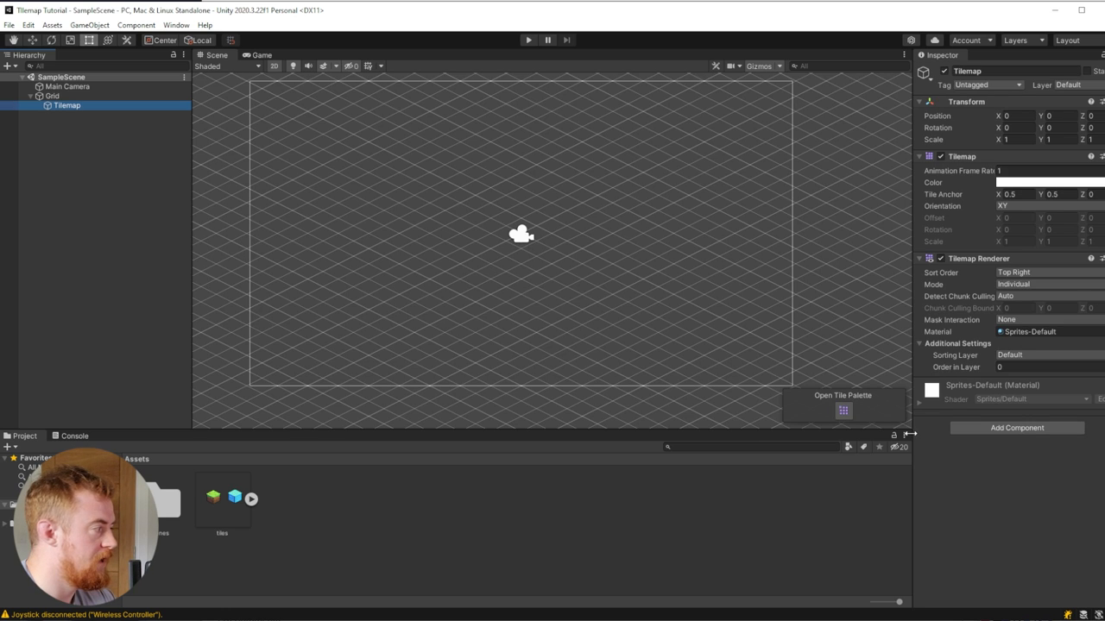
pyautogui.moveTo(843, 411)
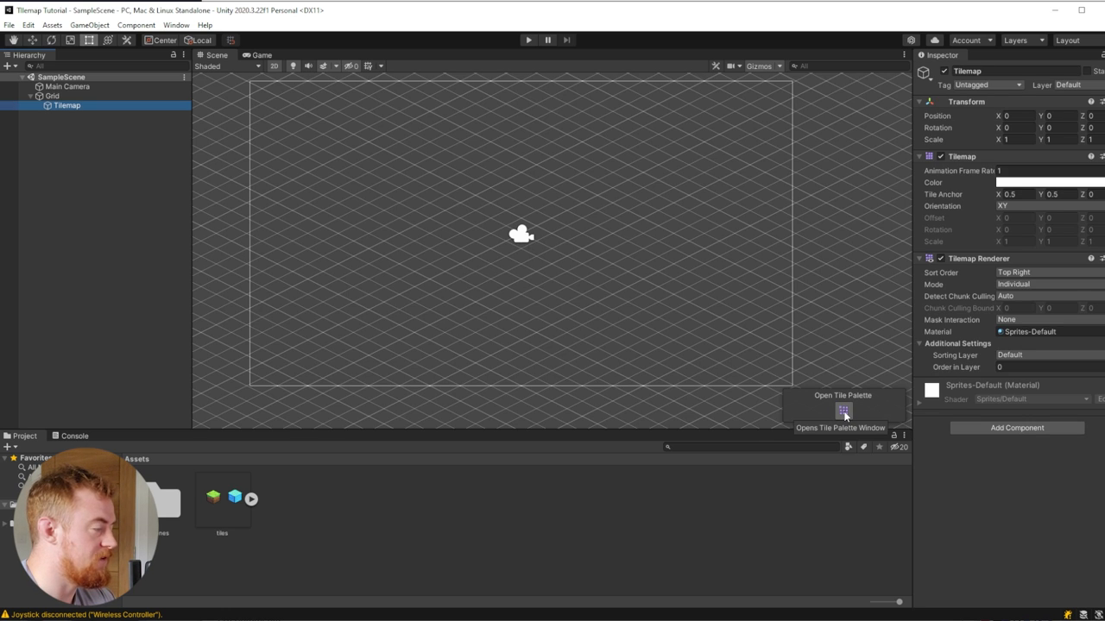
pyautogui.click(842, 409)
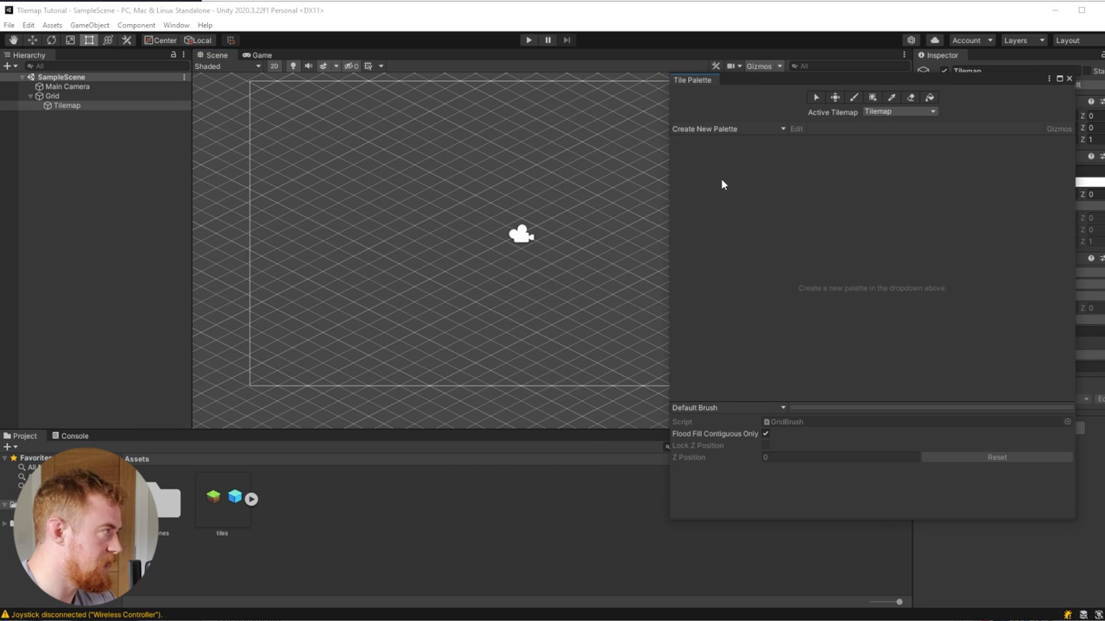
pyautogui.moveTo(811, 214)
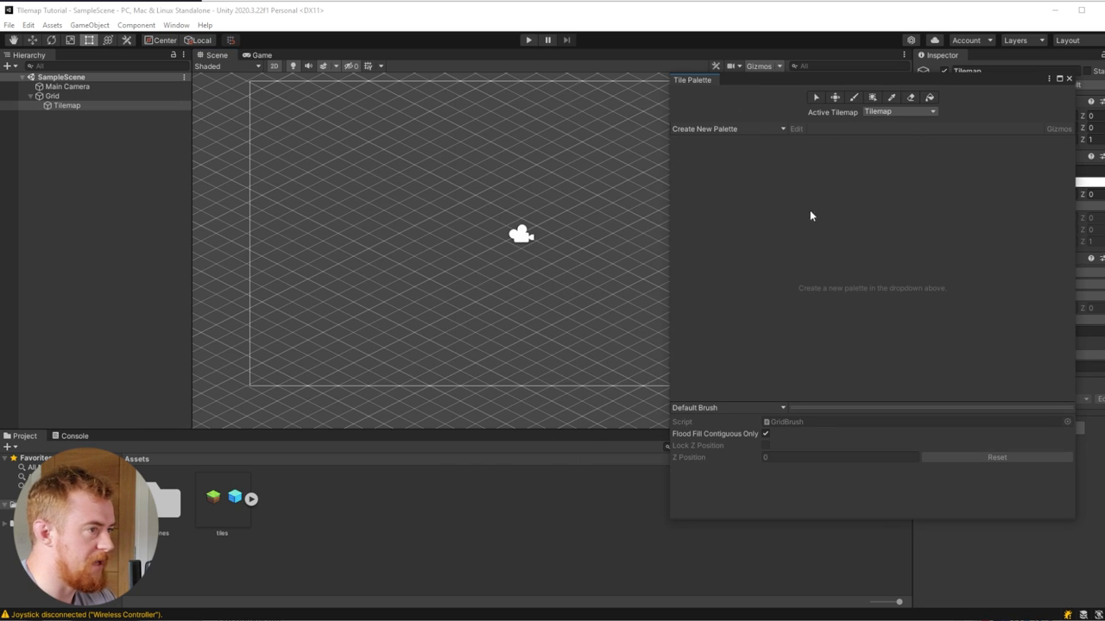
pyautogui.moveTo(590, 243)
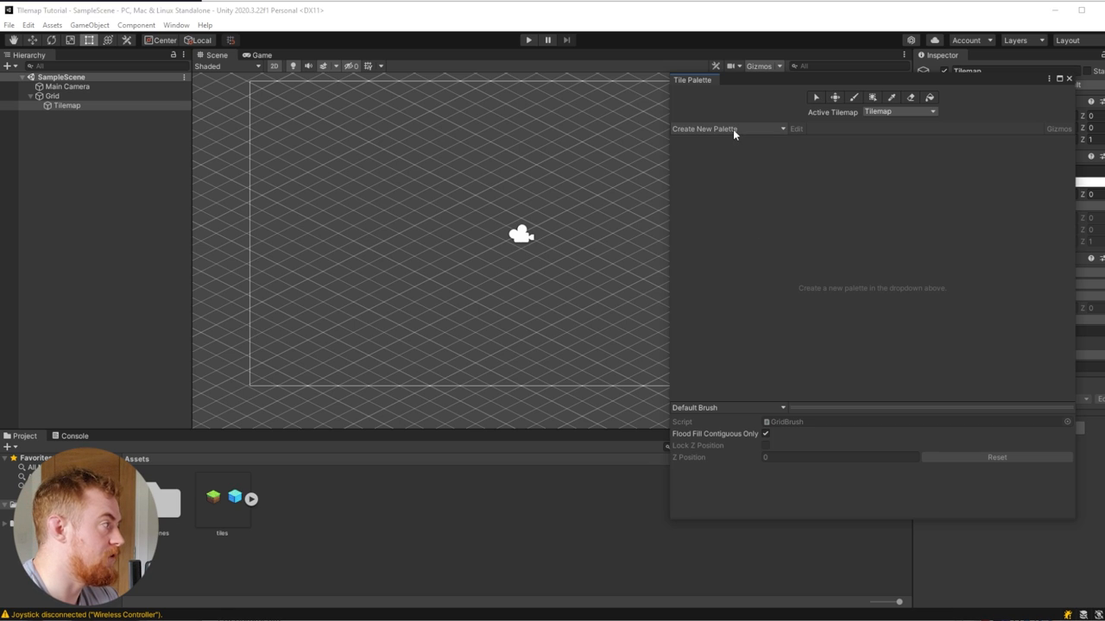
# Define a new palette 'Tile Palette' with an Isometric Z as Y grid and manual cell height 0.5
pyautogui.click(728, 128)
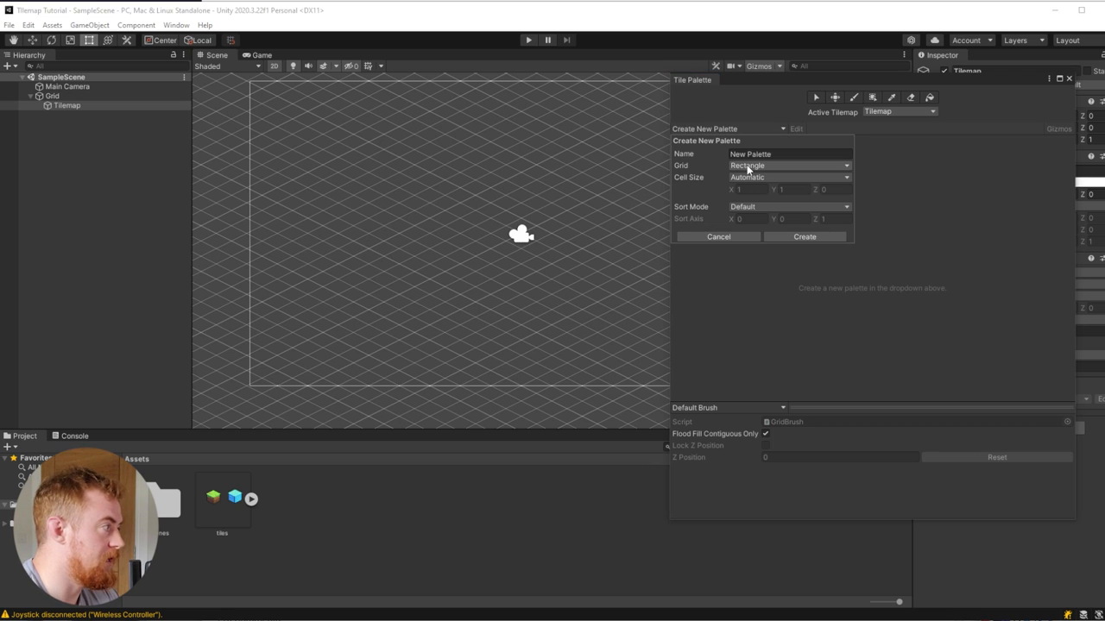
pyautogui.click(787, 165)
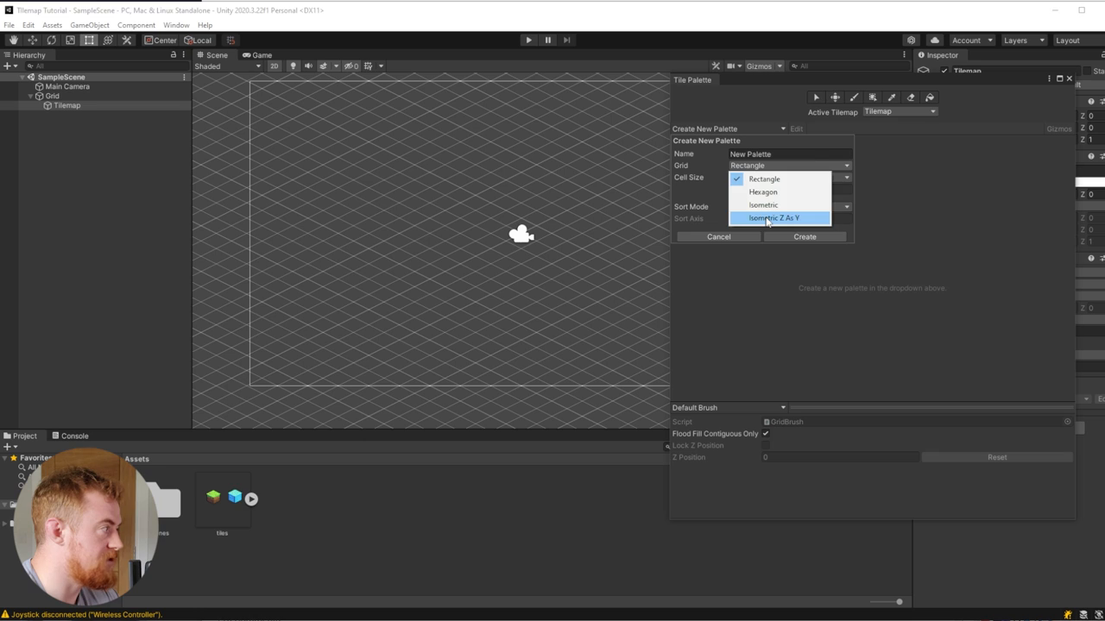
pyautogui.click(773, 218)
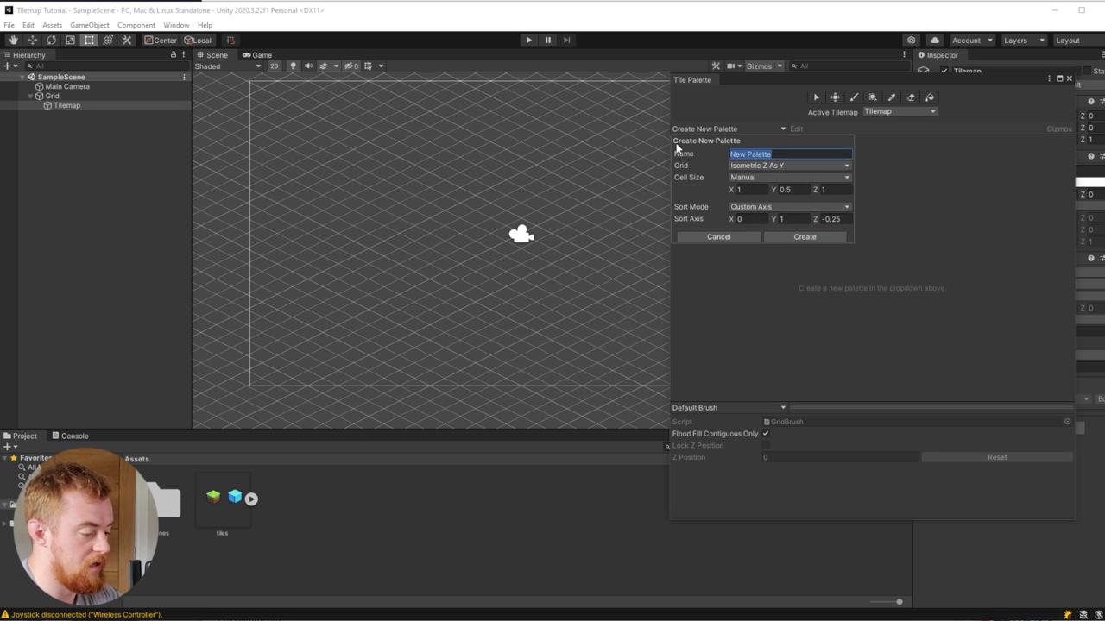
pyautogui.write('Tile P')
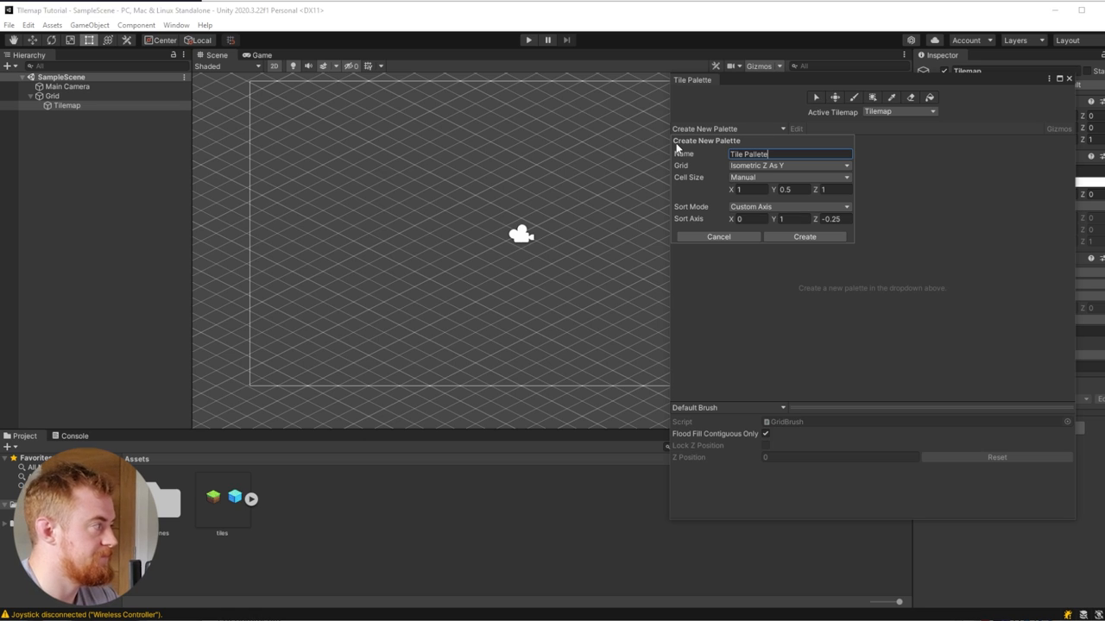
pyautogui.moveTo(700, 189)
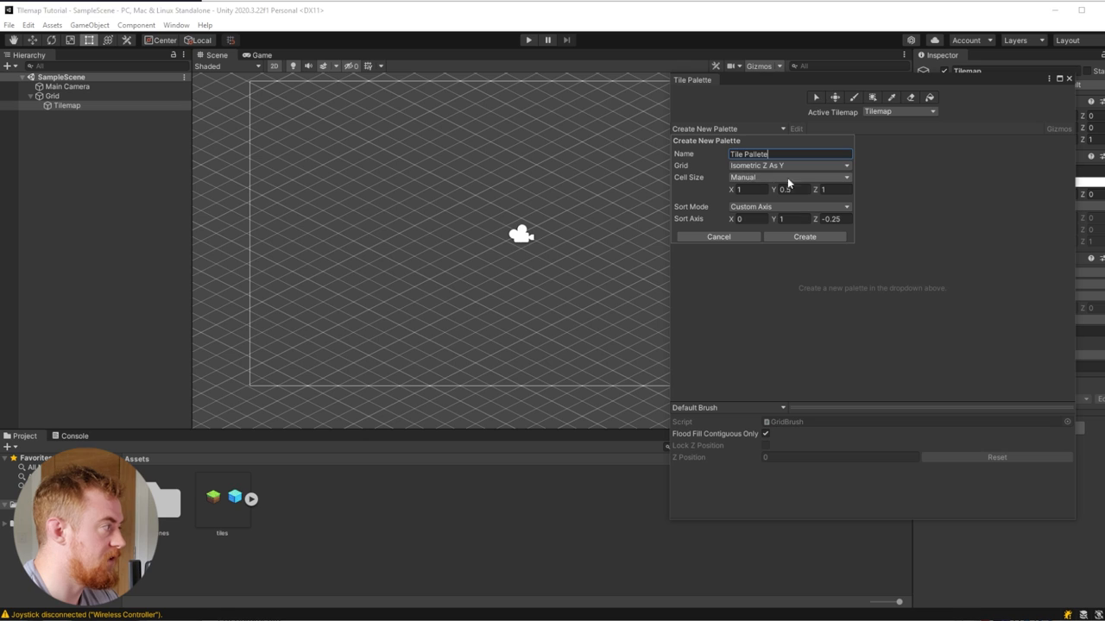
pyautogui.click(787, 188)
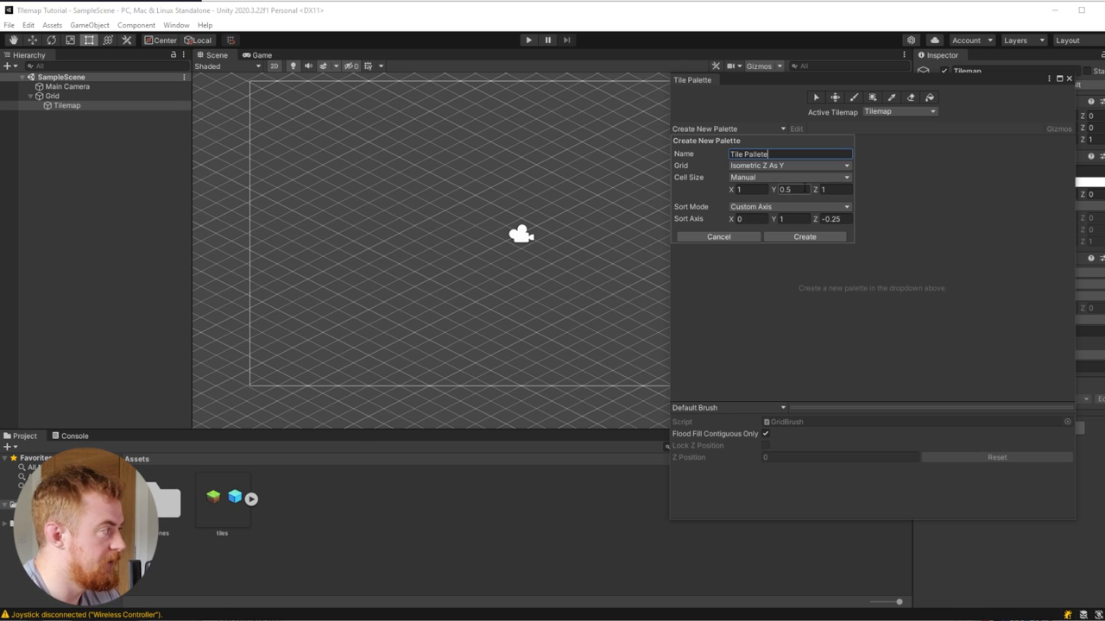
pyautogui.moveTo(794, 189)
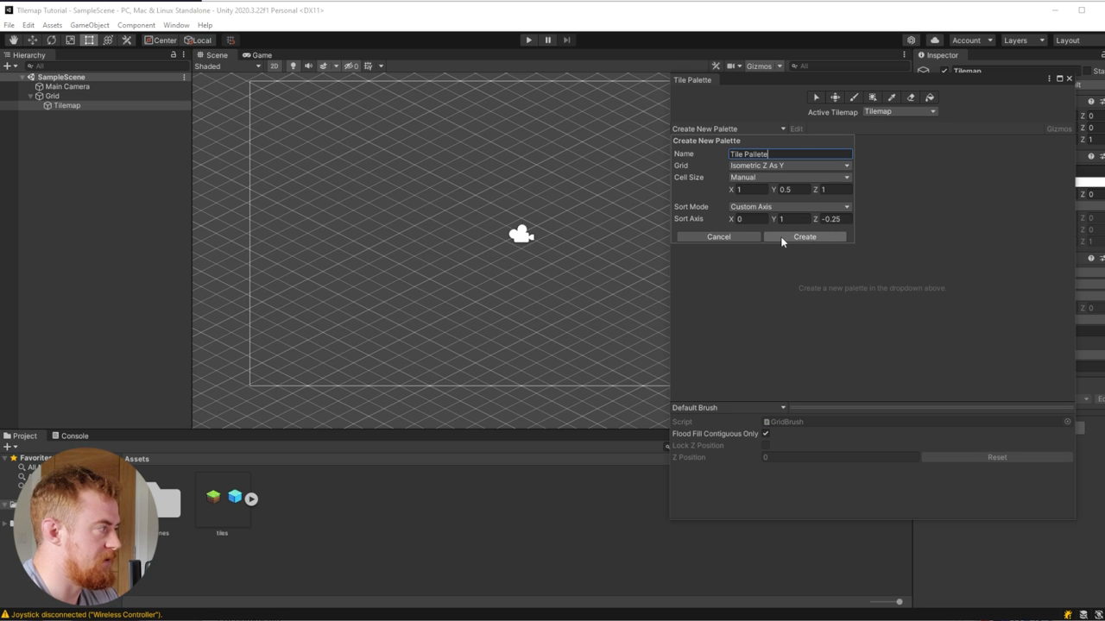
# Create the palette in the Assets folder and show the sliced tile sprites
pyautogui.click(805, 236)
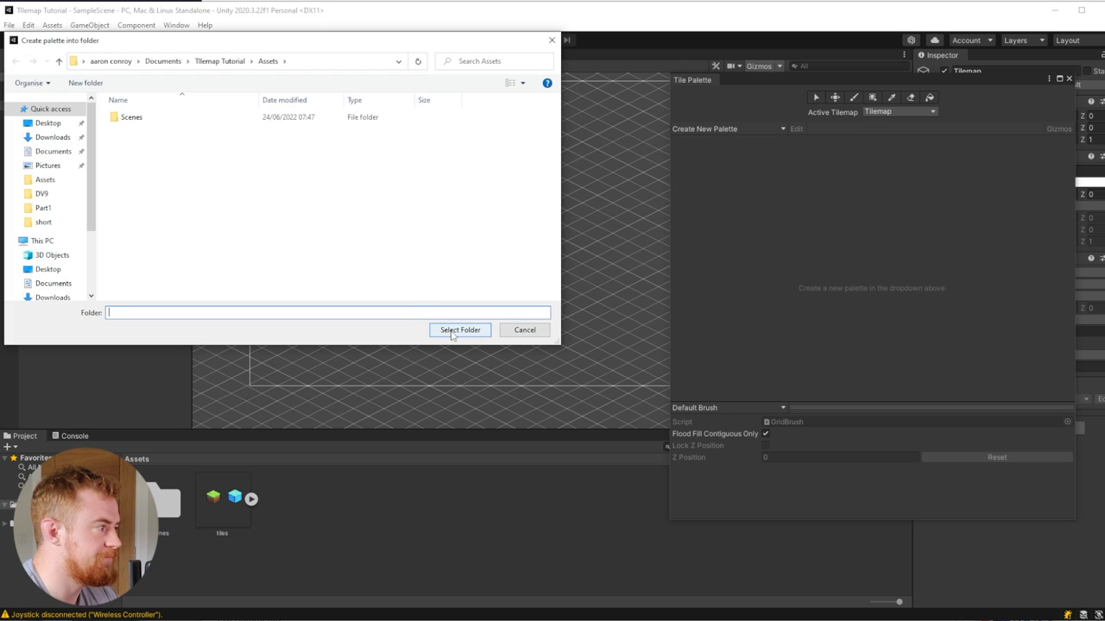
pyautogui.click(459, 330)
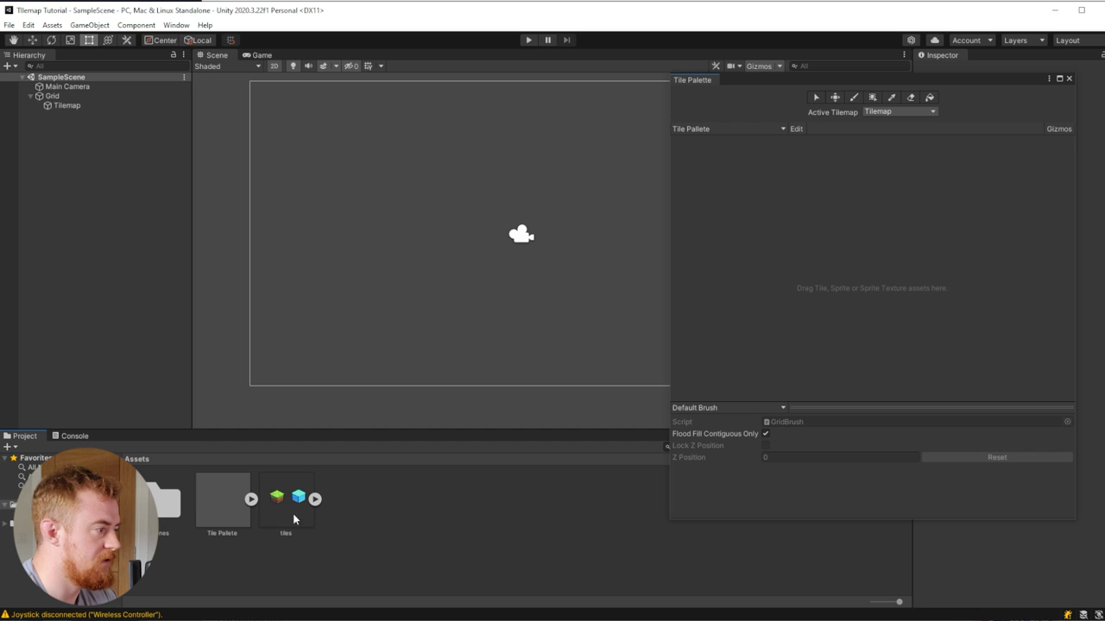
pyautogui.click(287, 497)
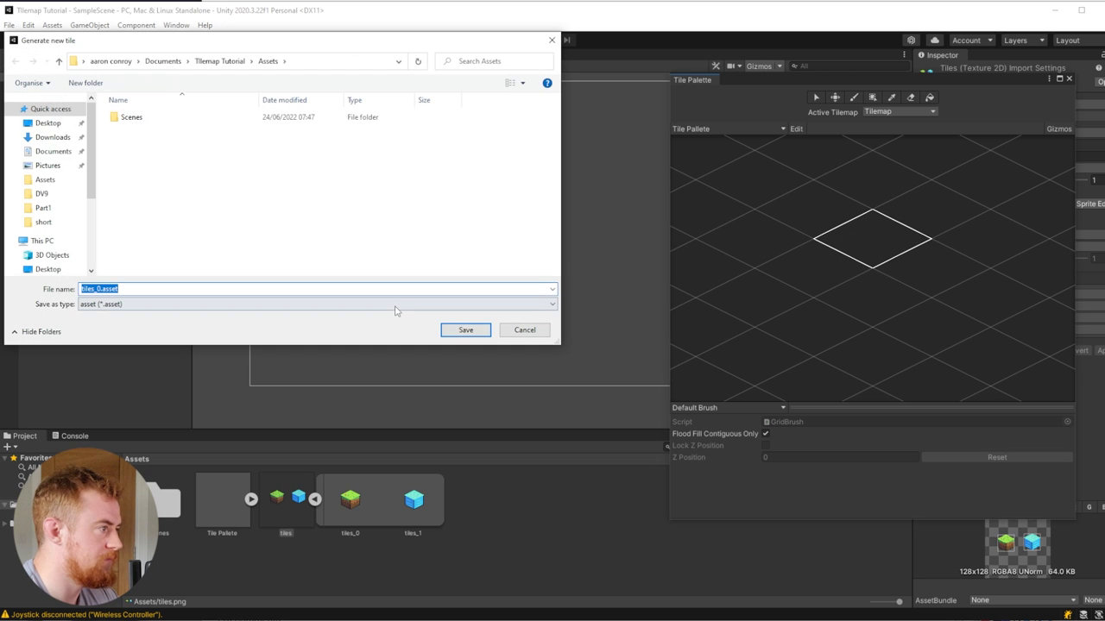
# Add the grass and water block sprites to the palette, saving each as a tile asset
pyautogui.click(465, 330)
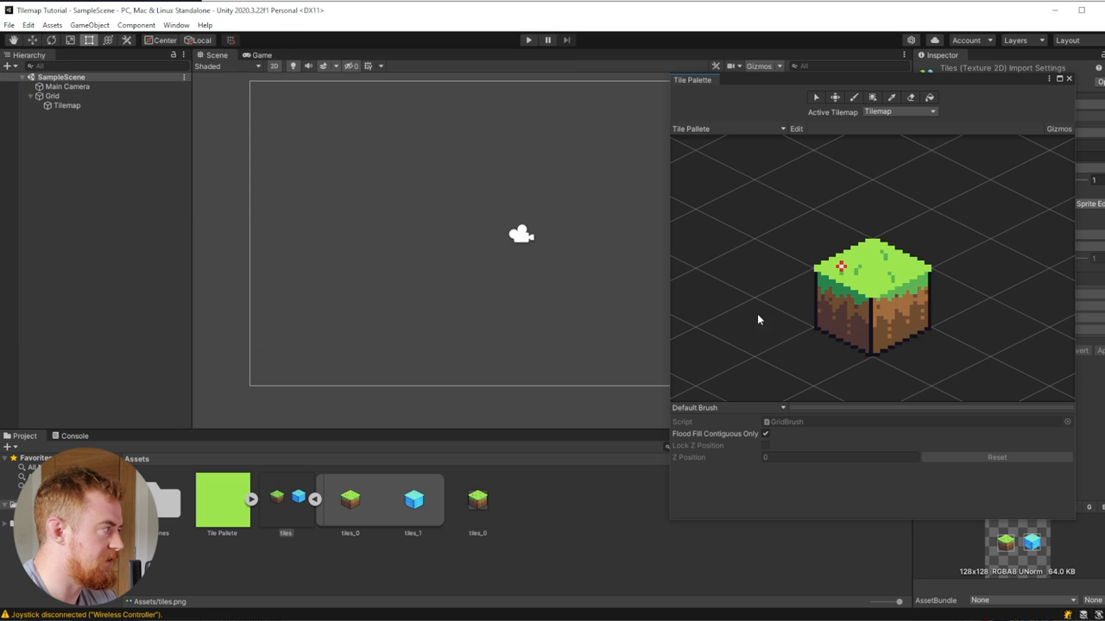
pyautogui.moveTo(487, 504)
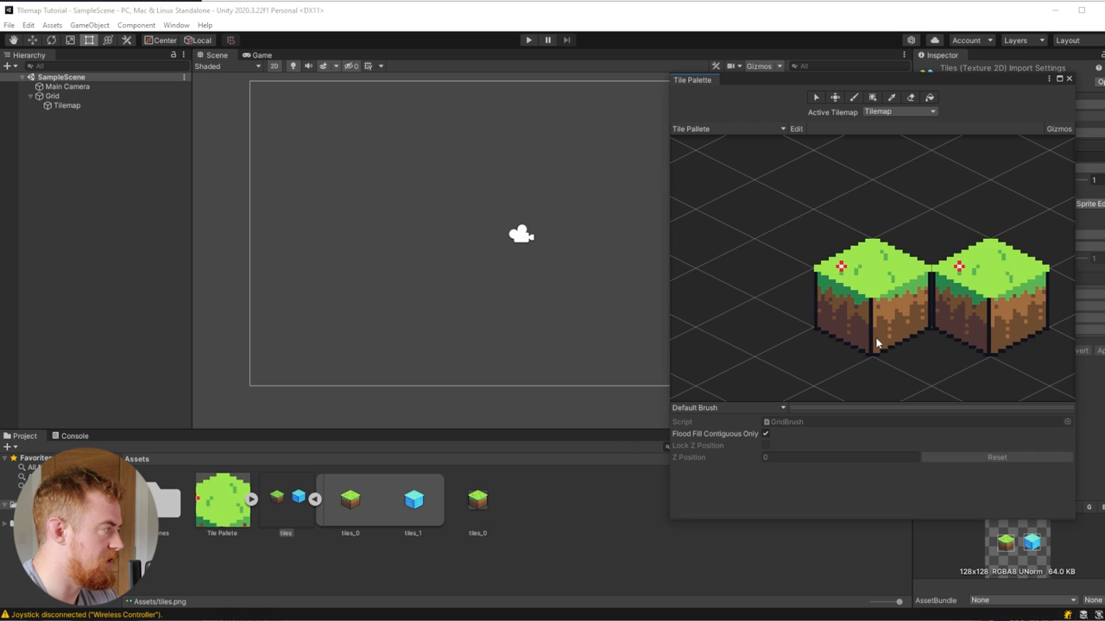
pyautogui.moveTo(642, 431)
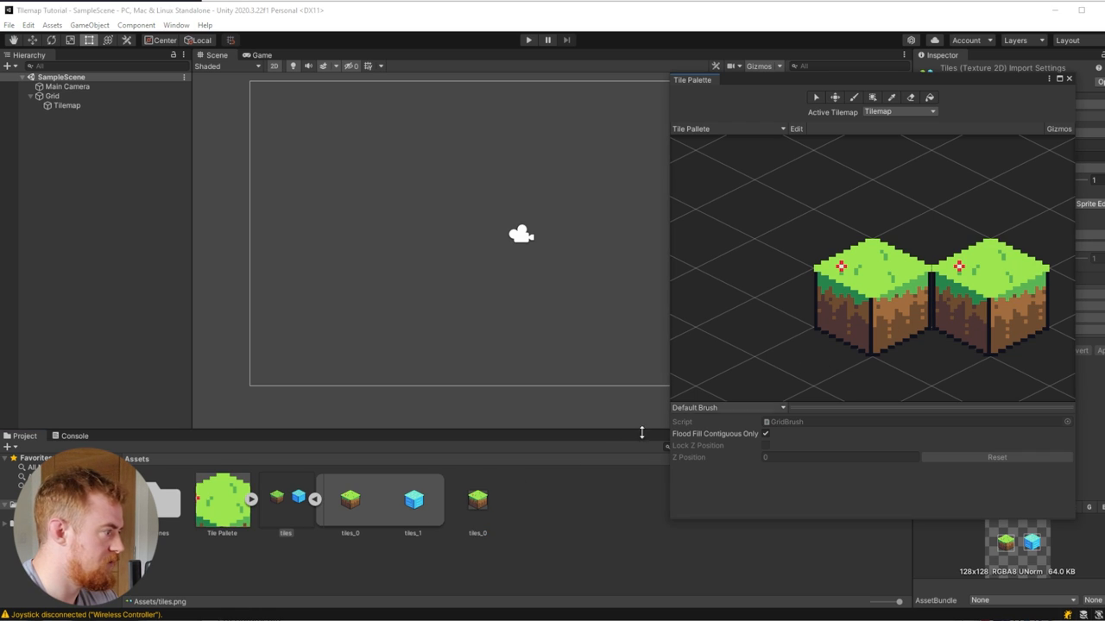
pyautogui.click(412, 500)
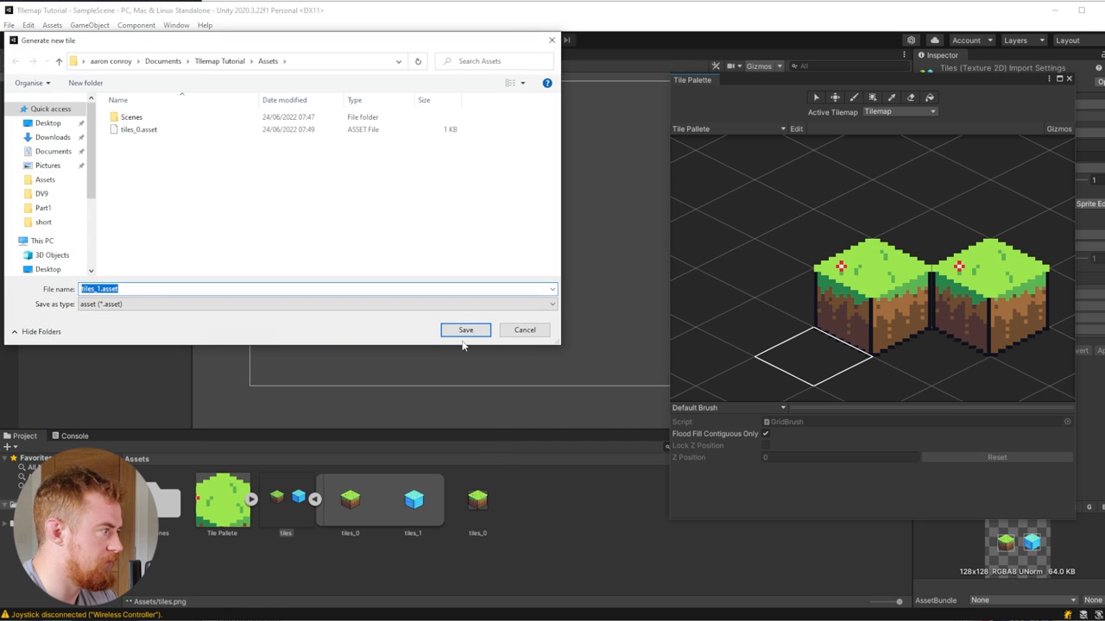
pyautogui.click(464, 329)
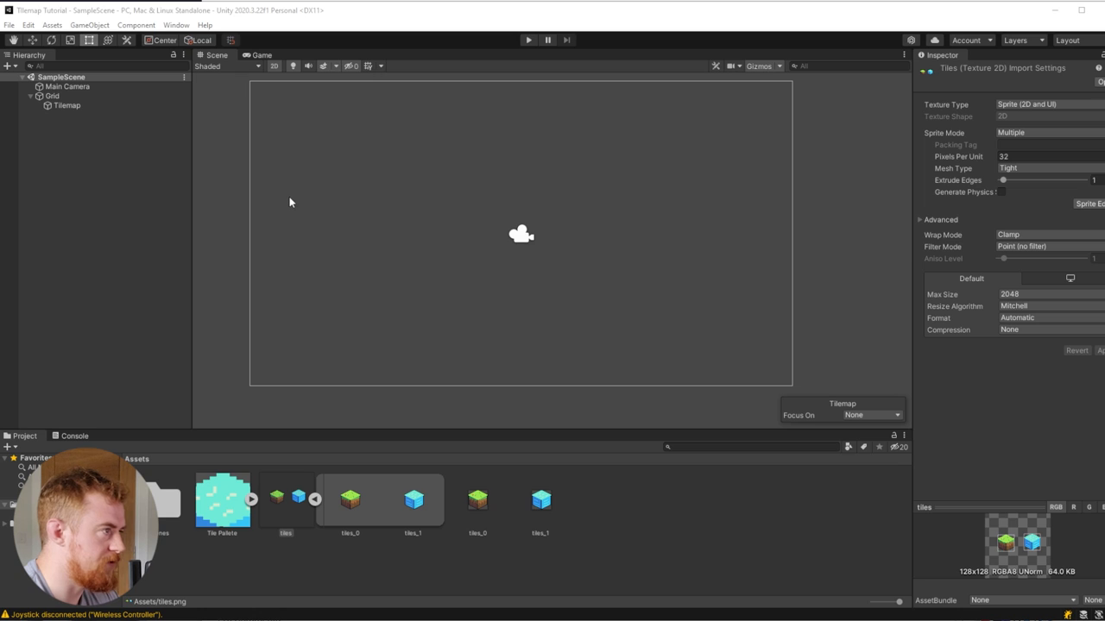
# Paint grass tiles over the gaps so the island becomes one mostly solid landmass
pyautogui.click(65, 106)
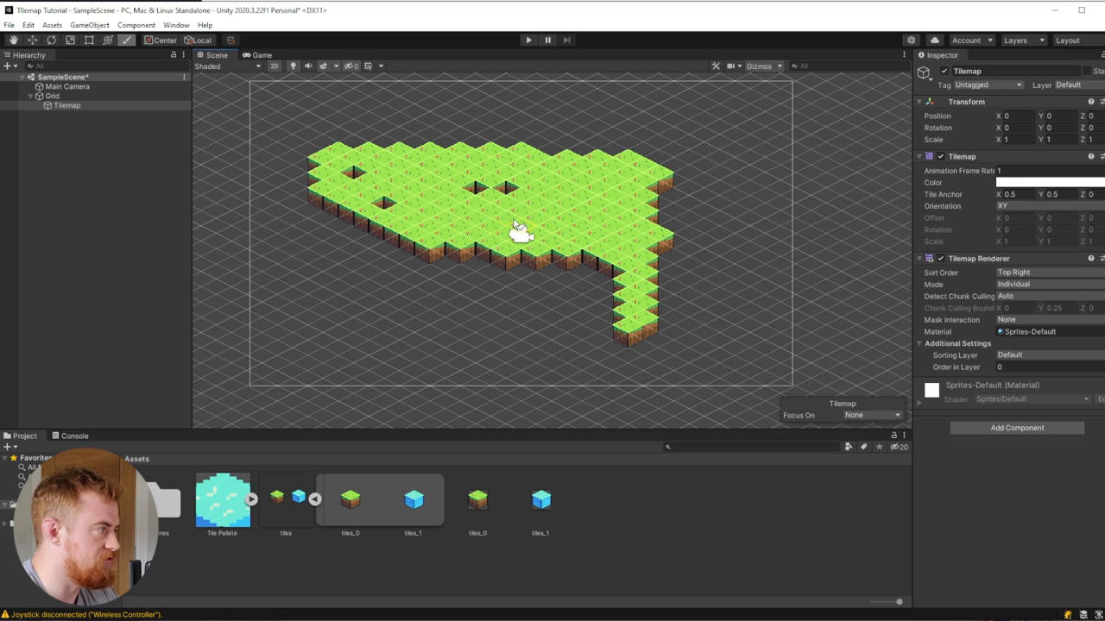
pyautogui.click(618, 337)
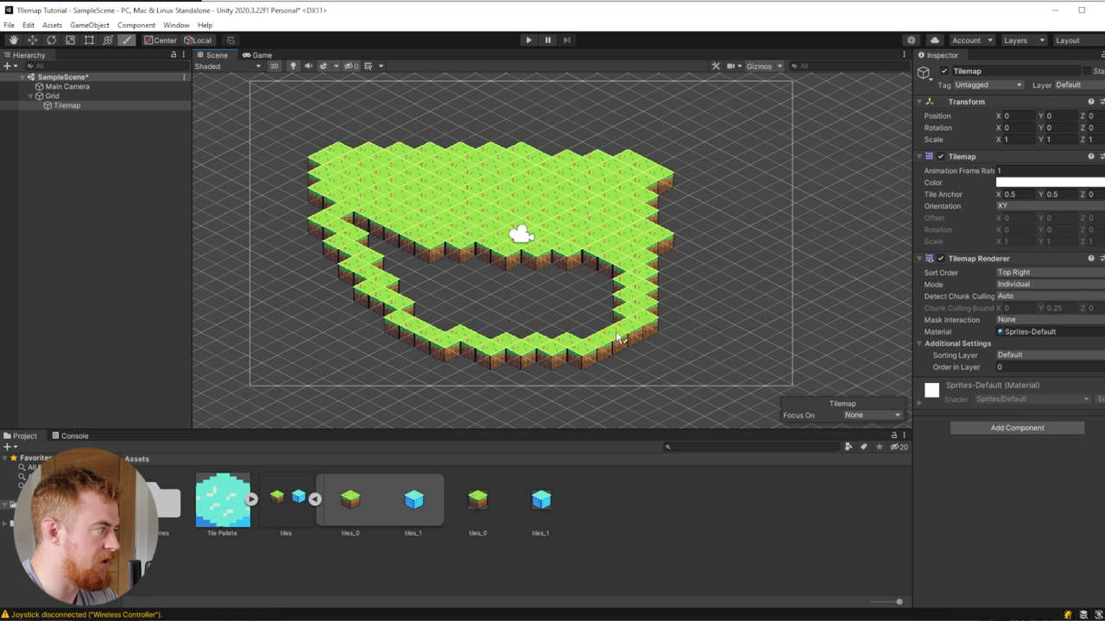
pyautogui.click(587, 307)
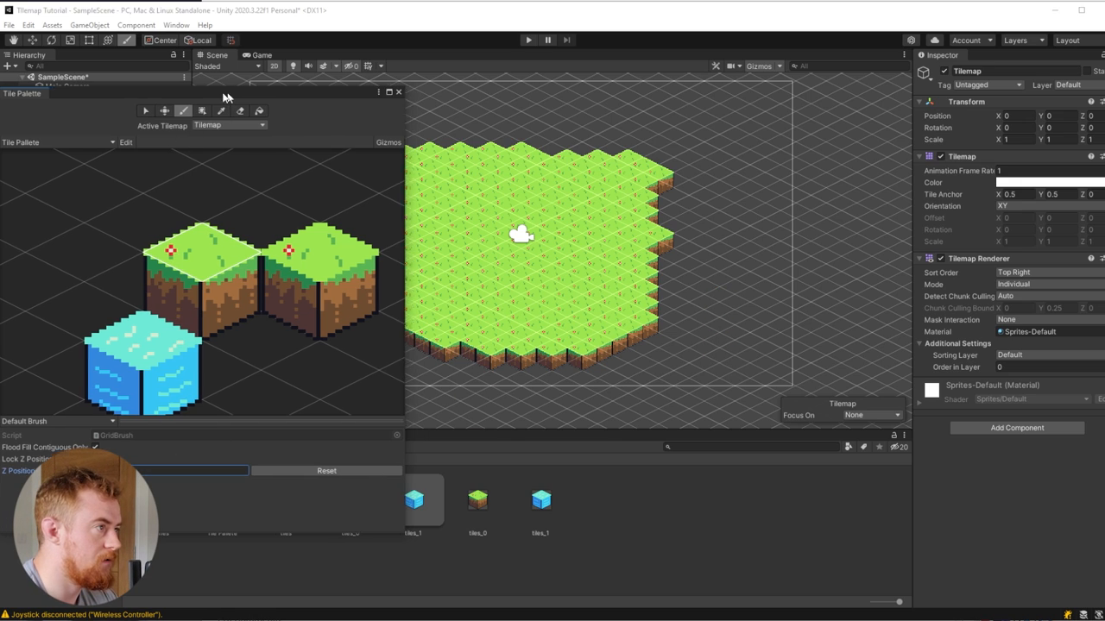
pyautogui.click(396, 91)
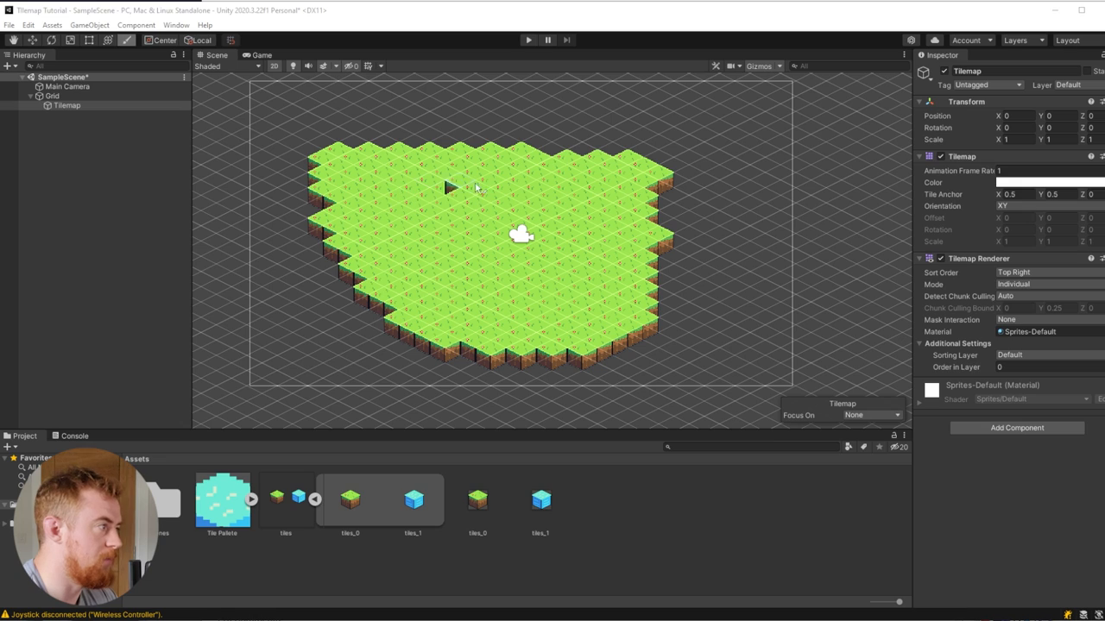
pyautogui.moveTo(470, 178)
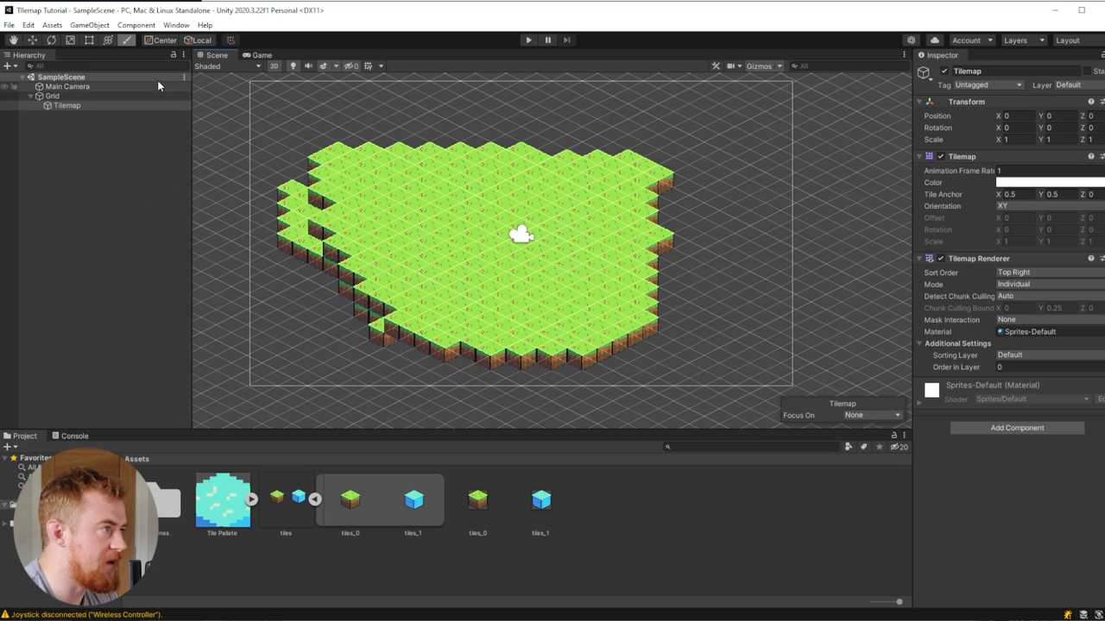
# In Project Settings > Graphics, set Transparency Sort Mode to Custom Axis with Z -0.26
pyautogui.click(28, 24)
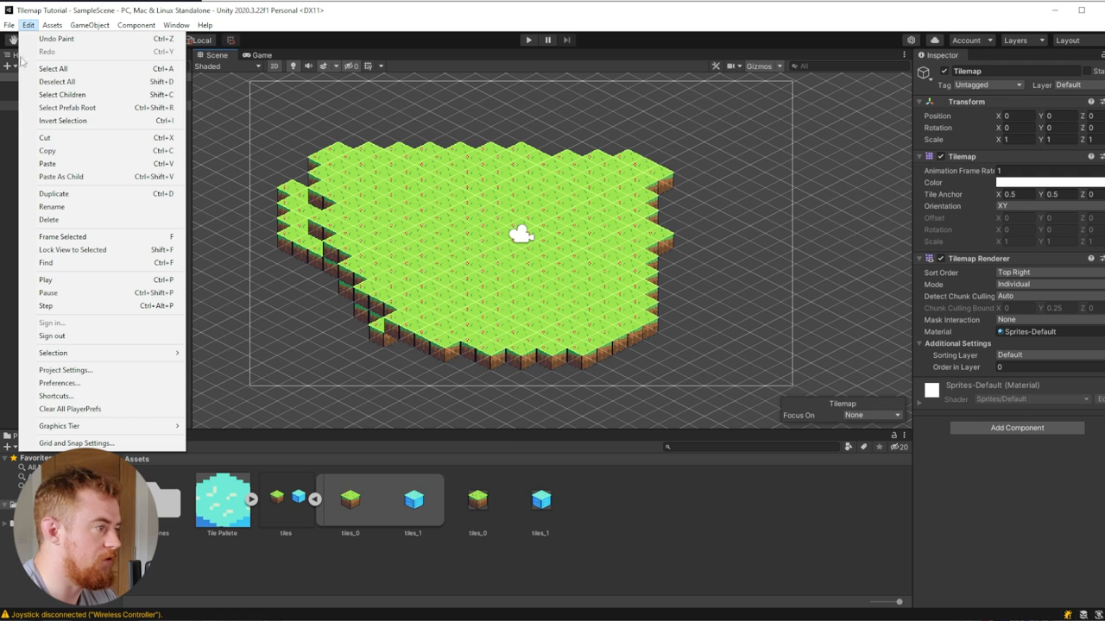
pyautogui.click(59, 370)
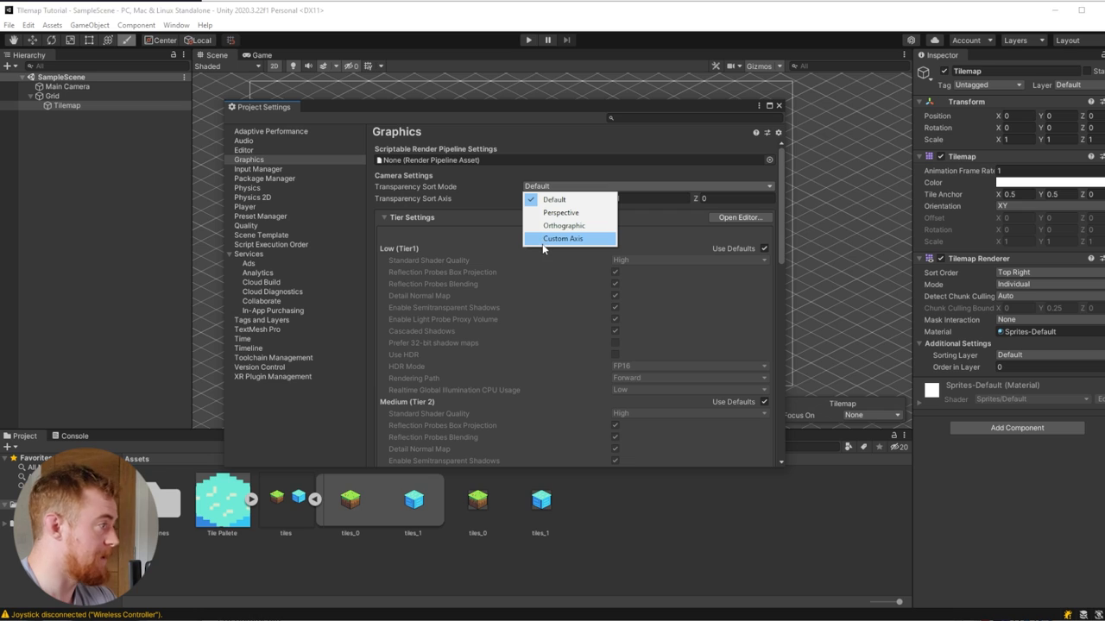
pyautogui.click(563, 238)
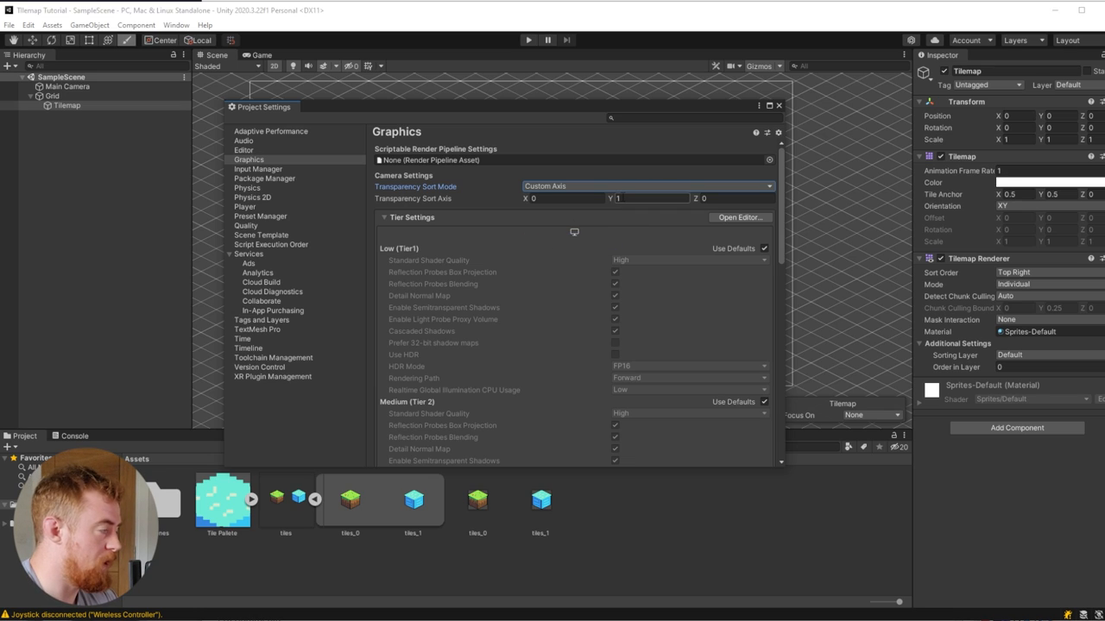
pyautogui.click(734, 198)
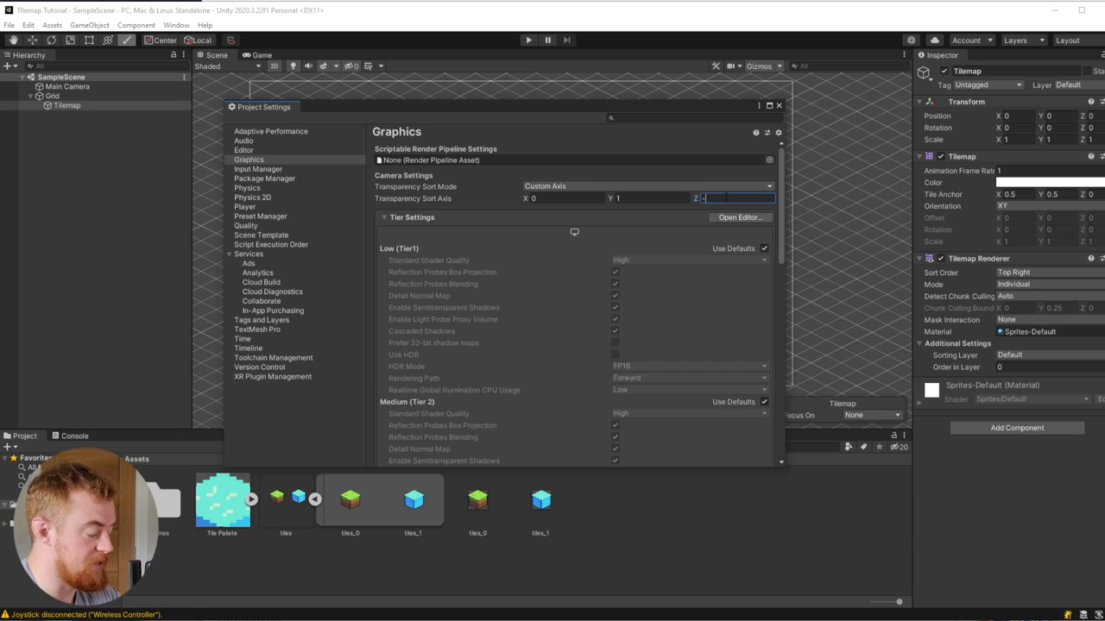
pyautogui.write('-0.')
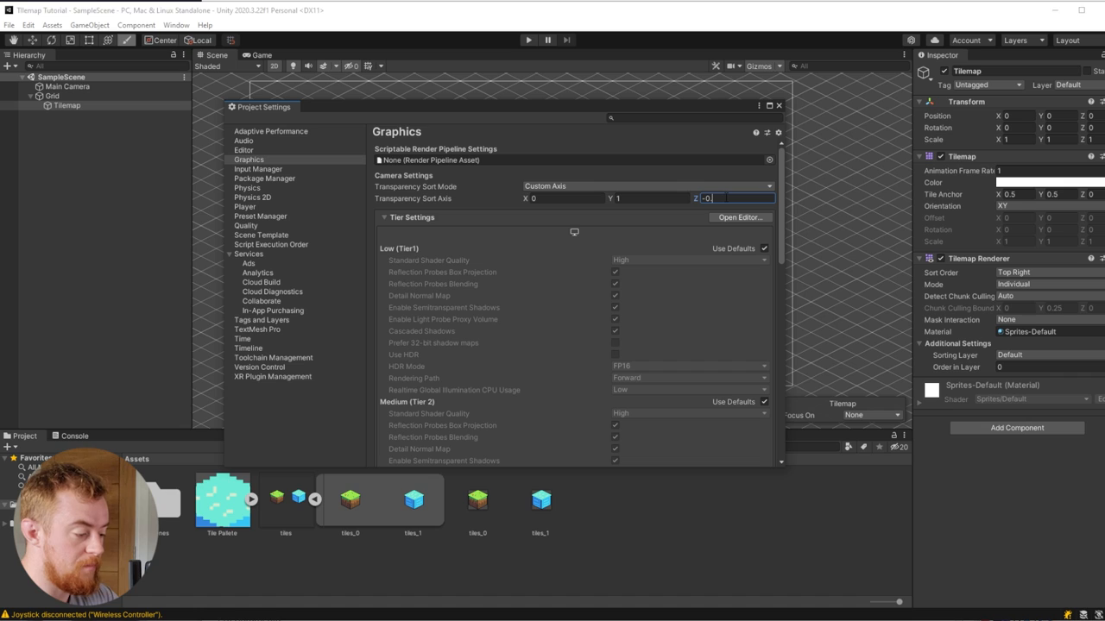
pyautogui.write('0.26')
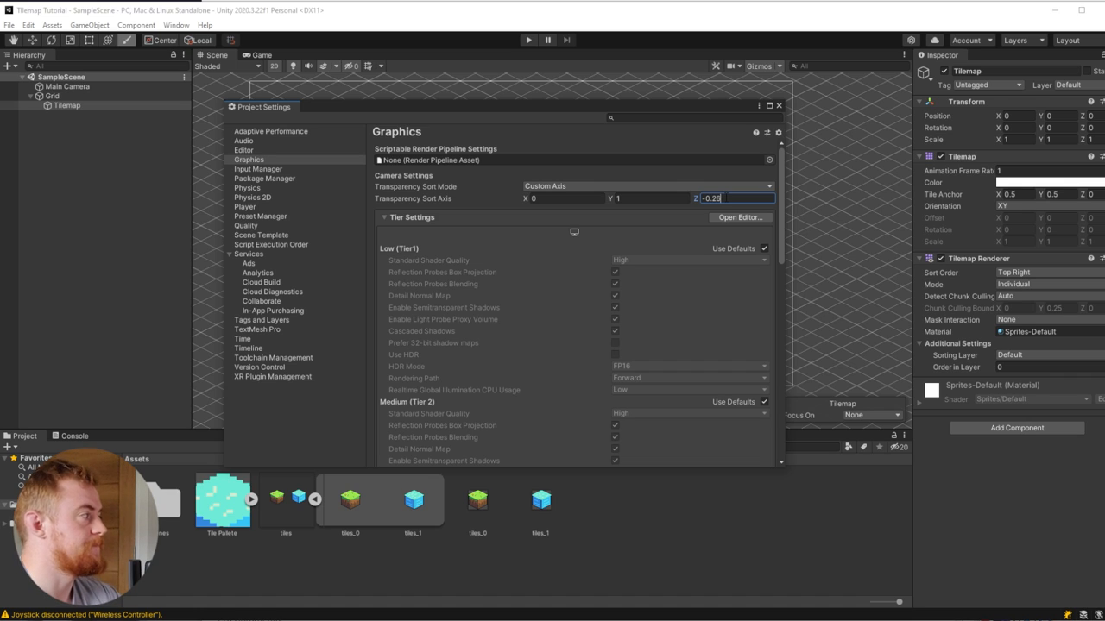
pyautogui.moveTo(701, 215)
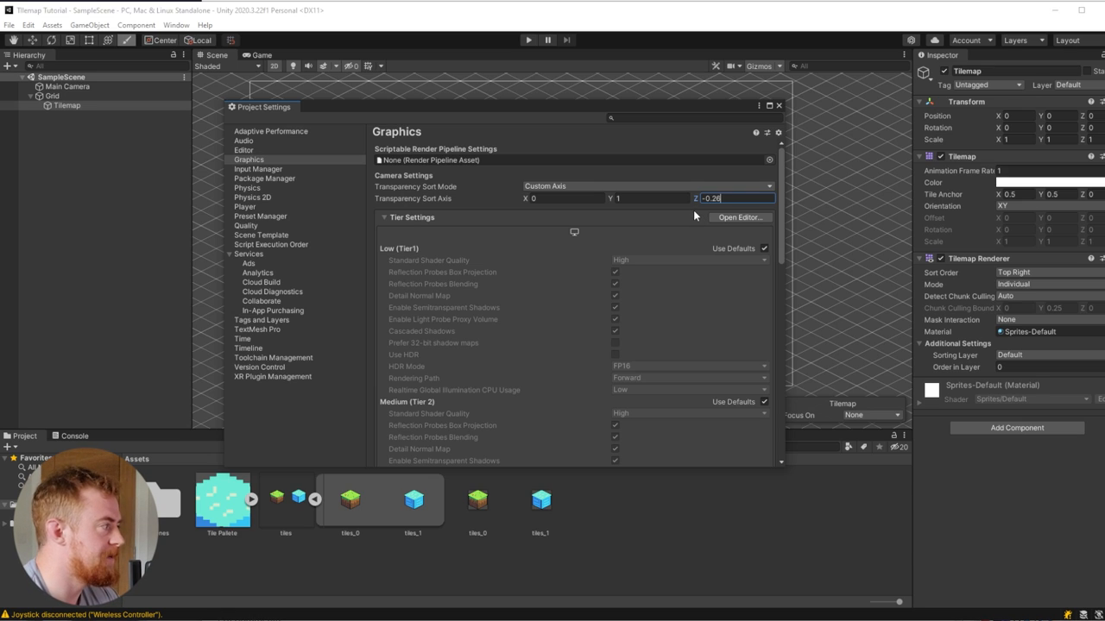
pyautogui.moveTo(578, 228)
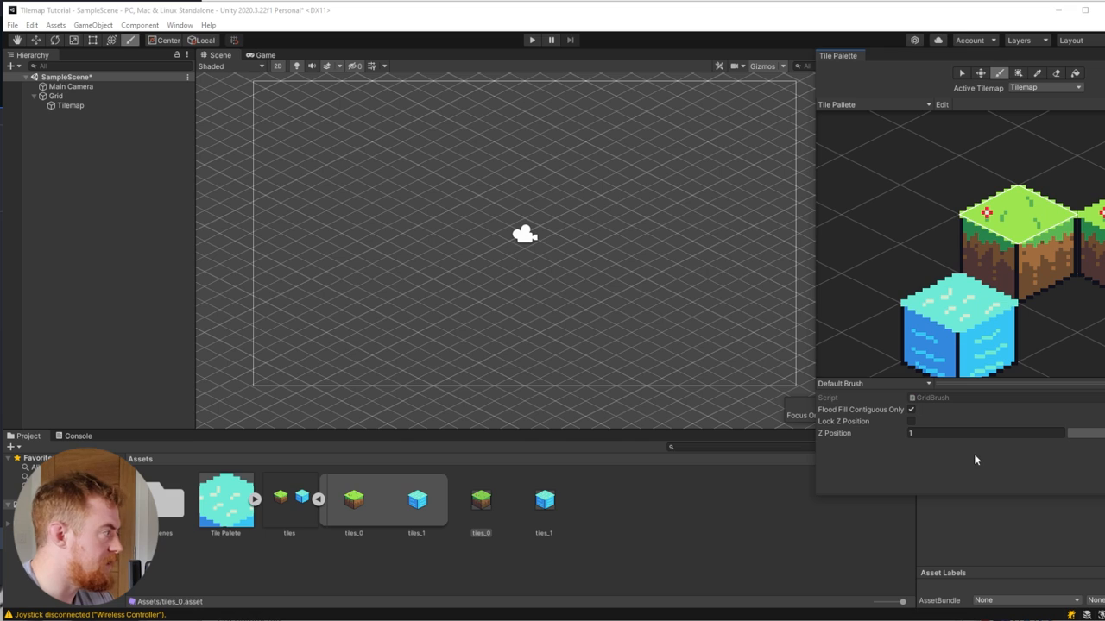
# Paint a square grass platform, a water ring around its centre, and a separate water strip
pyautogui.click(692, 215)
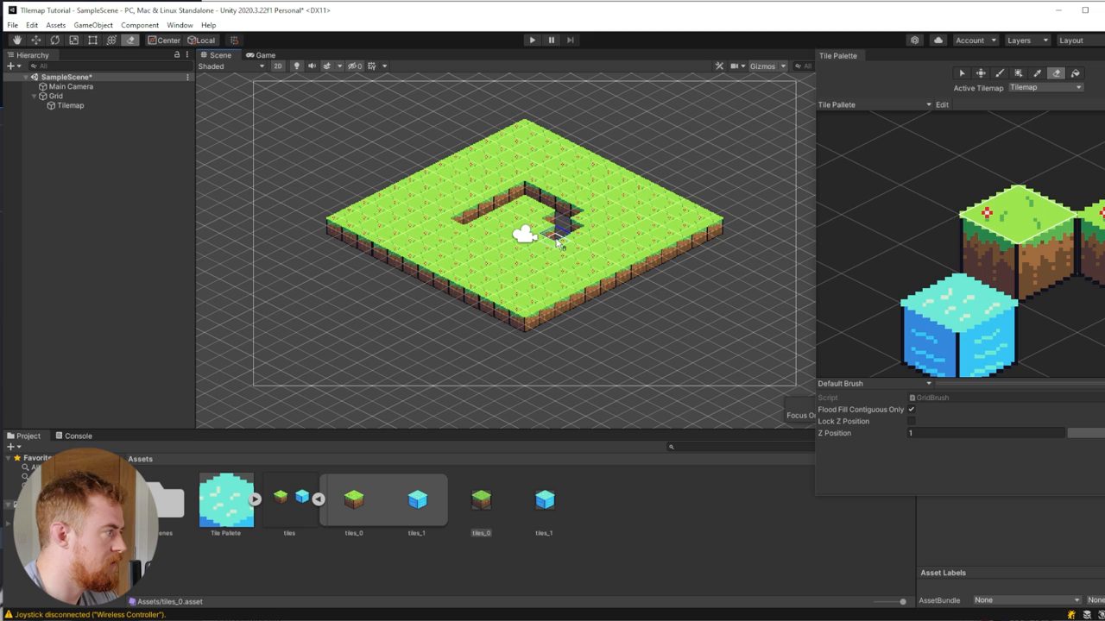
pyautogui.click(526, 239)
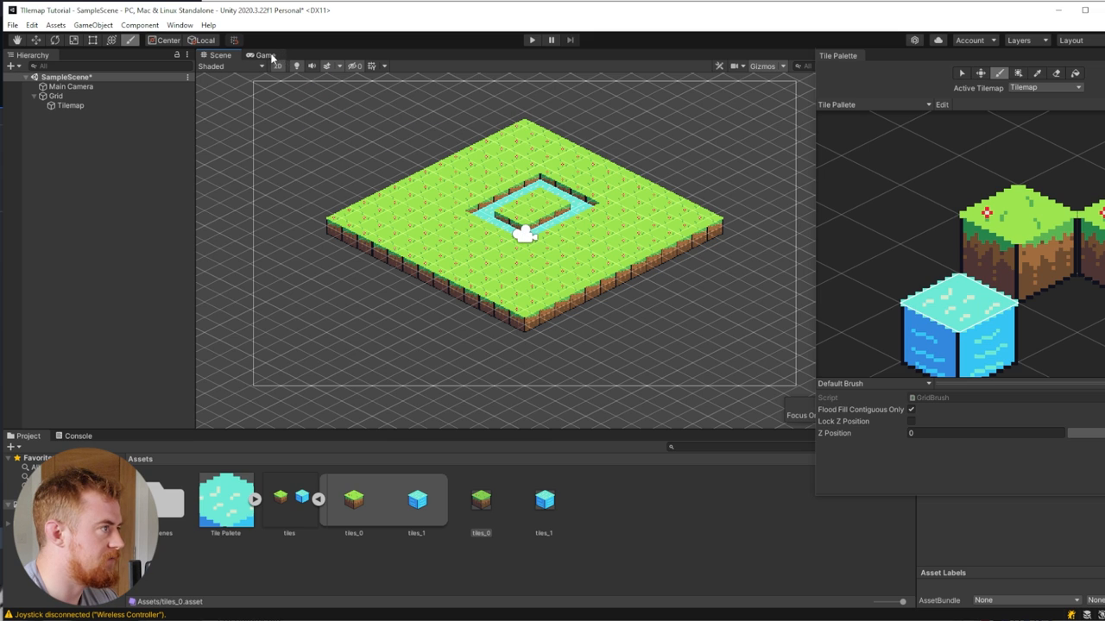
pyautogui.click(266, 53)
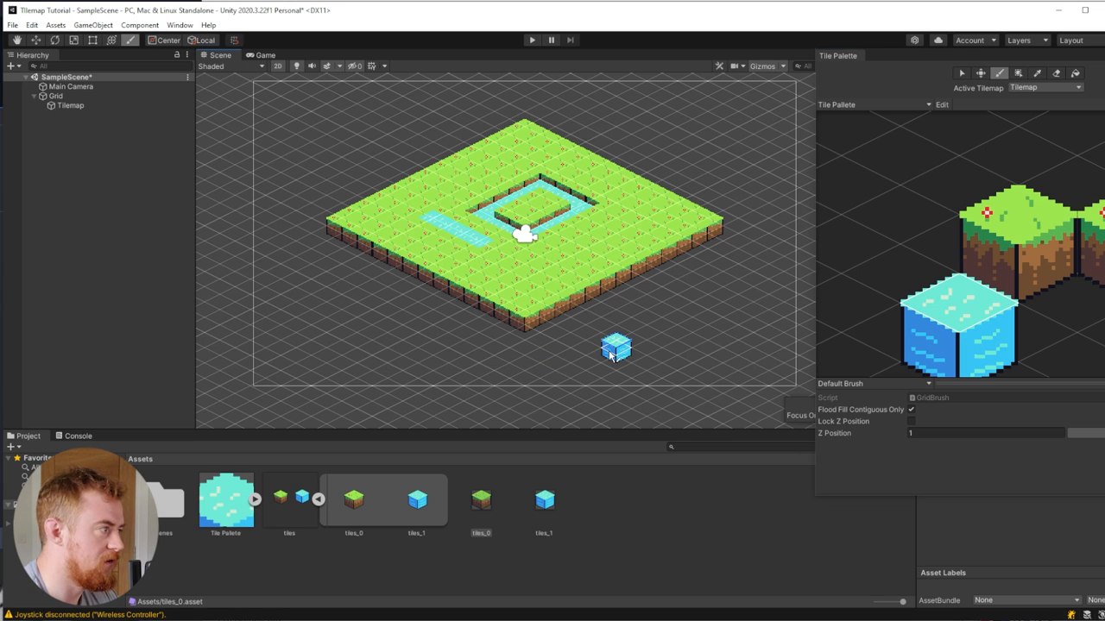
# Preview the island in the Game view, then paint grass blocks one level higher around a pool
pyautogui.click(264, 53)
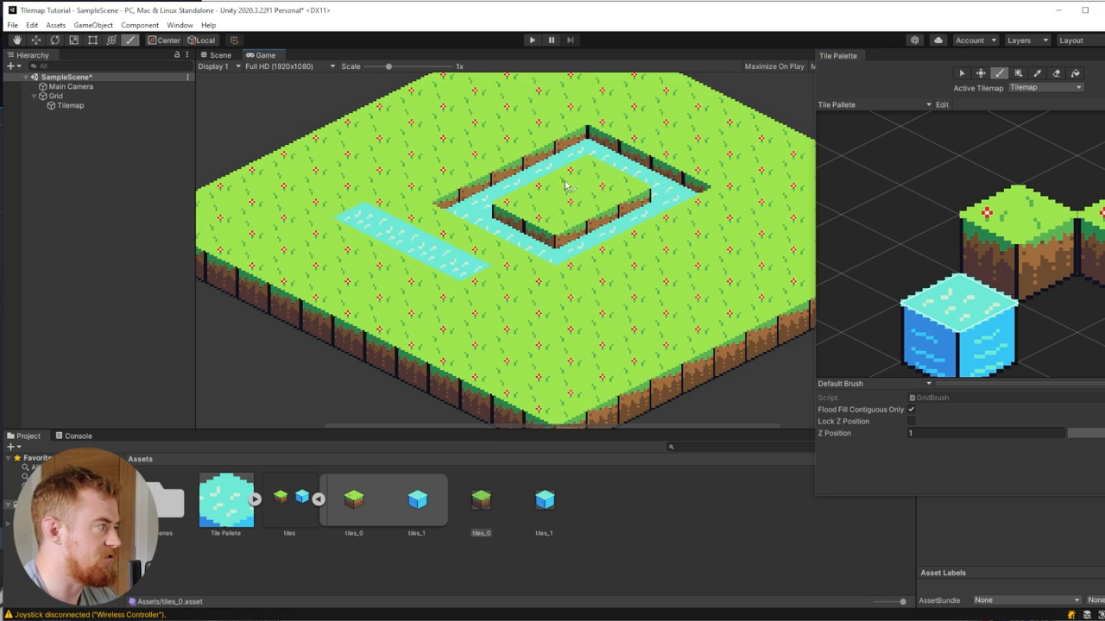
pyautogui.moveTo(497, 221)
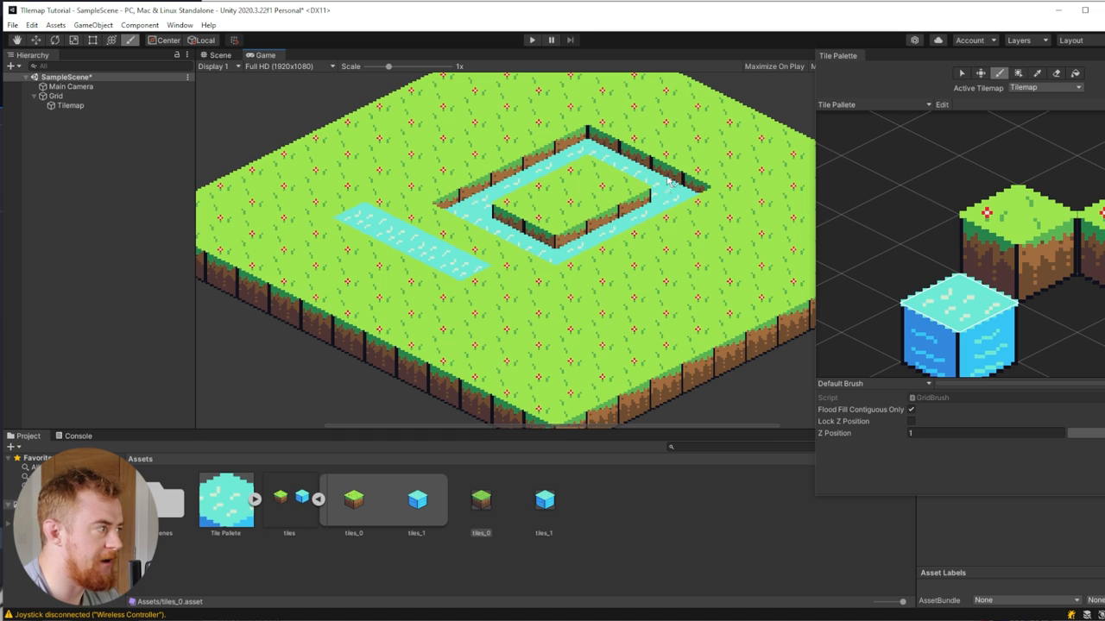
pyautogui.moveTo(573, 147)
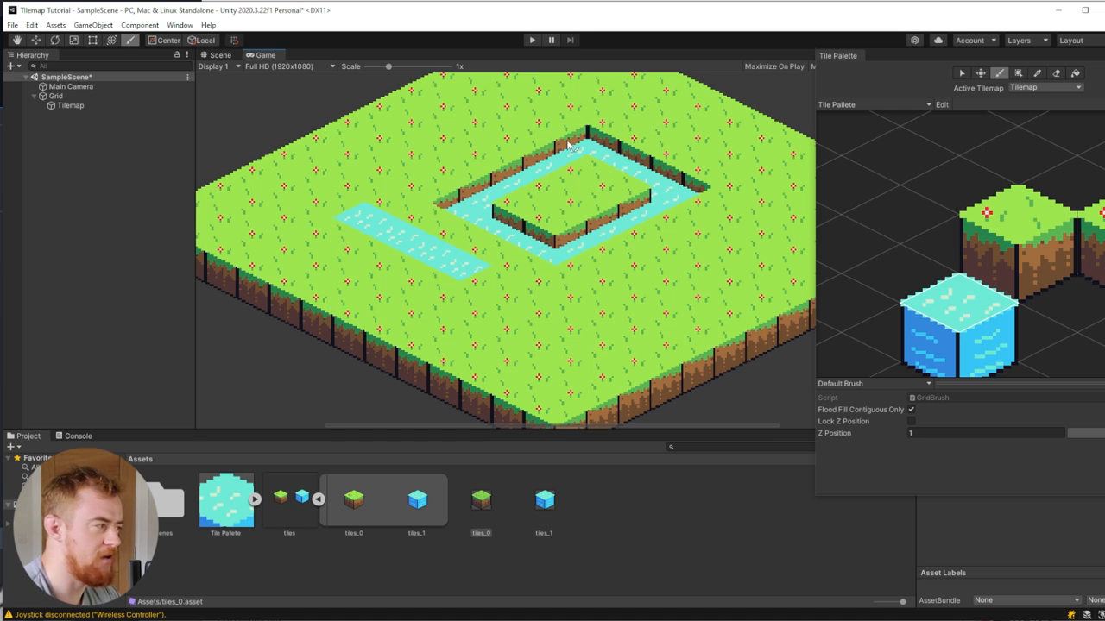
pyautogui.moveTo(556, 190)
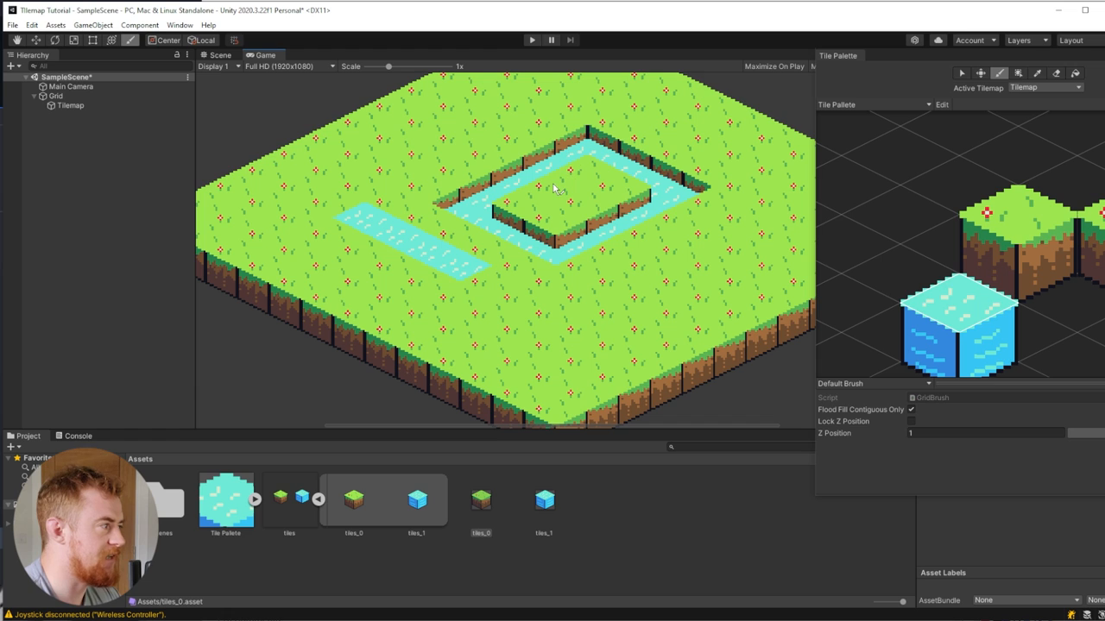
pyautogui.moveTo(268, 85)
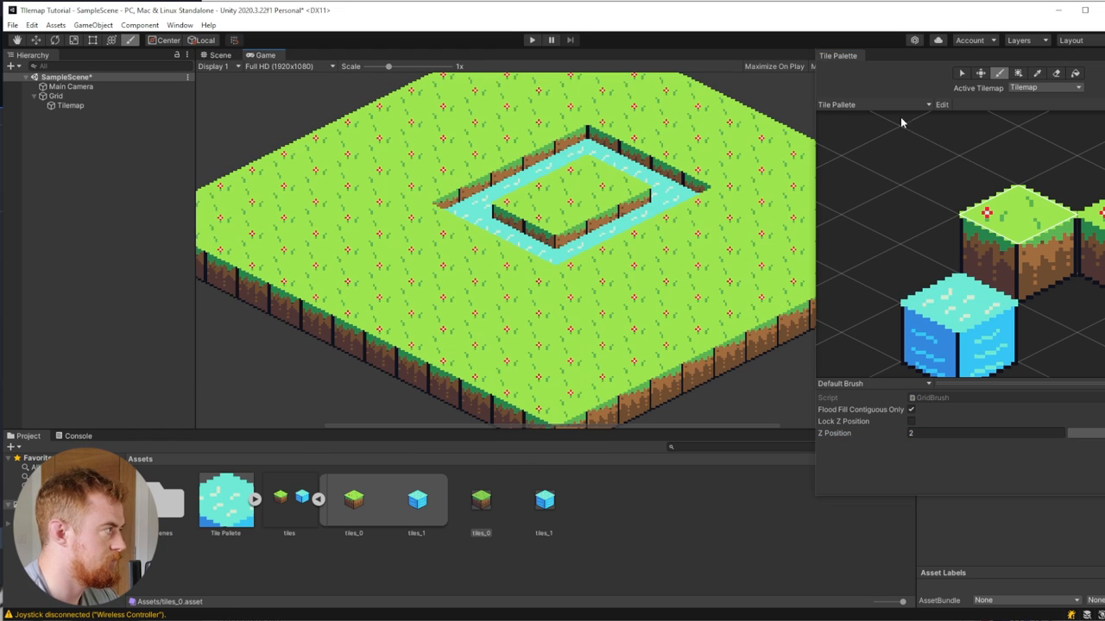
pyautogui.click(70, 86)
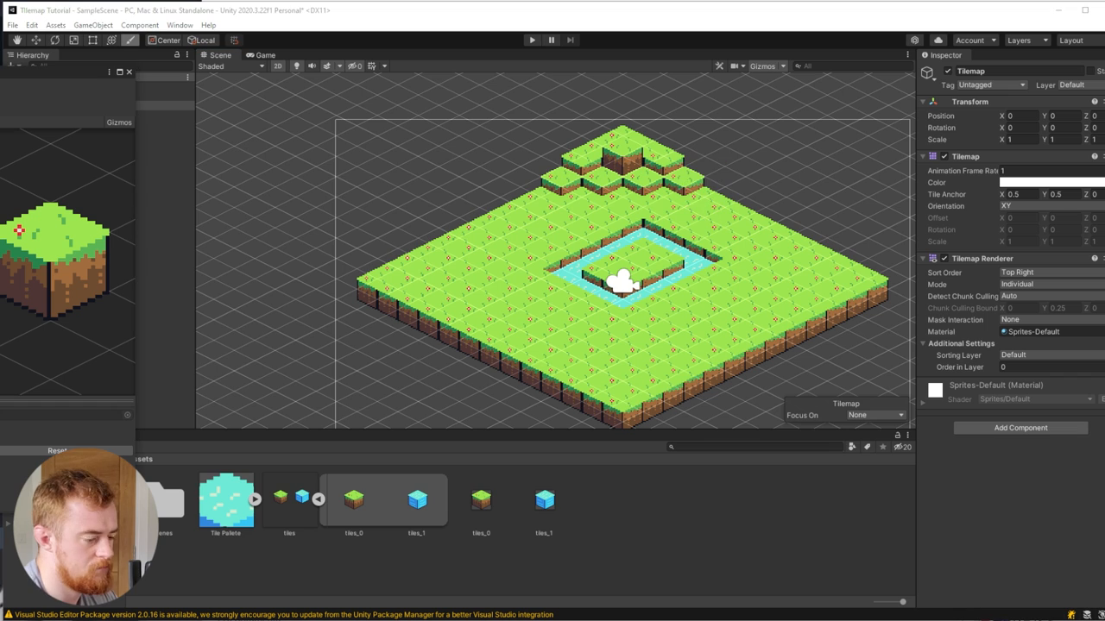
# Surround the island with water tiles, then place tiles on the larger multi-level Tiled map
pyautogui.click(262, 54)
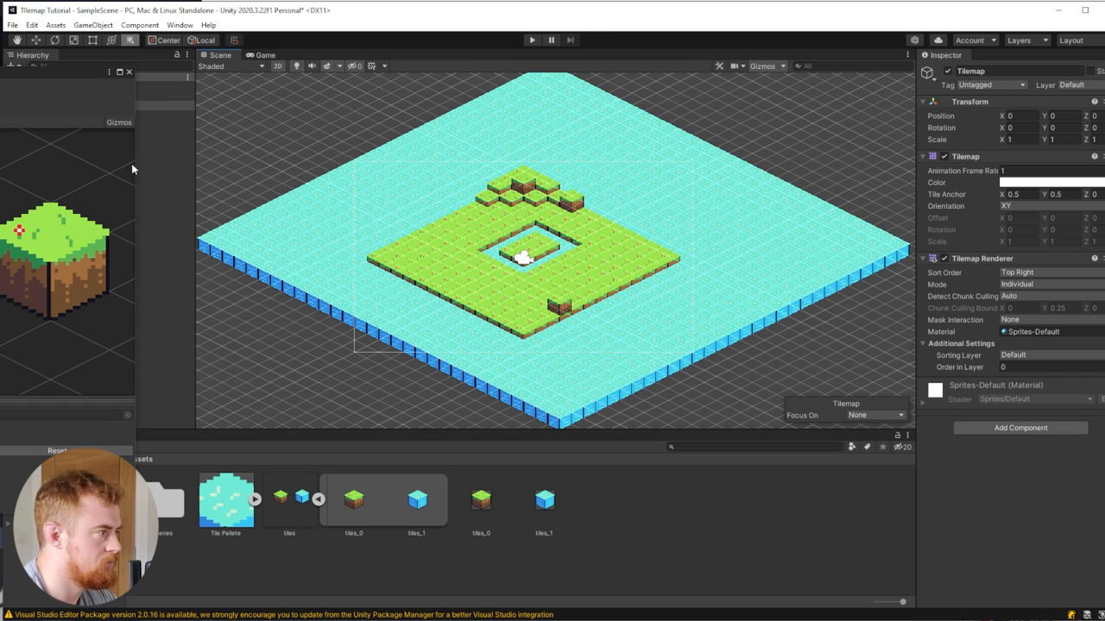
pyautogui.click(261, 54)
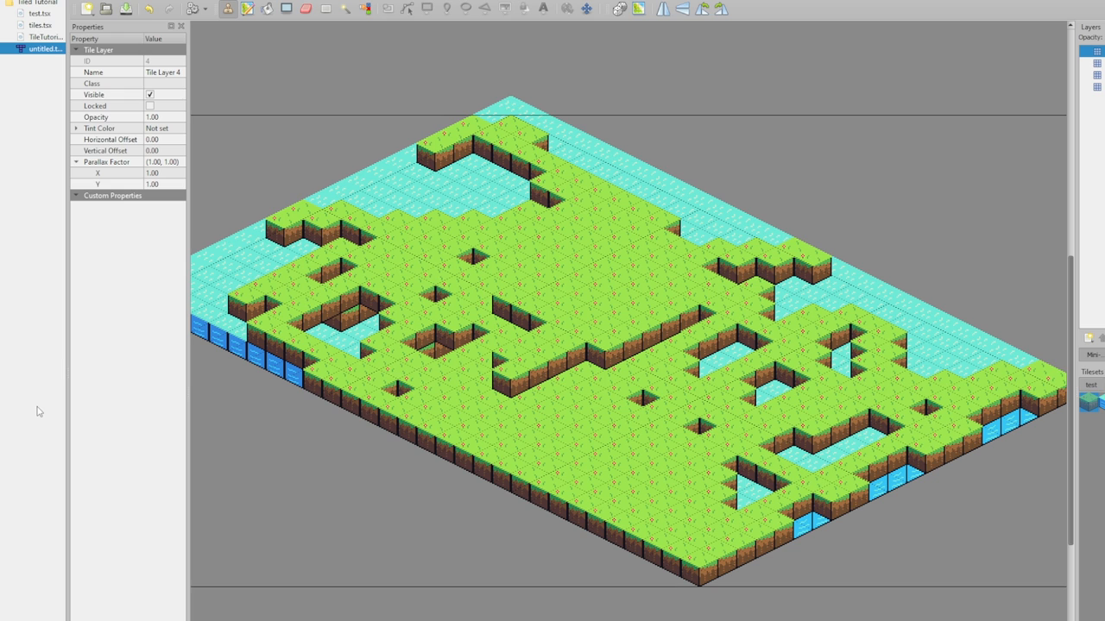
pyautogui.click(567, 410)
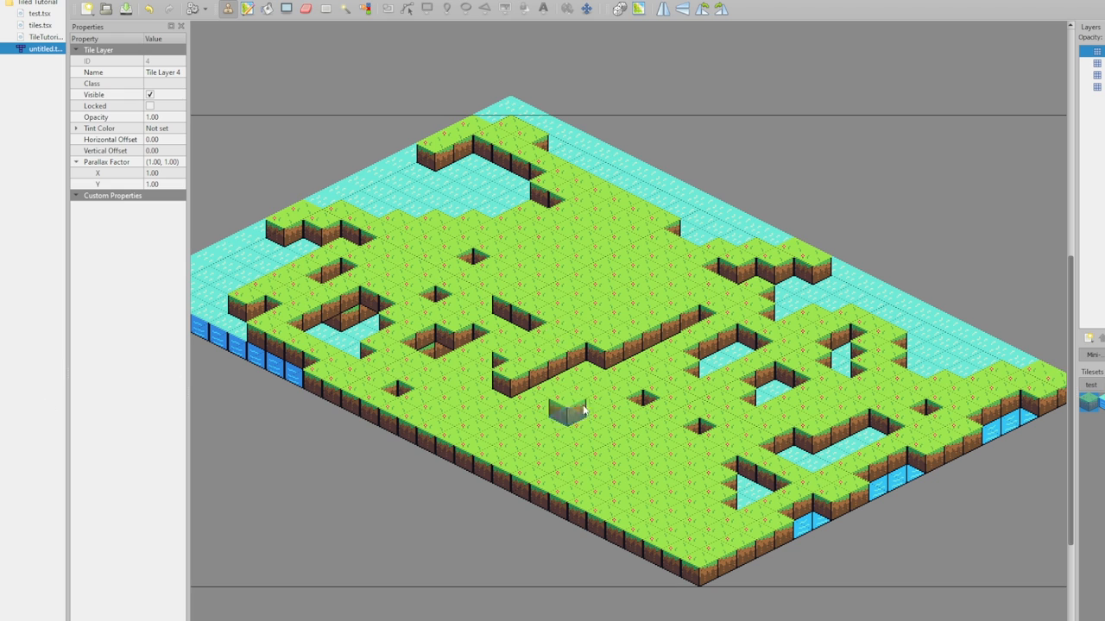
pyautogui.click(566, 413)
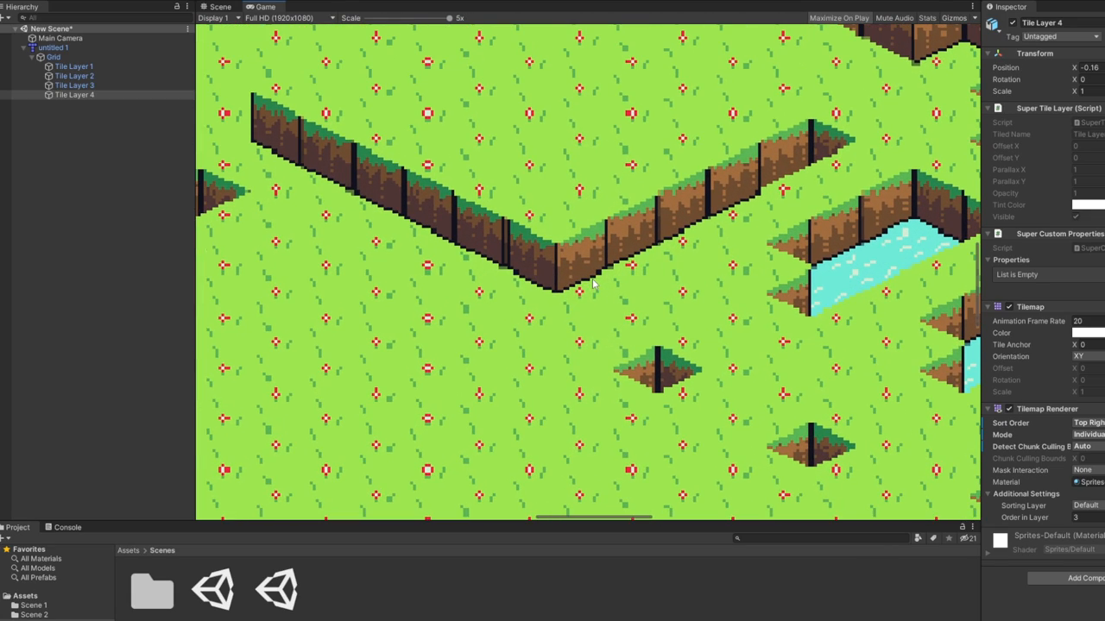
pyautogui.moveTo(485, 192)
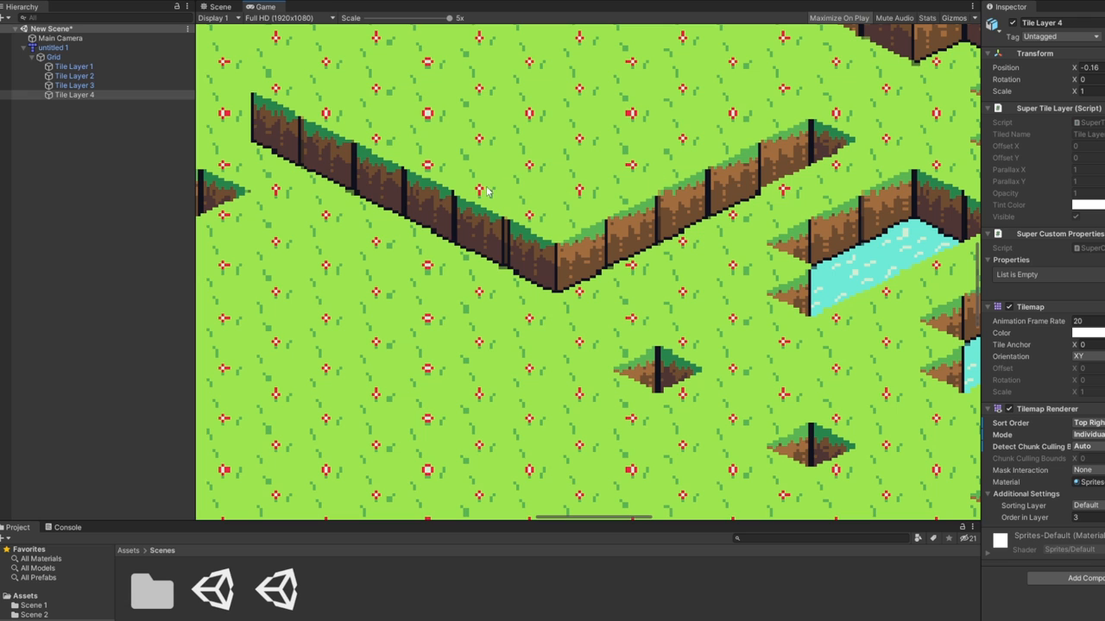
pyautogui.moveTo(561, 266)
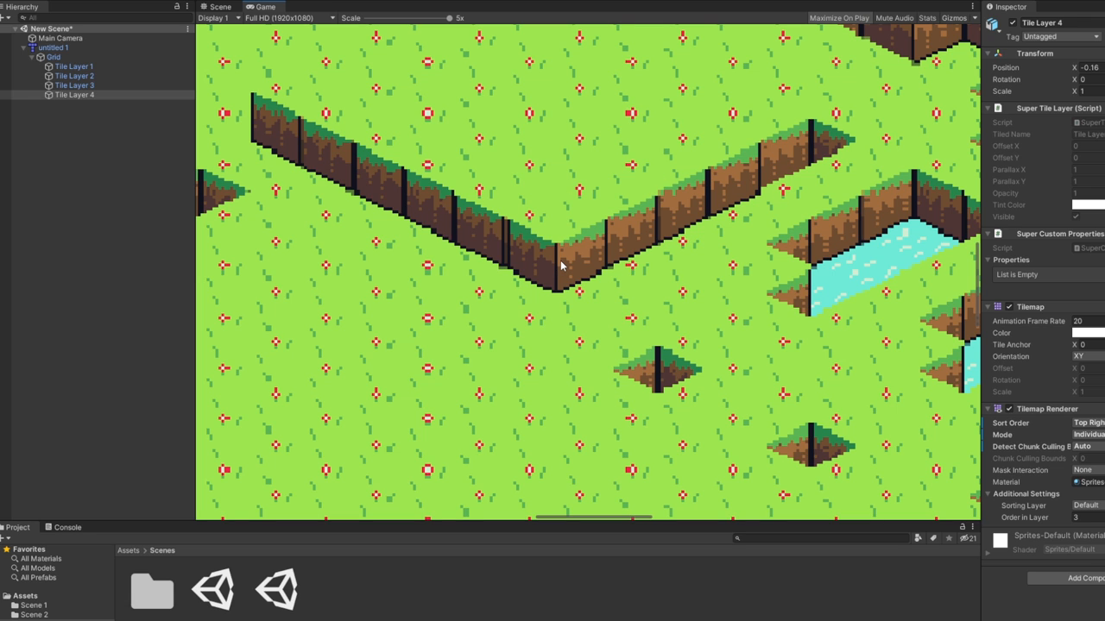